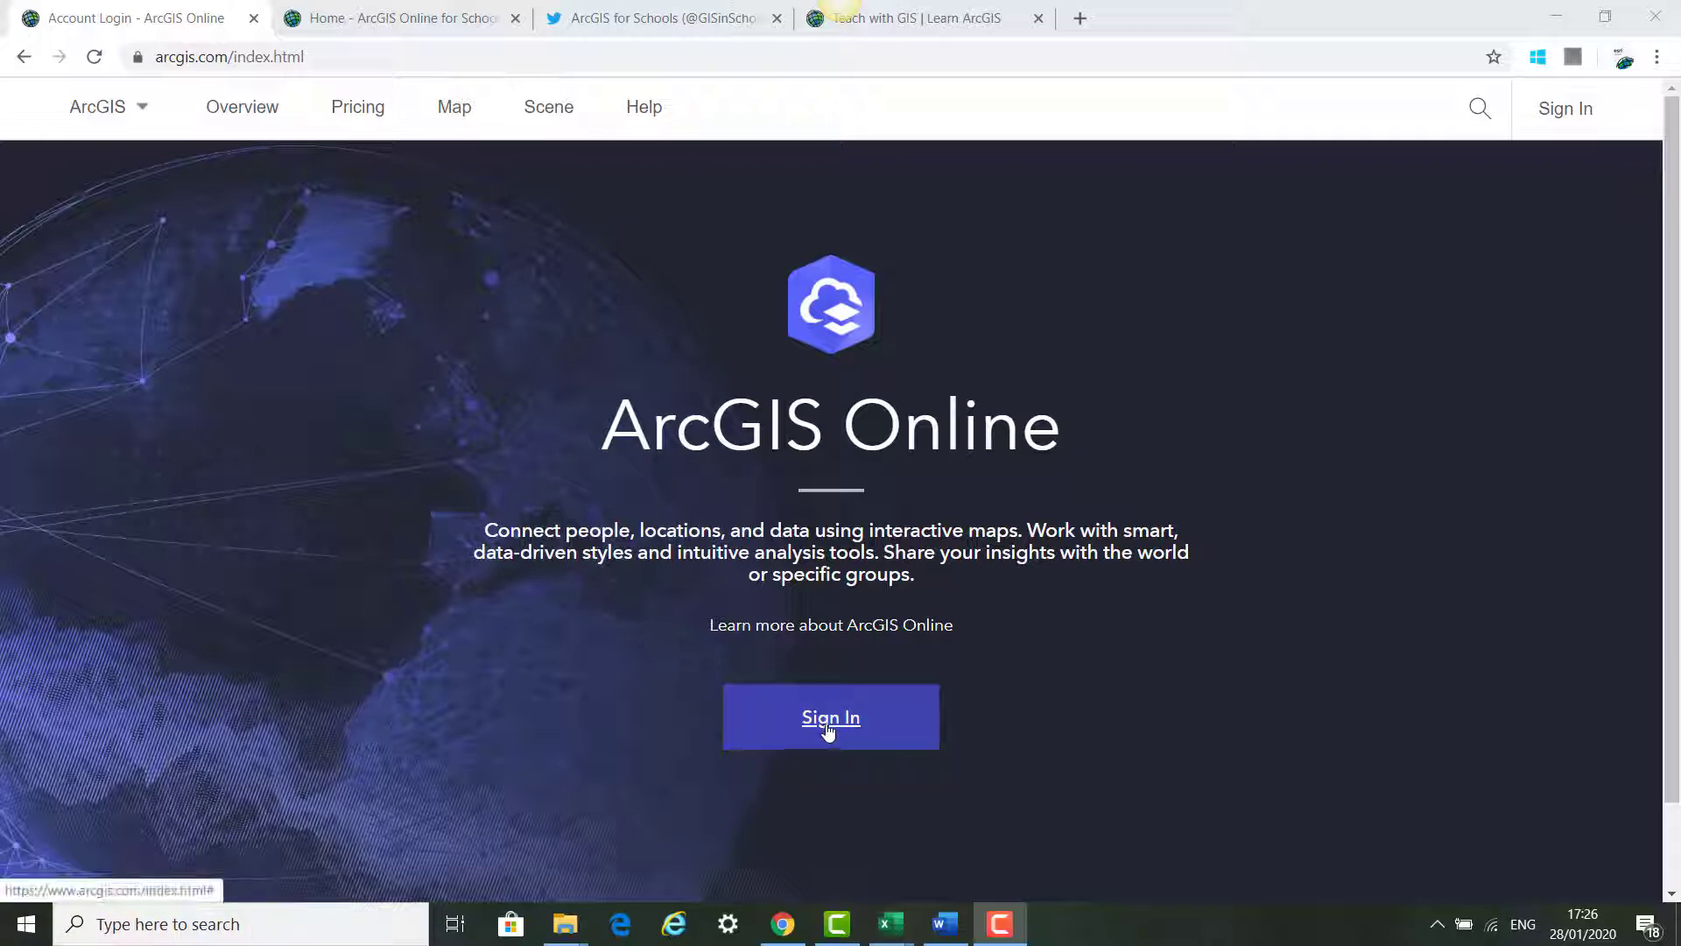
# Sign in to the Laois Education Centre organization account on ArcGIS Online
pyautogui.click(830, 716)
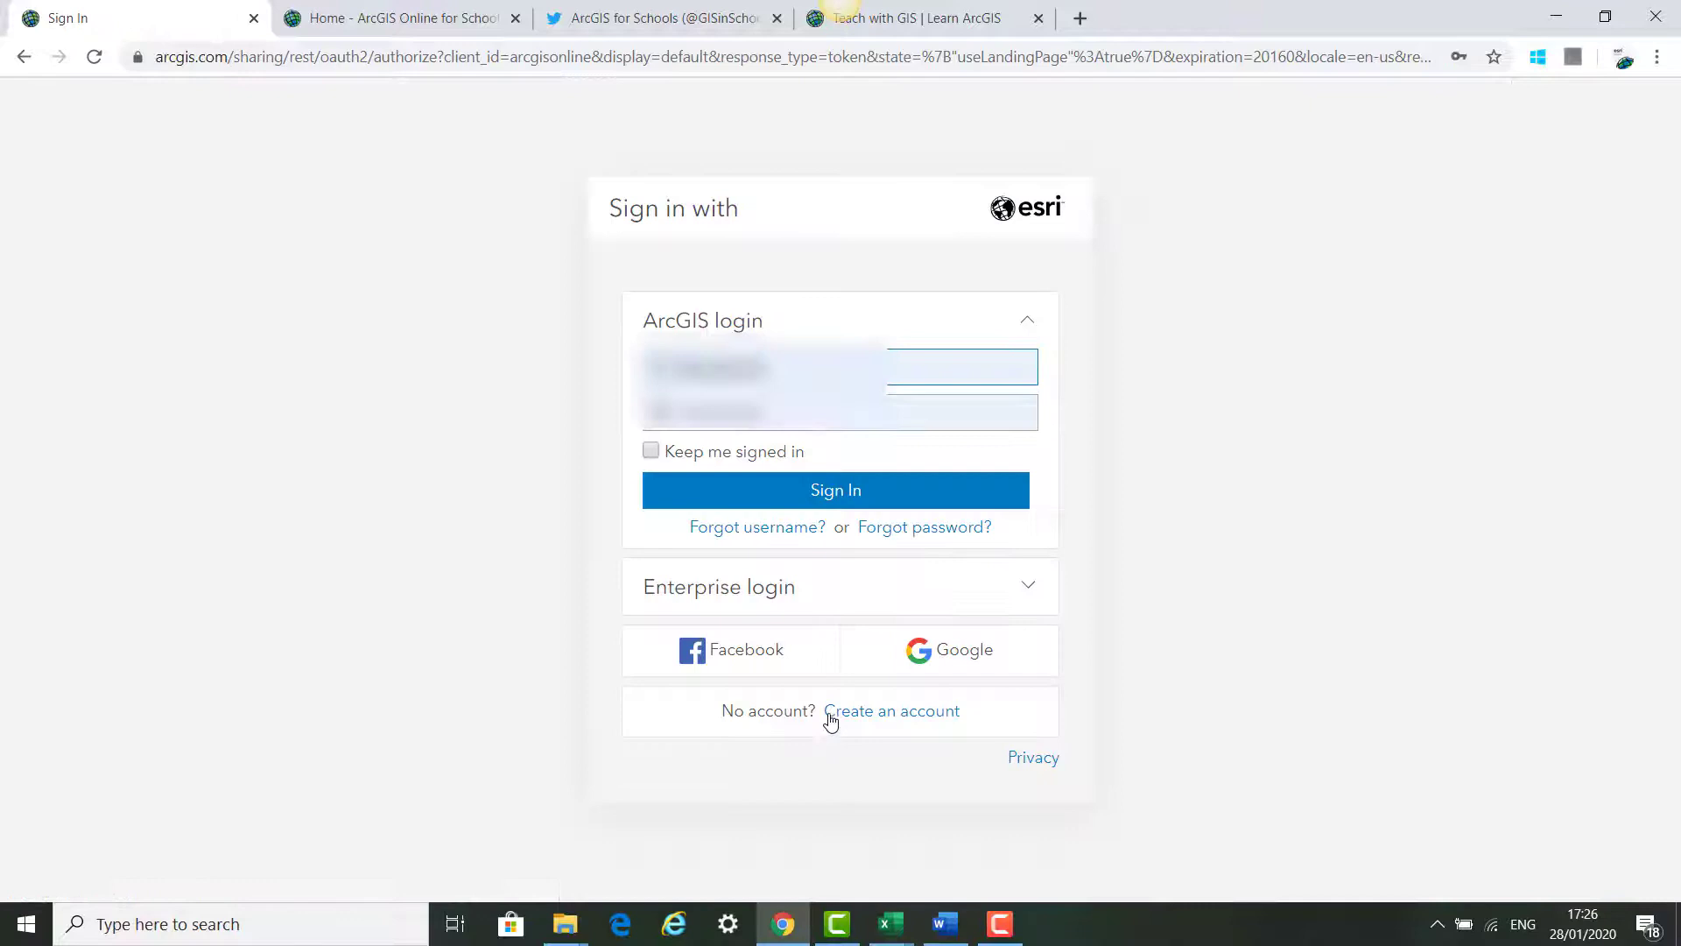
pyautogui.click(835, 490)
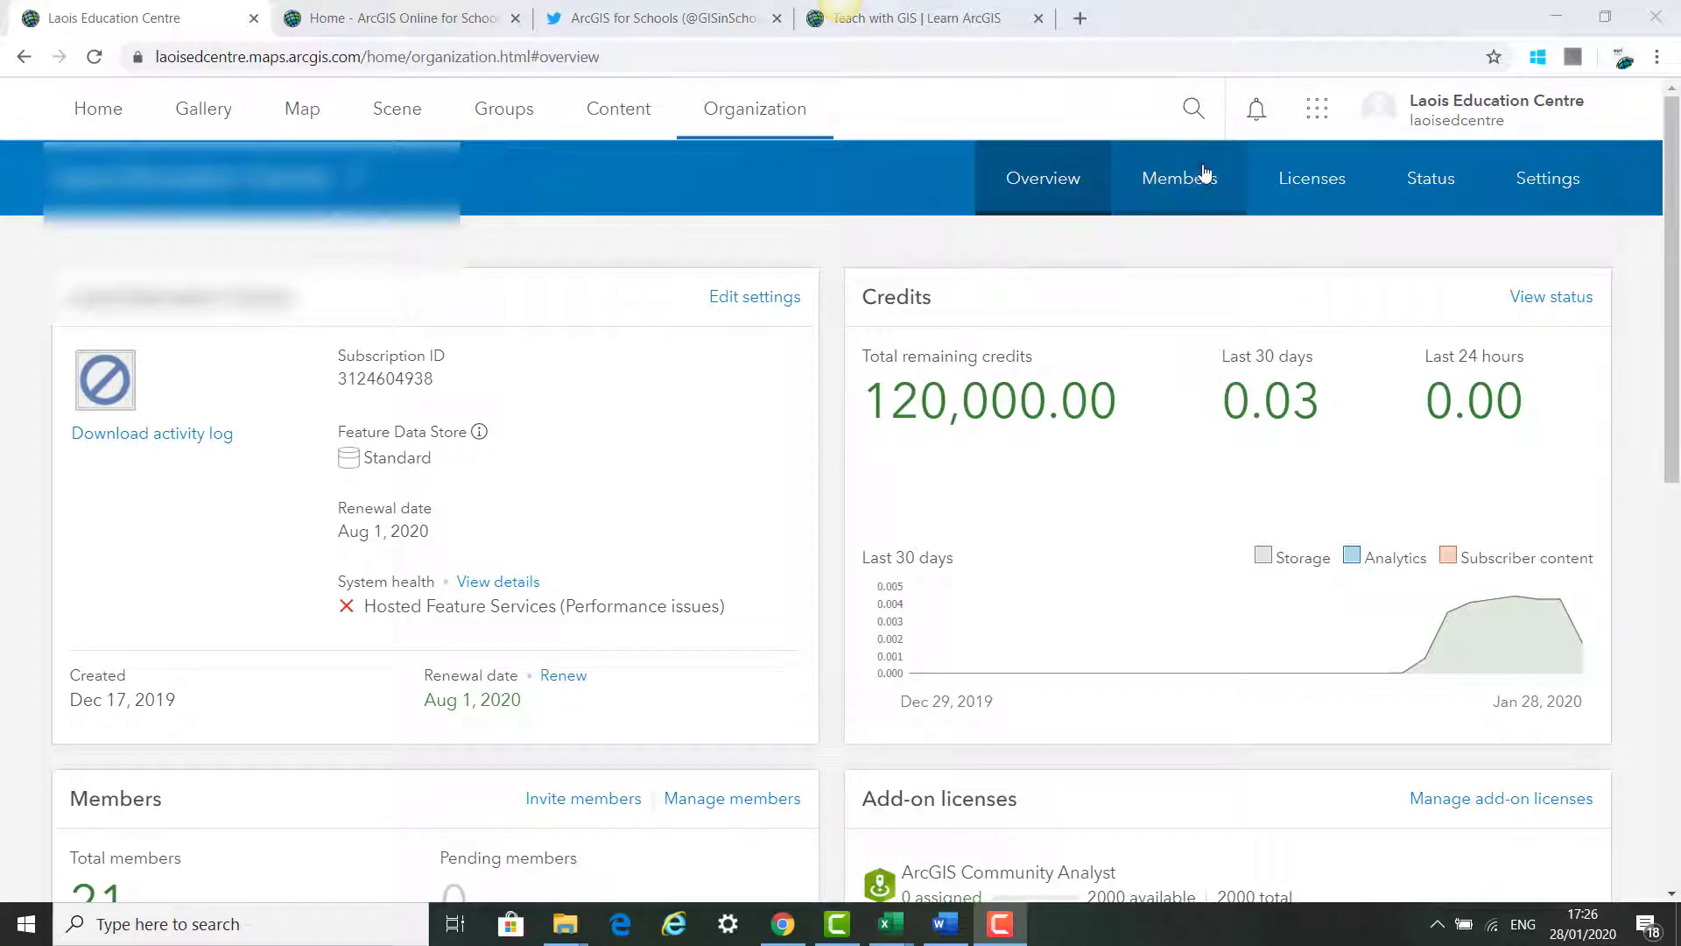
# From the Members tab, start adding one new member without sending invitations
pyautogui.click(1176, 179)
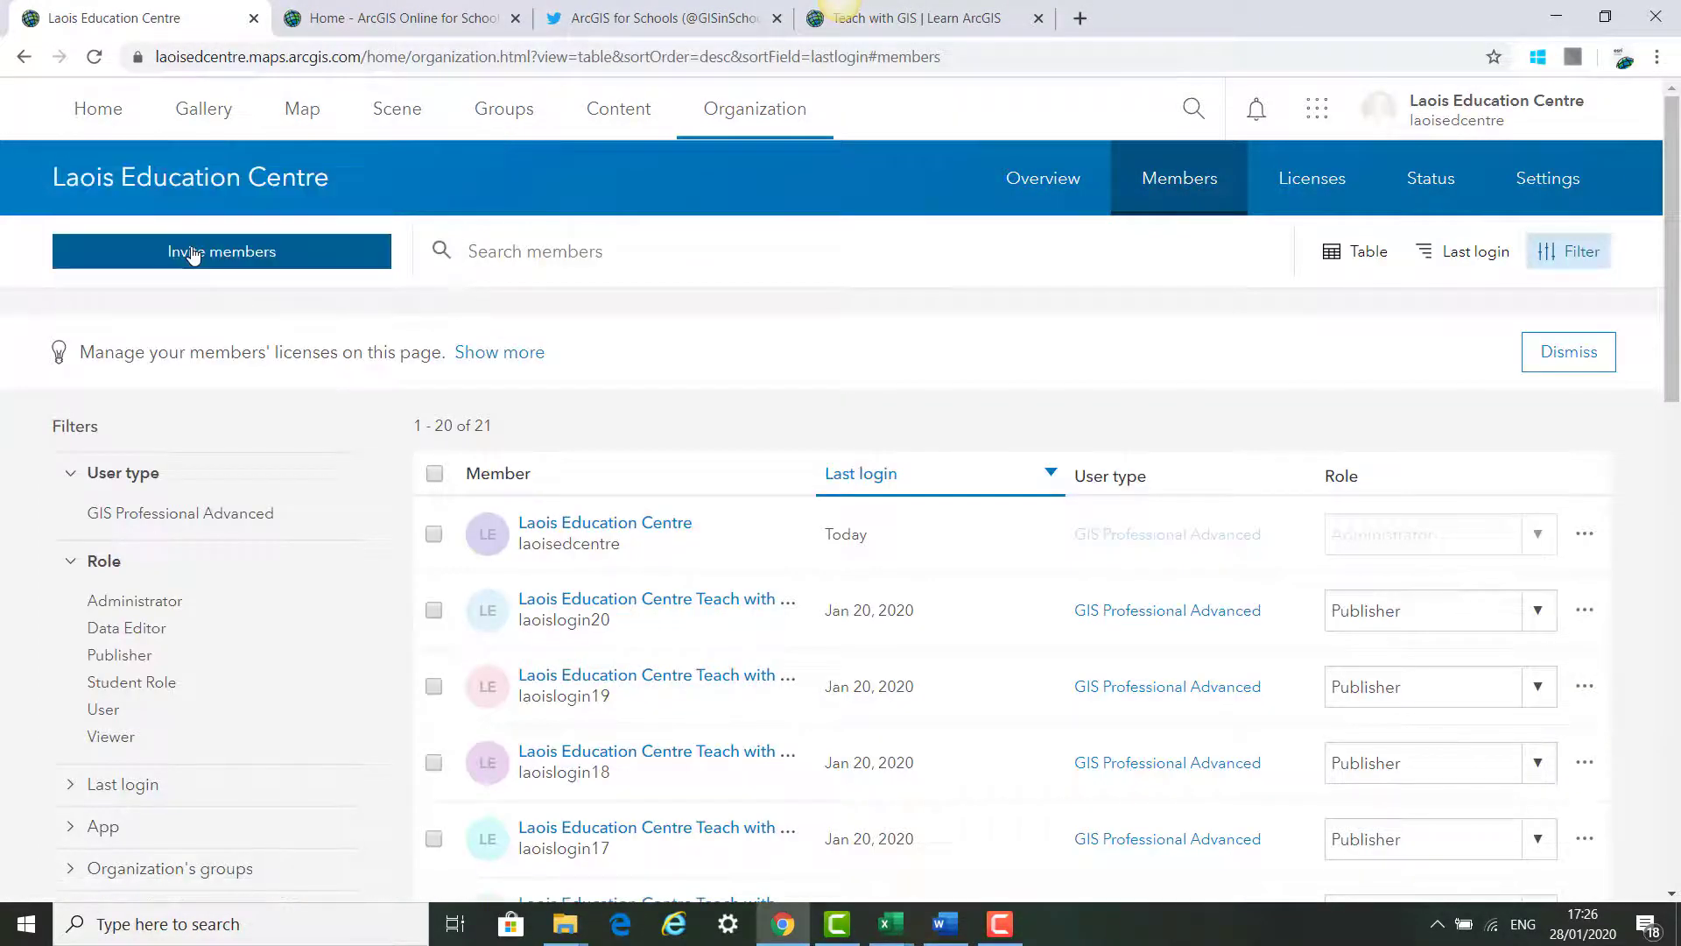
pyautogui.click(223, 250)
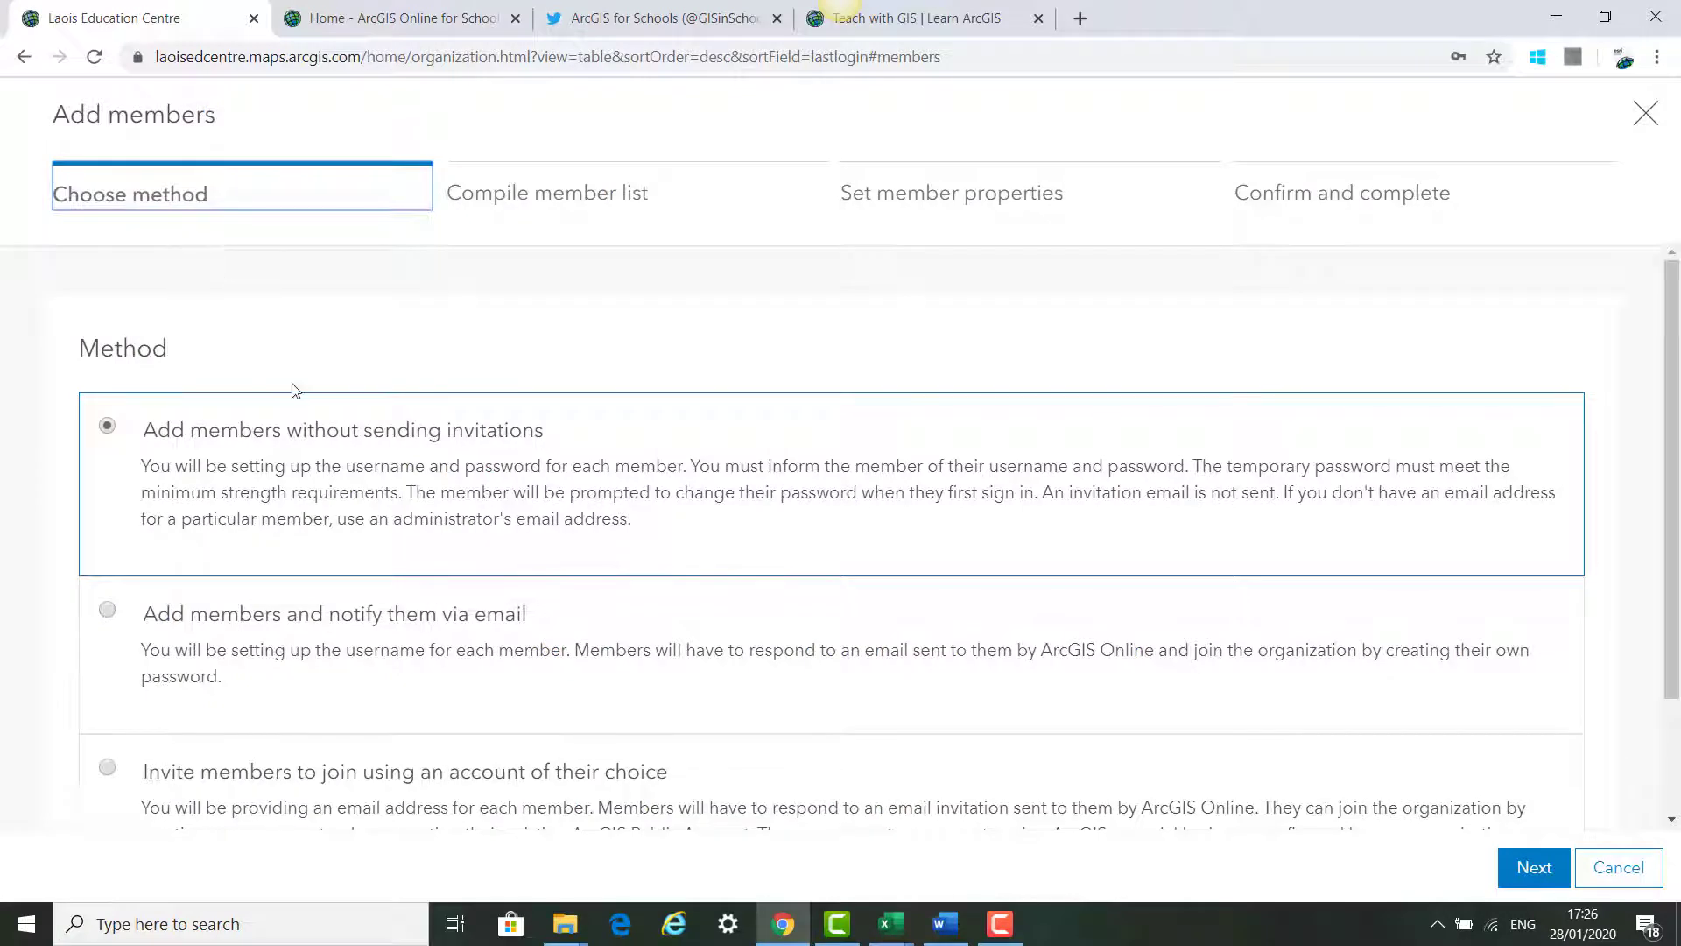
pyautogui.moveTo(402, 452)
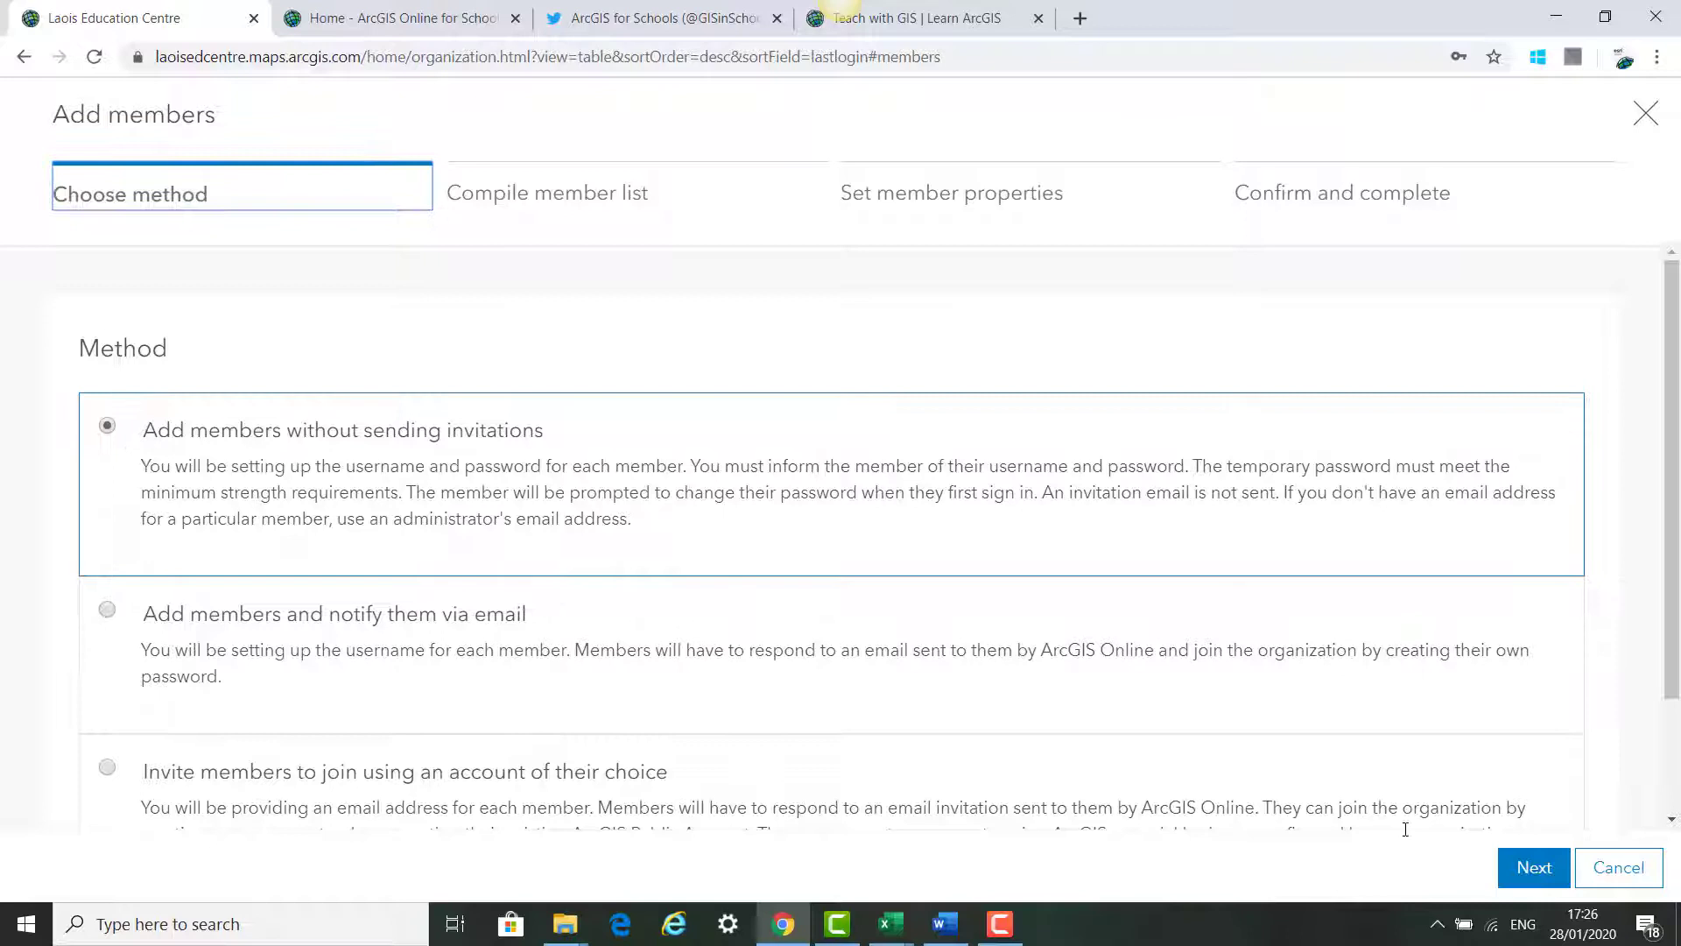
pyautogui.click(1532, 867)
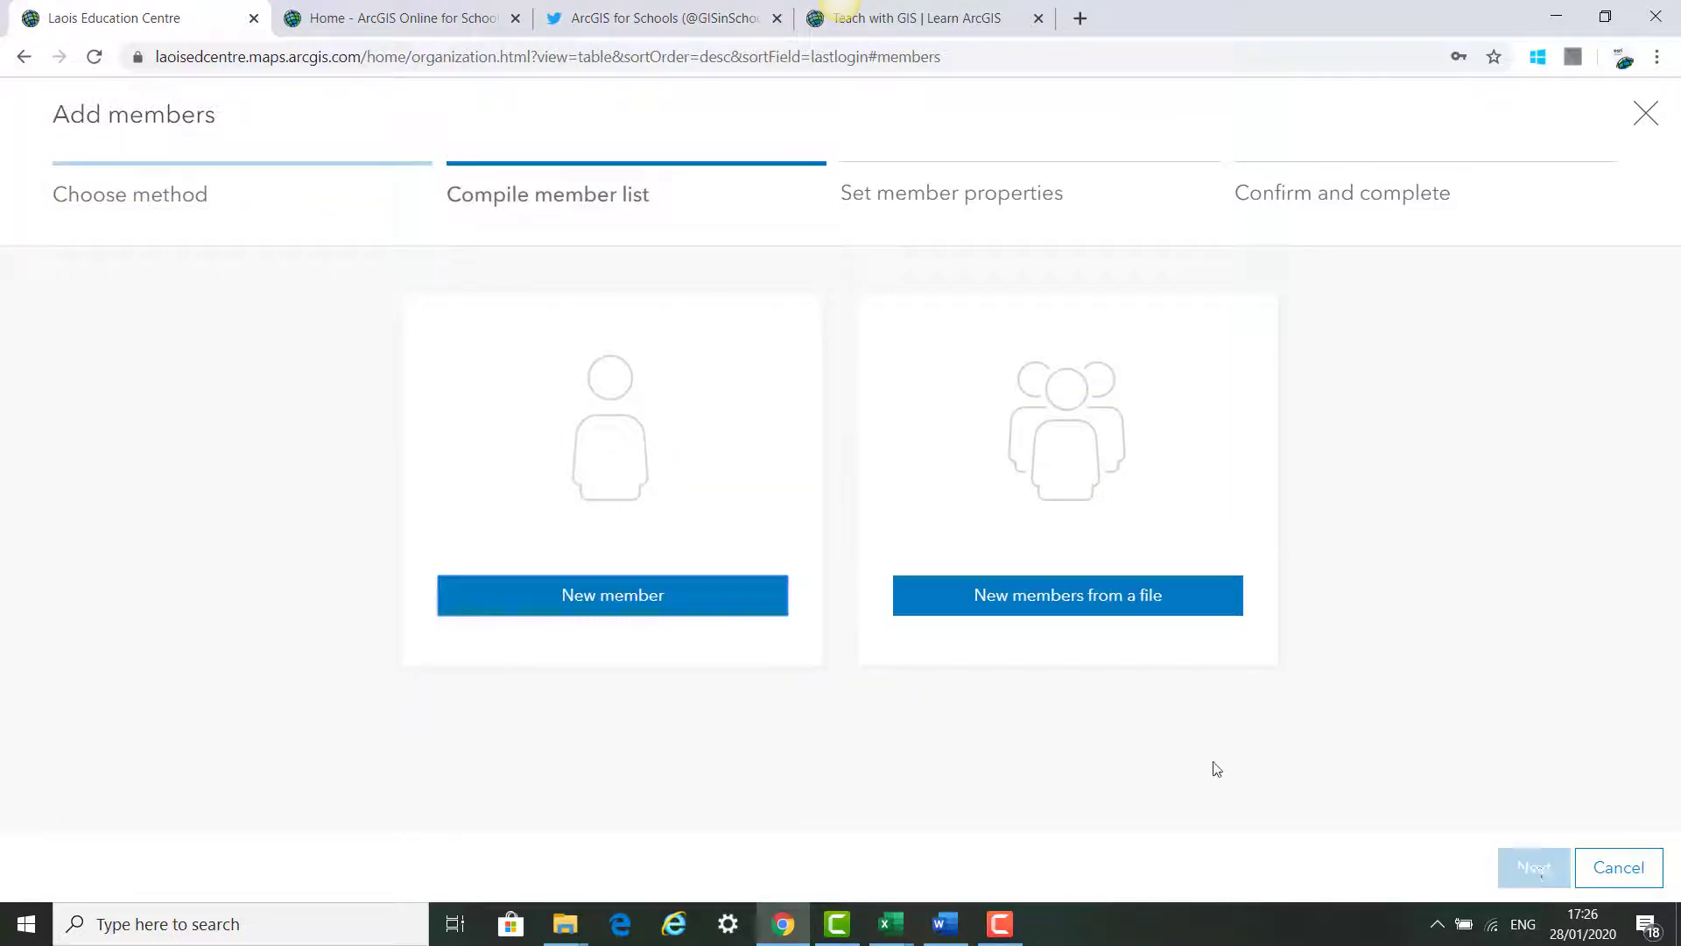
pyautogui.moveTo(779, 629)
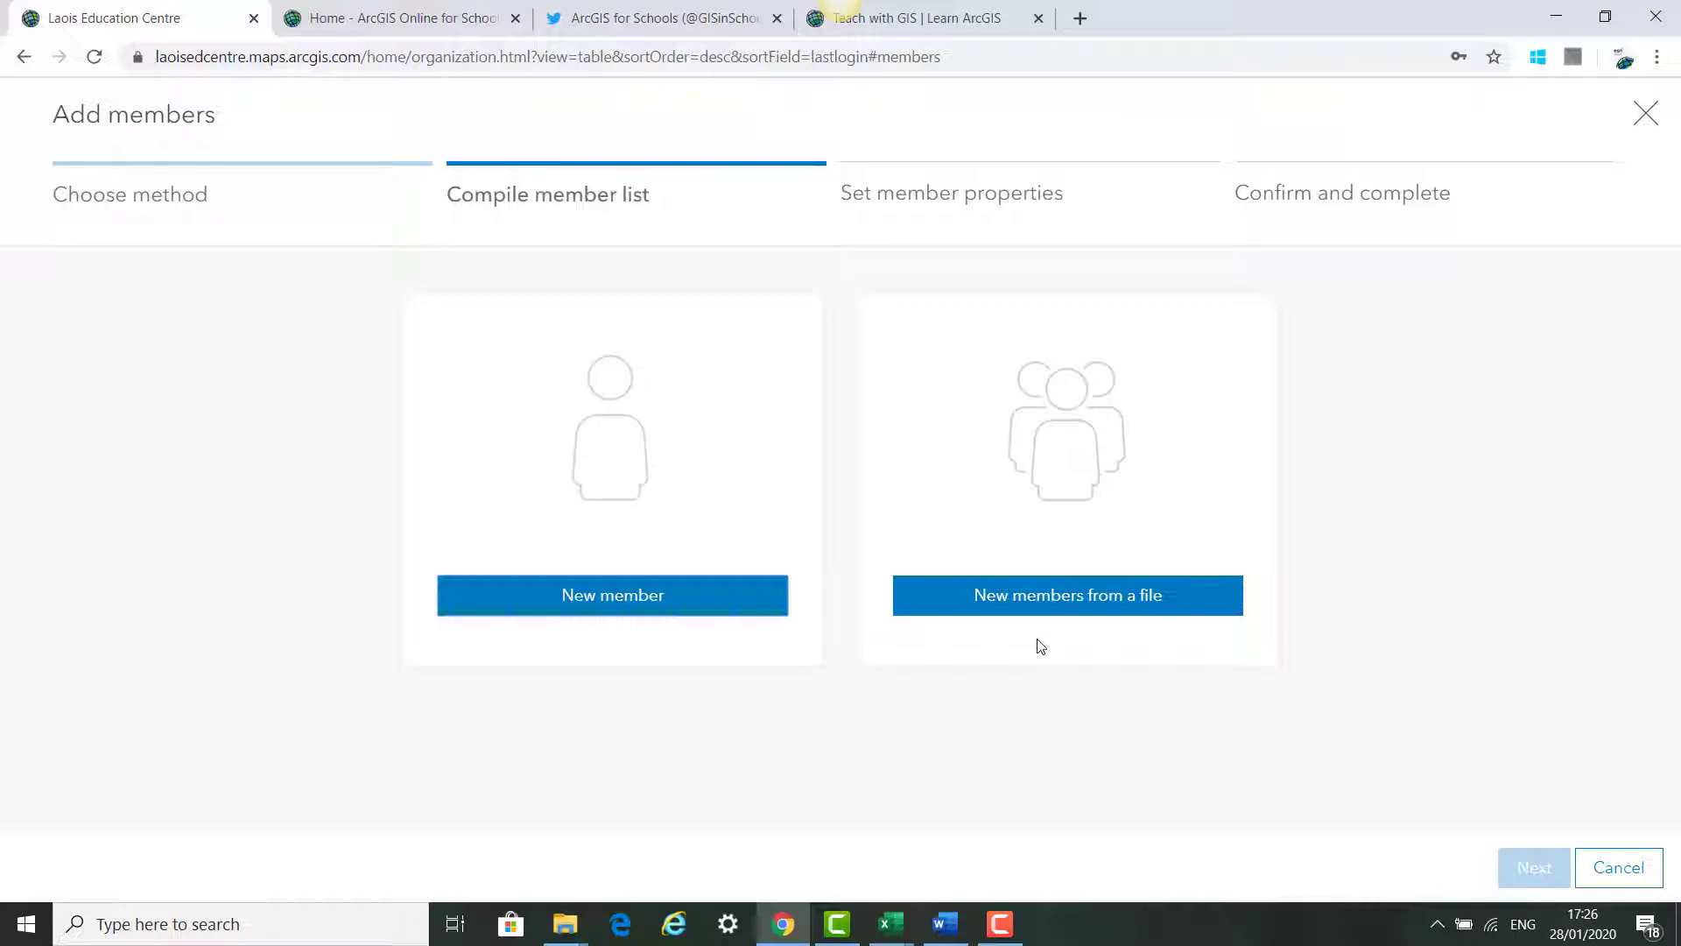
pyautogui.click(611, 595)
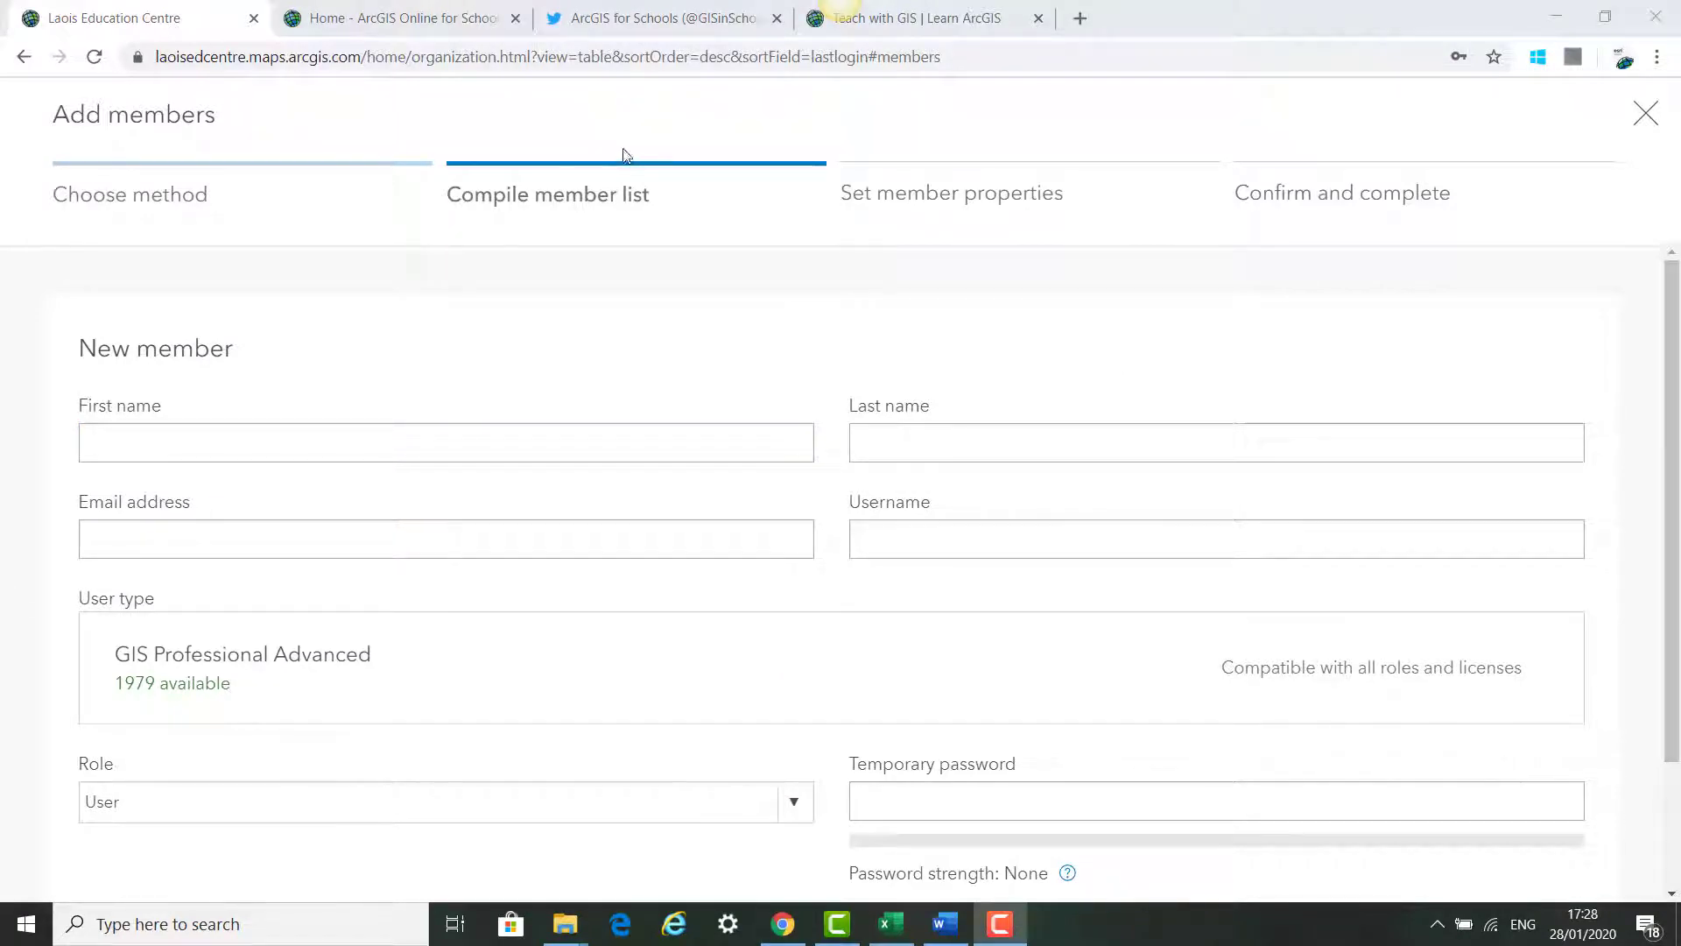
# Enter member New Member Teach with ArcGIS, username edlogin100, with the Publisher role, and add it to the list
pyautogui.write('New Member')
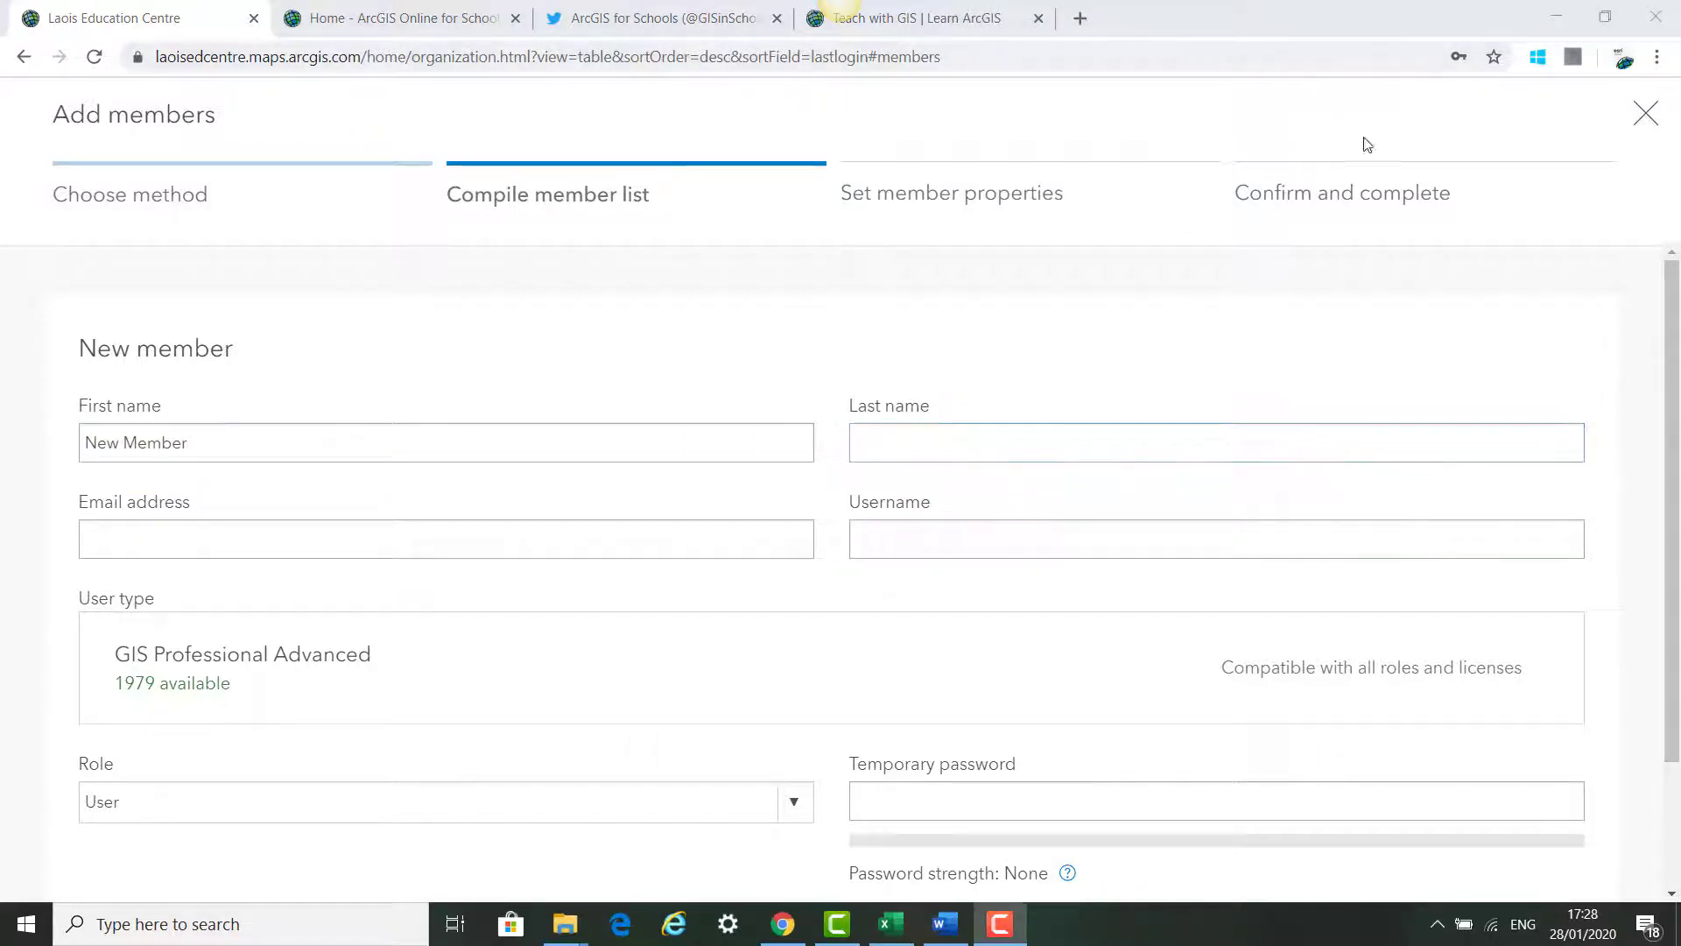
pyautogui.write('Teach with ArcGIS')
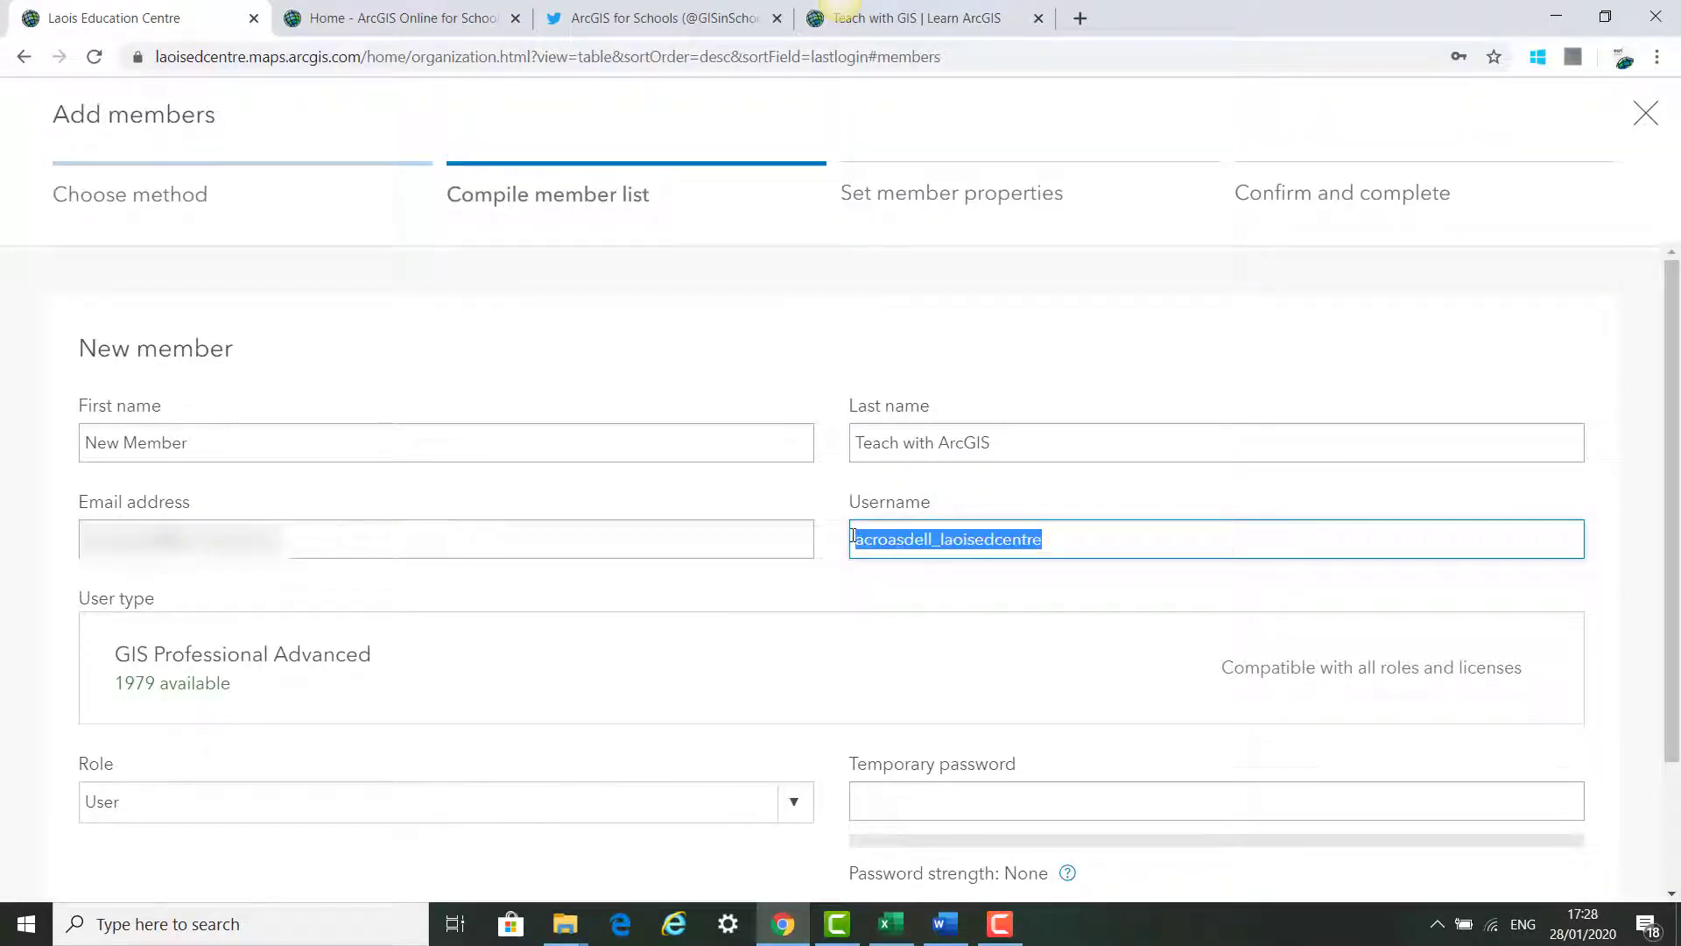
pyautogui.write('edlogin100')
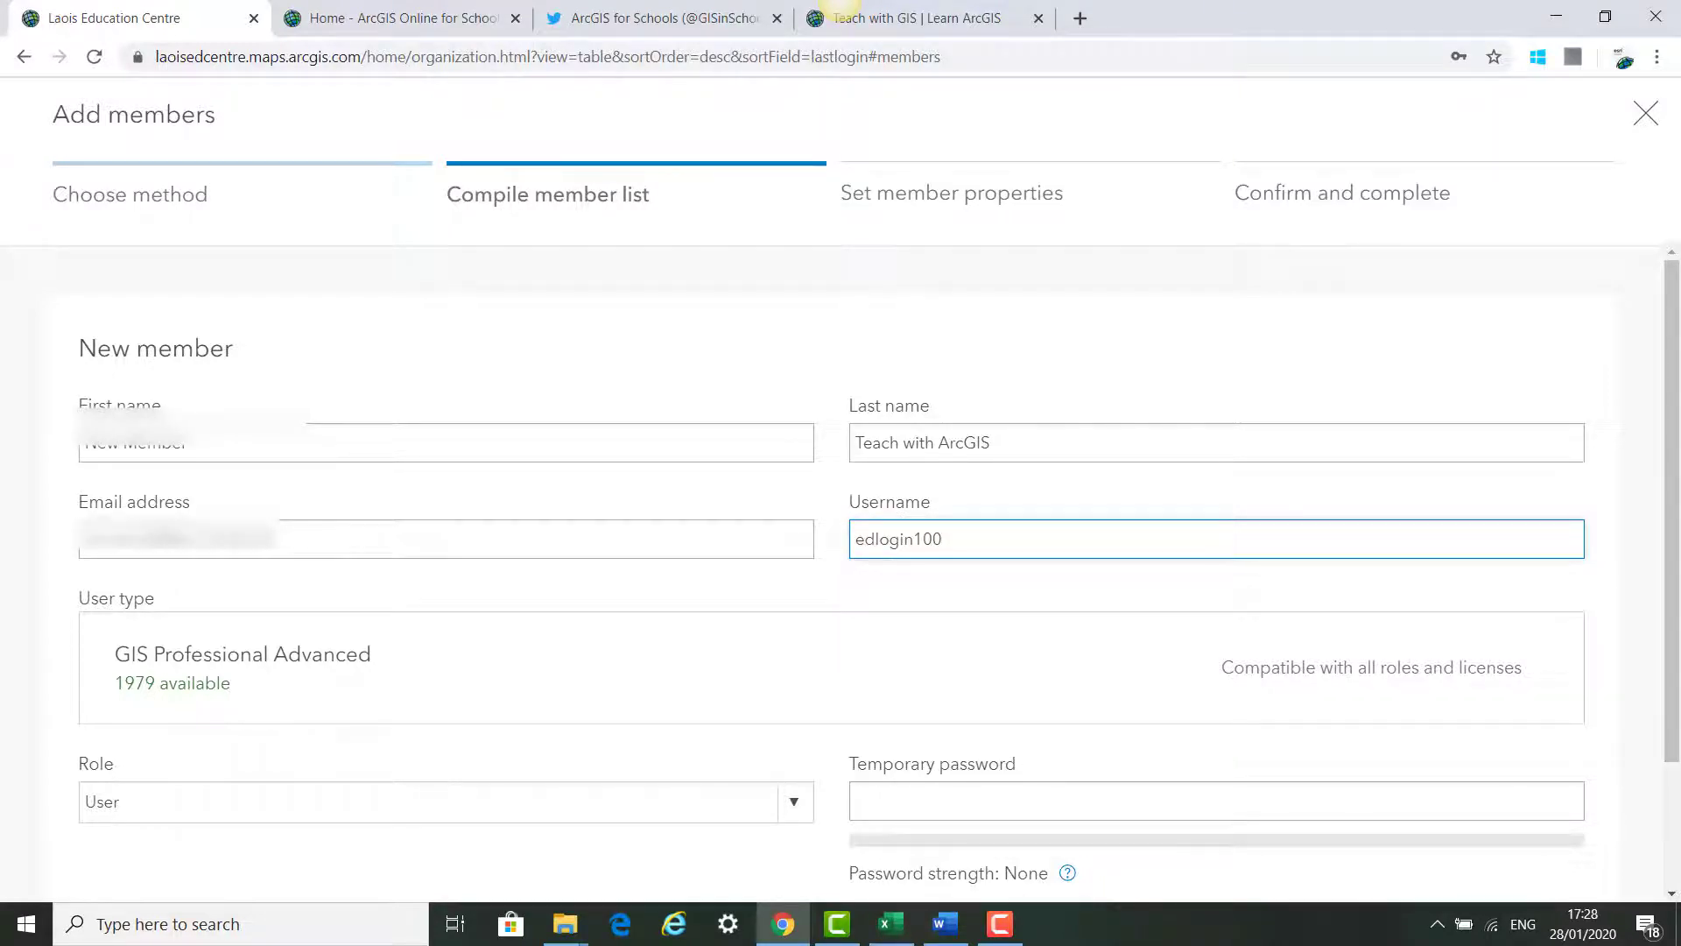
pyautogui.scroll(-3)
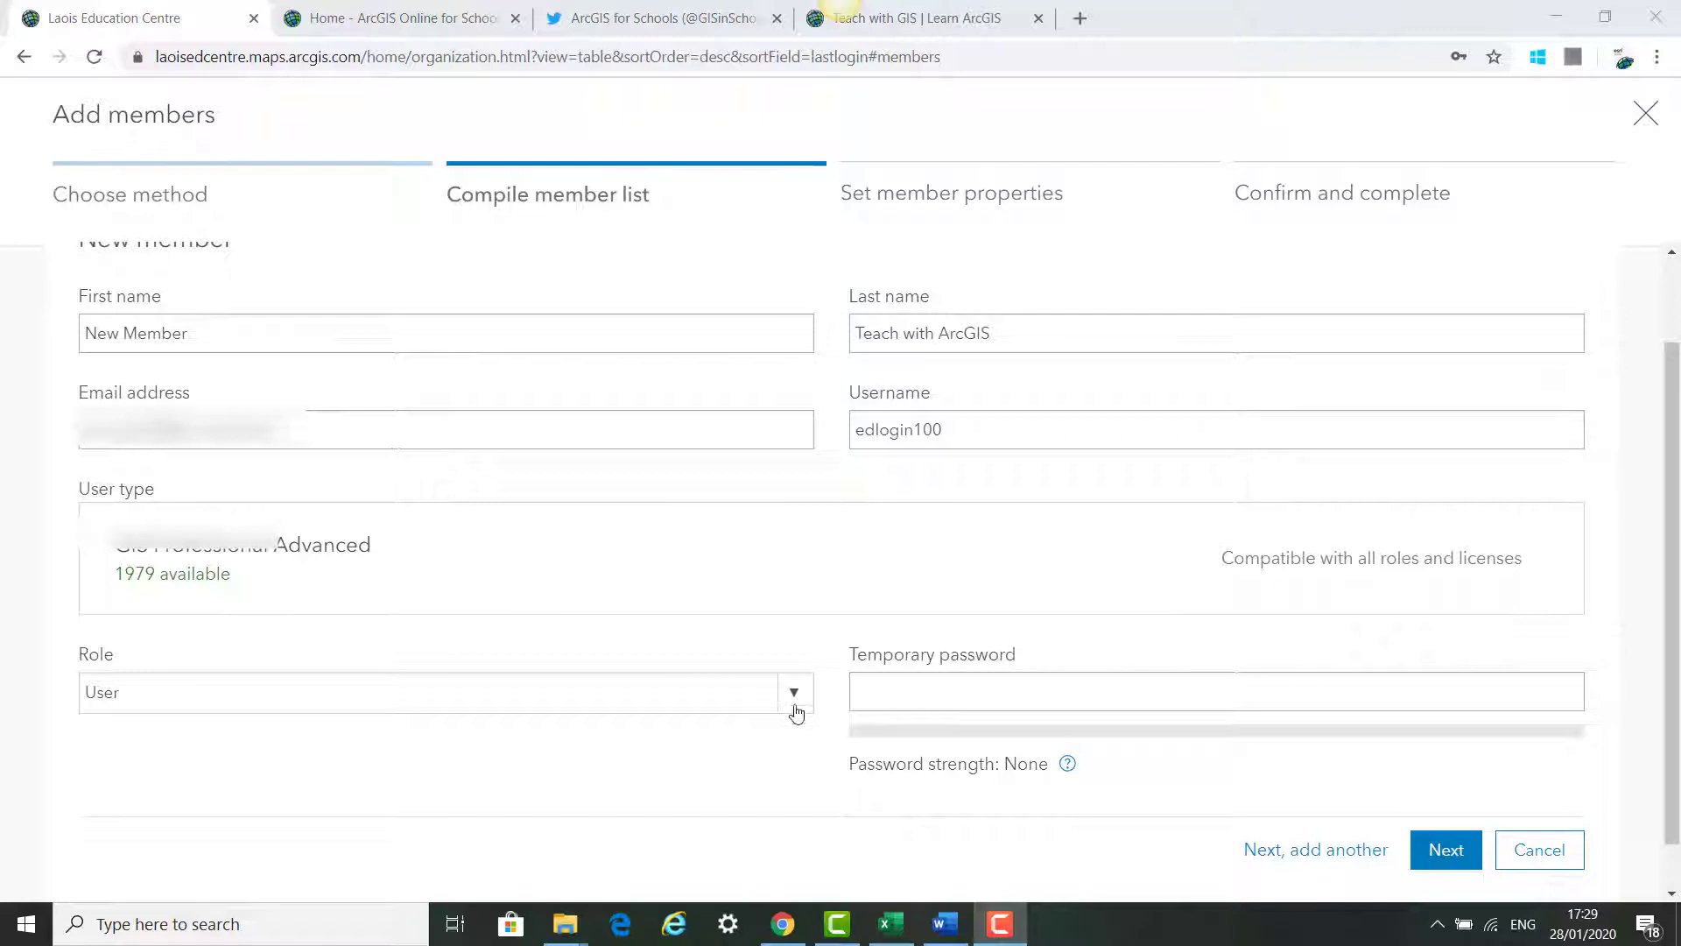
pyautogui.click(795, 692)
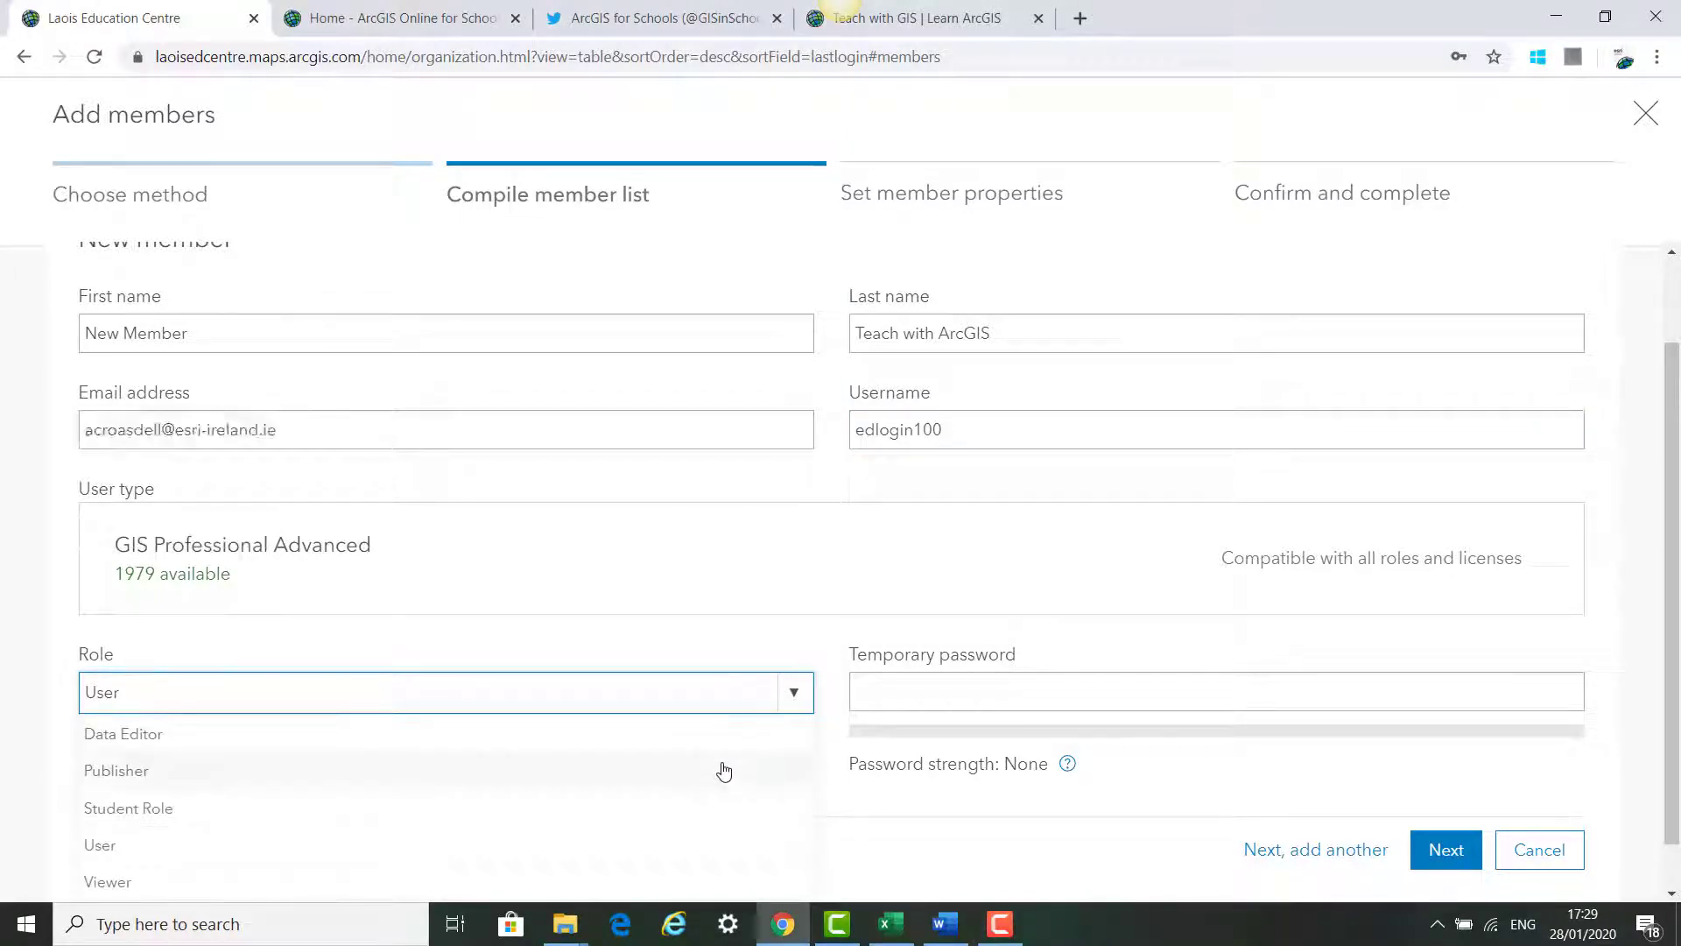
pyautogui.click(115, 770)
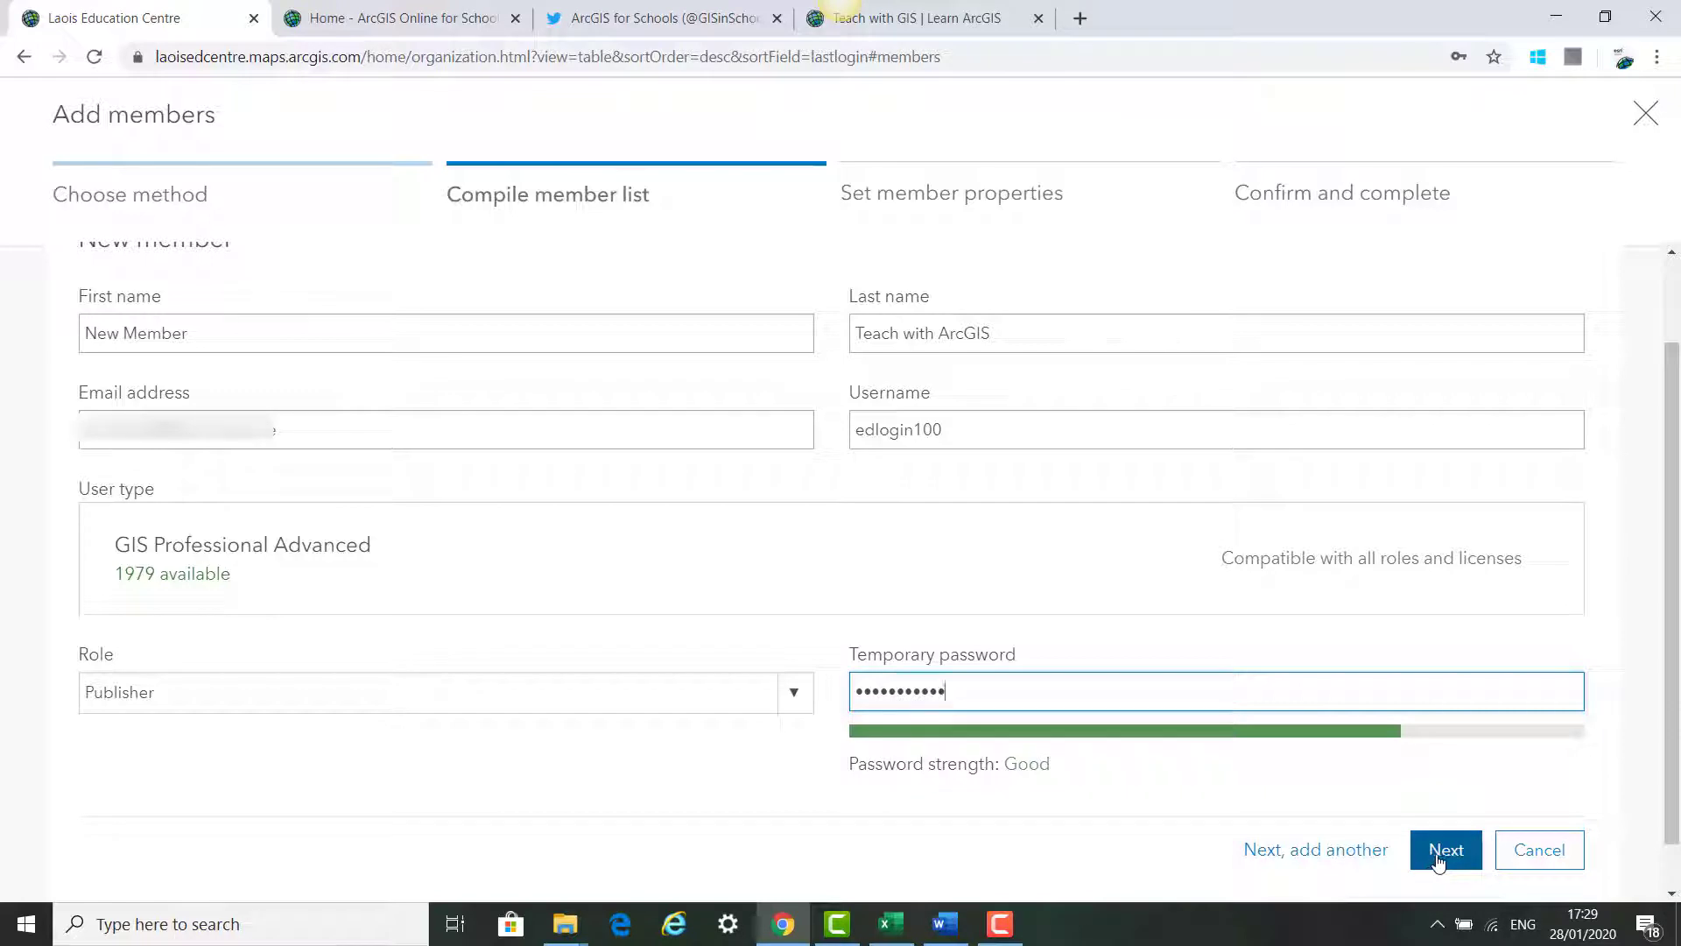
pyautogui.click(1445, 849)
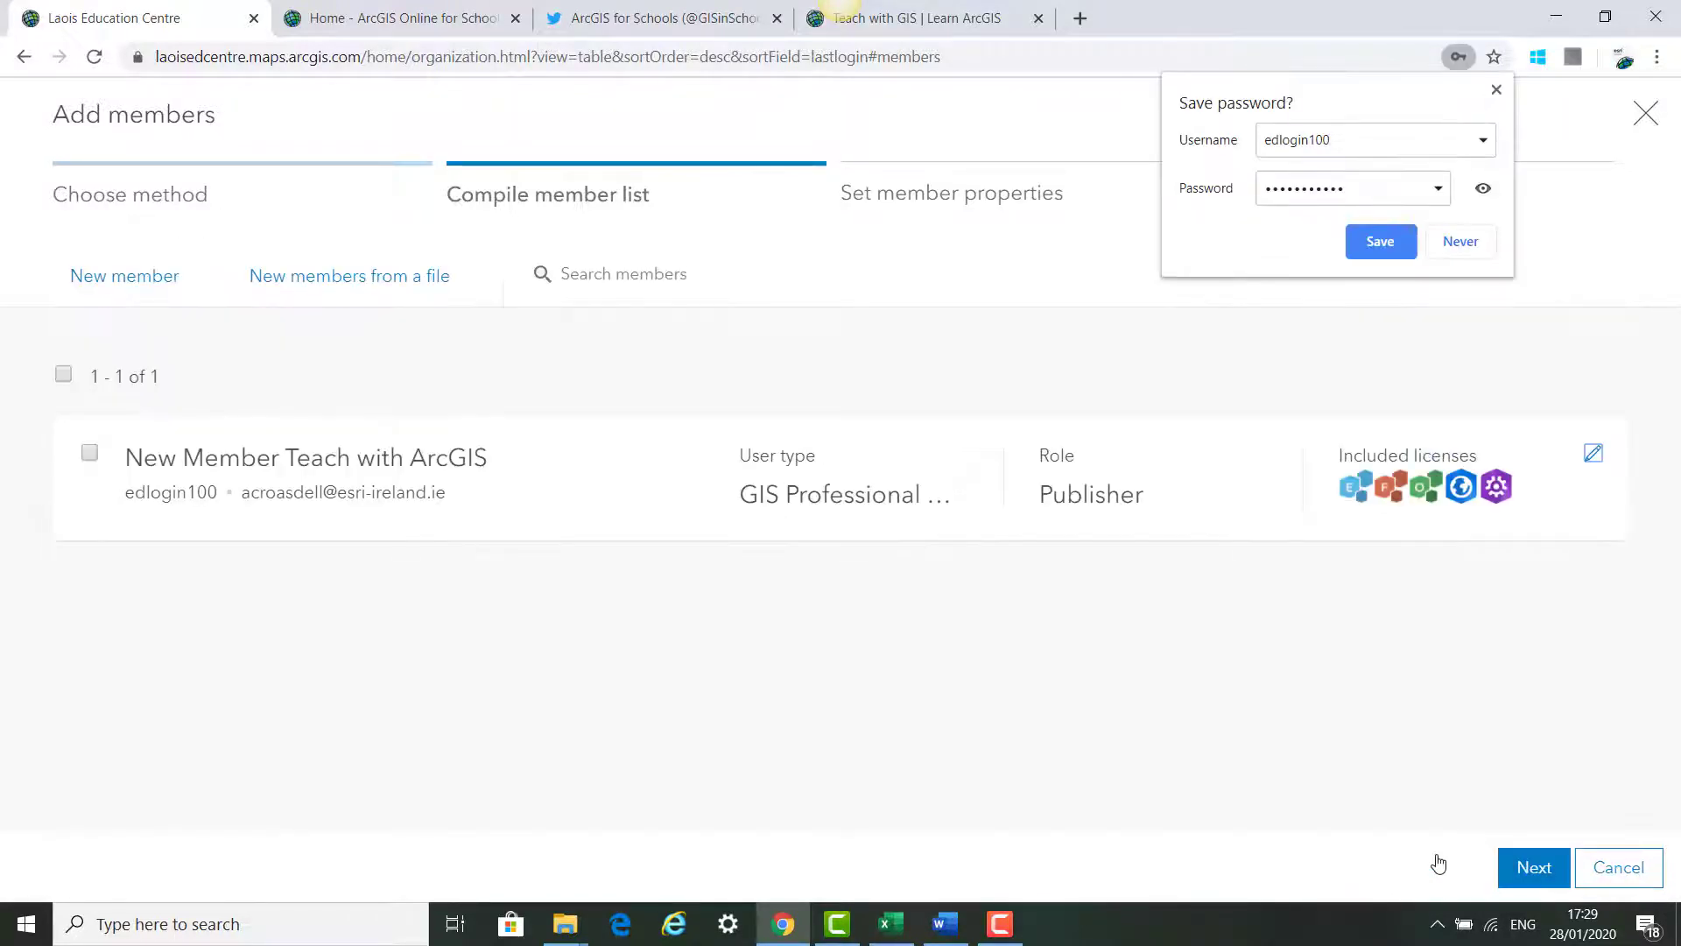
# Confirm the compiled member through properties and summary so edlogin100 joins the organization
pyautogui.click(90, 452)
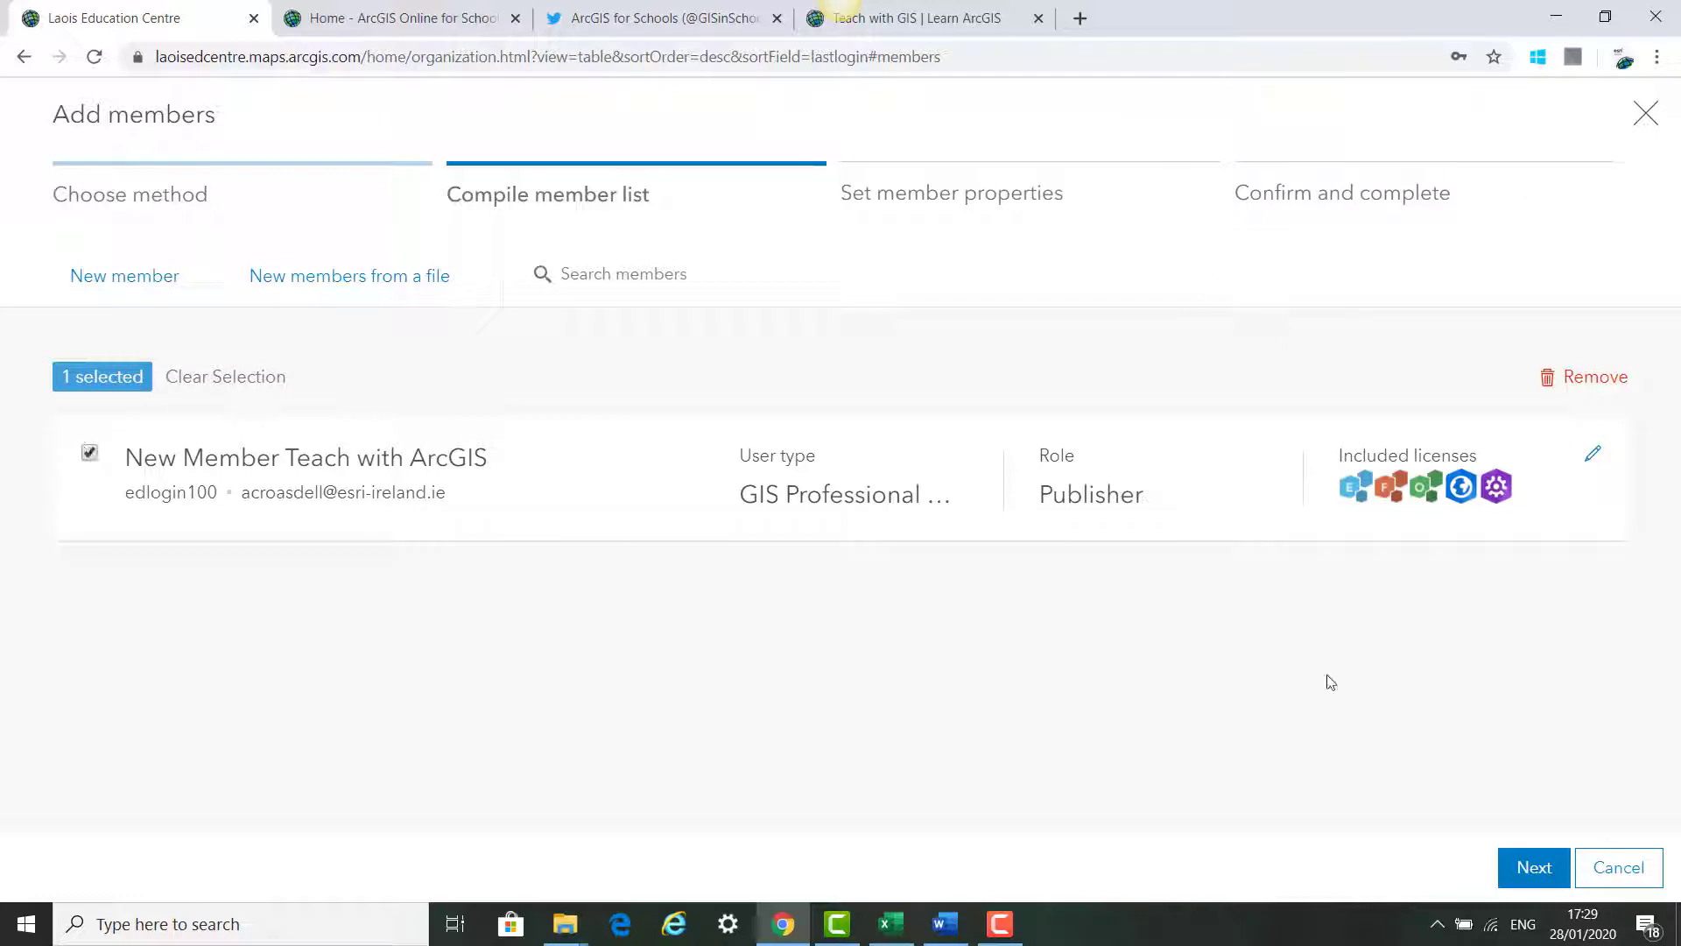
pyautogui.click(1532, 867)
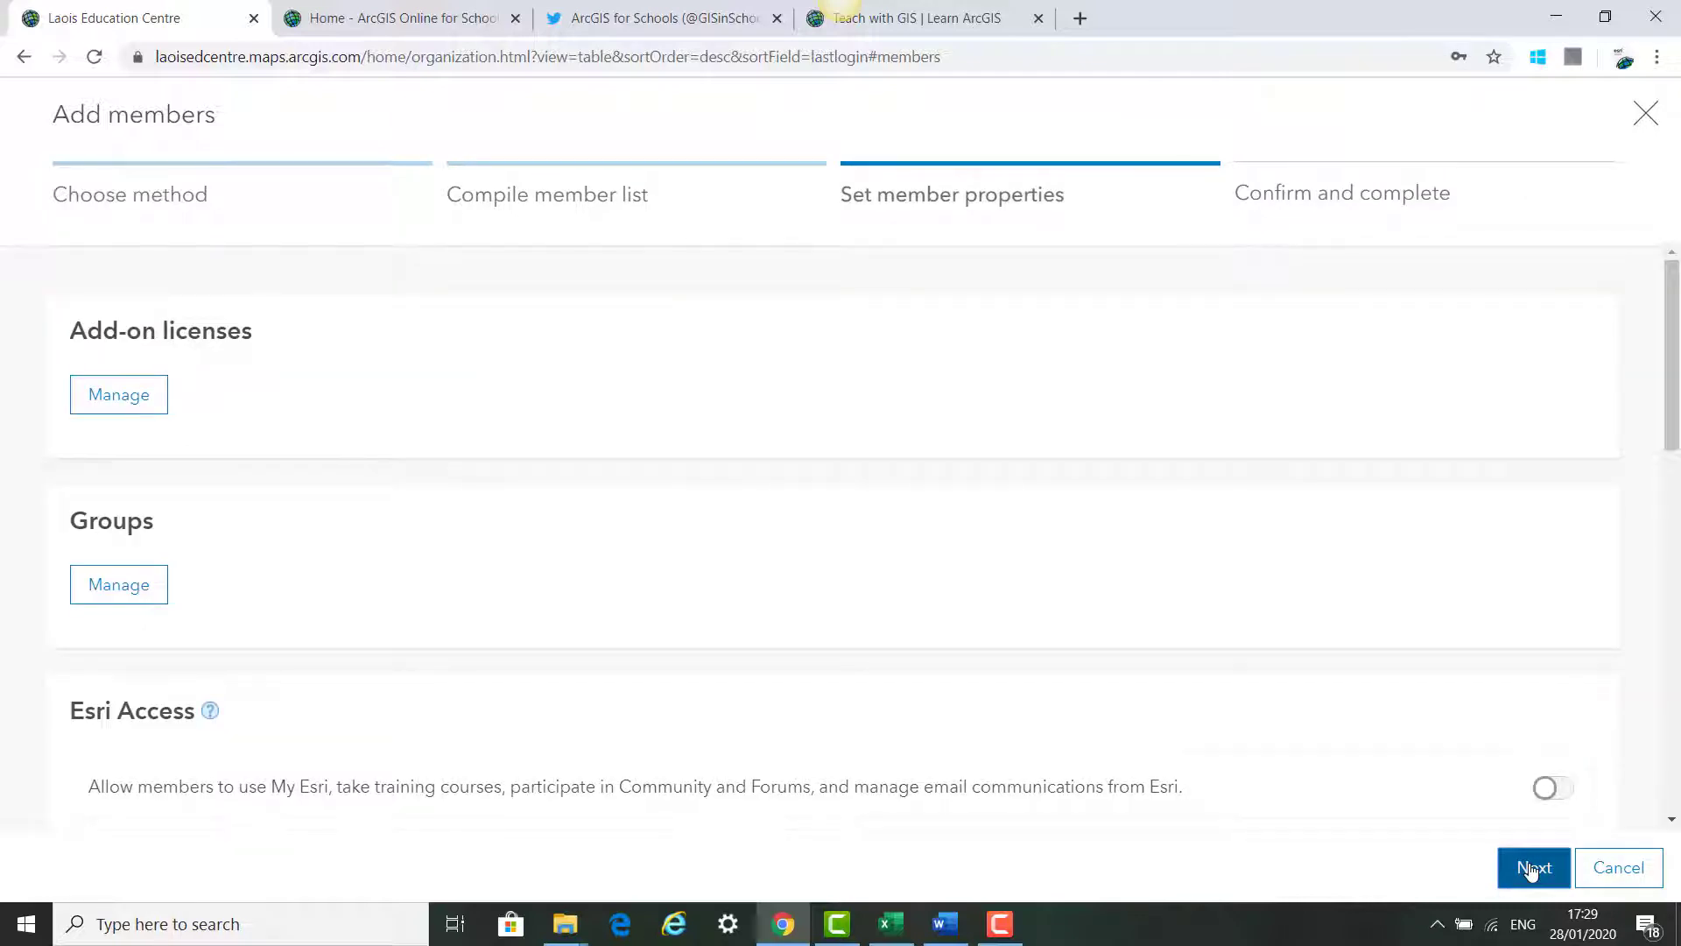
pyautogui.scroll(-3)
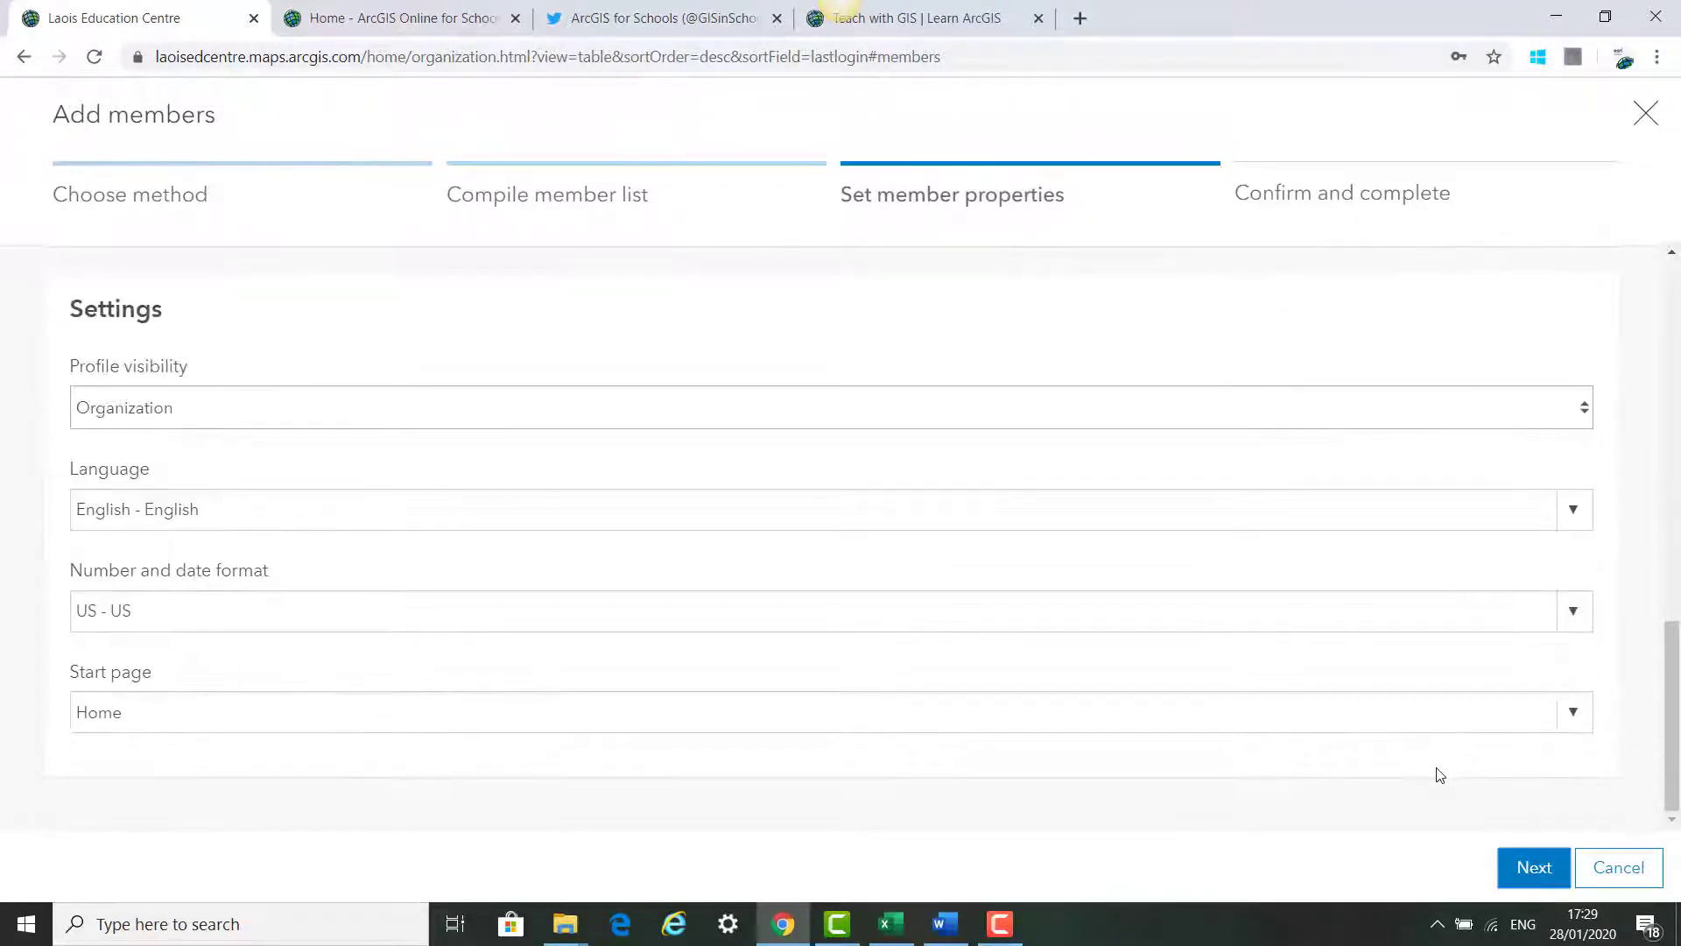
pyautogui.click(1532, 866)
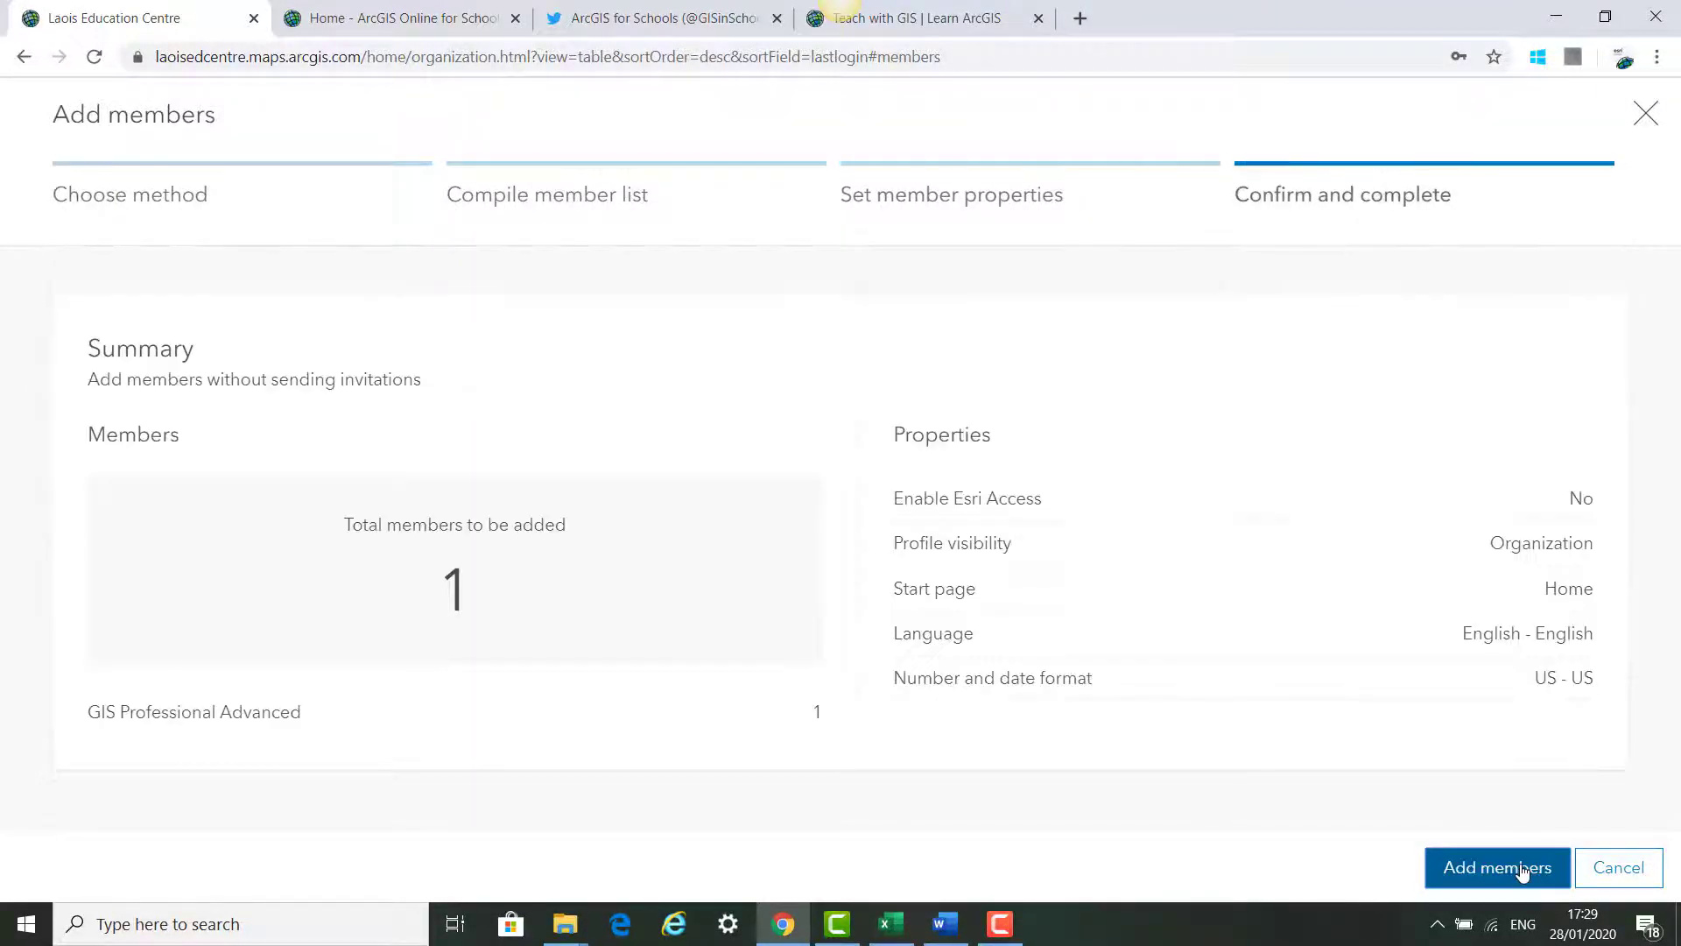
pyautogui.click(1495, 867)
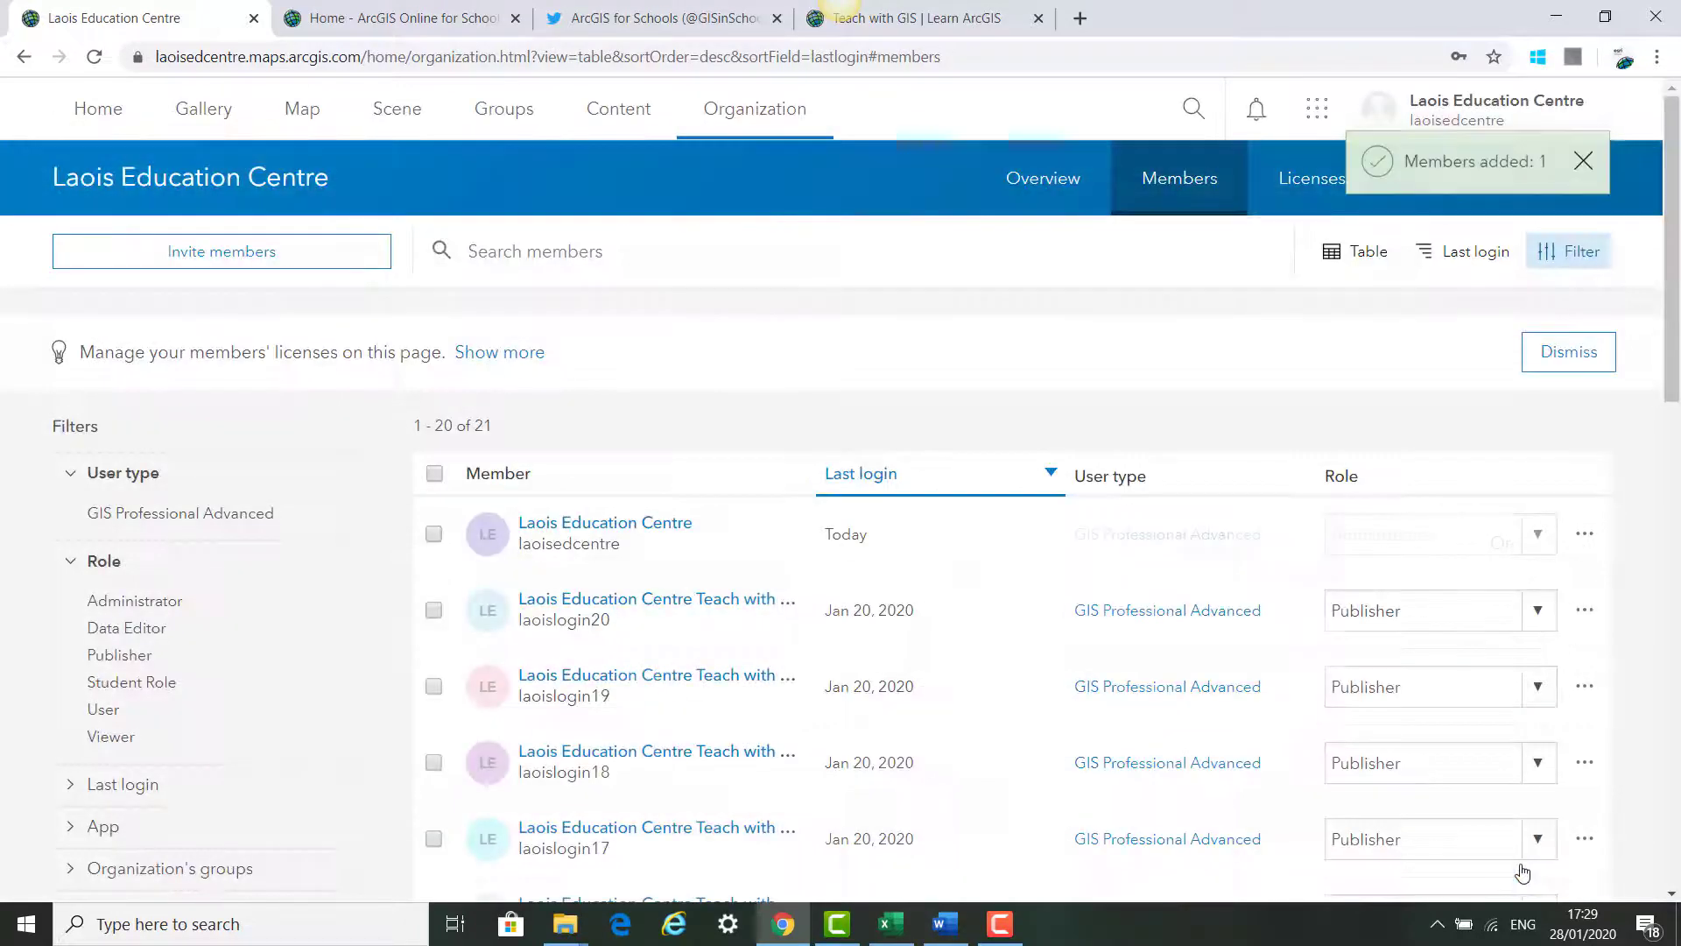
pyautogui.scroll(-3)
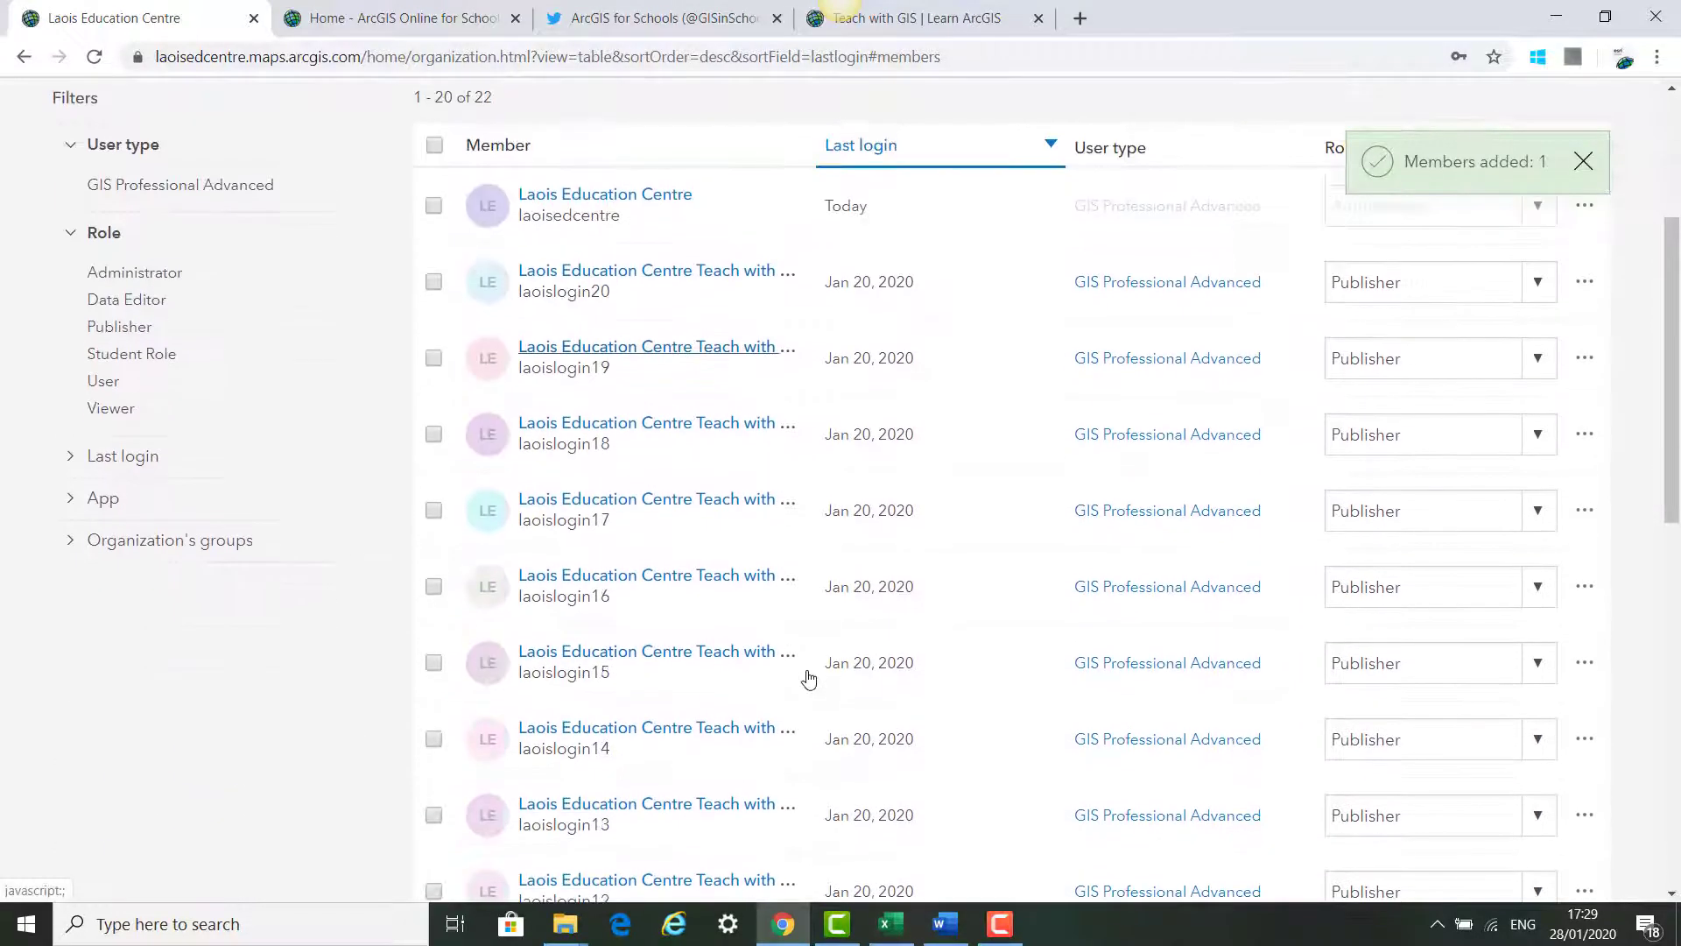
pyautogui.scroll(-3)
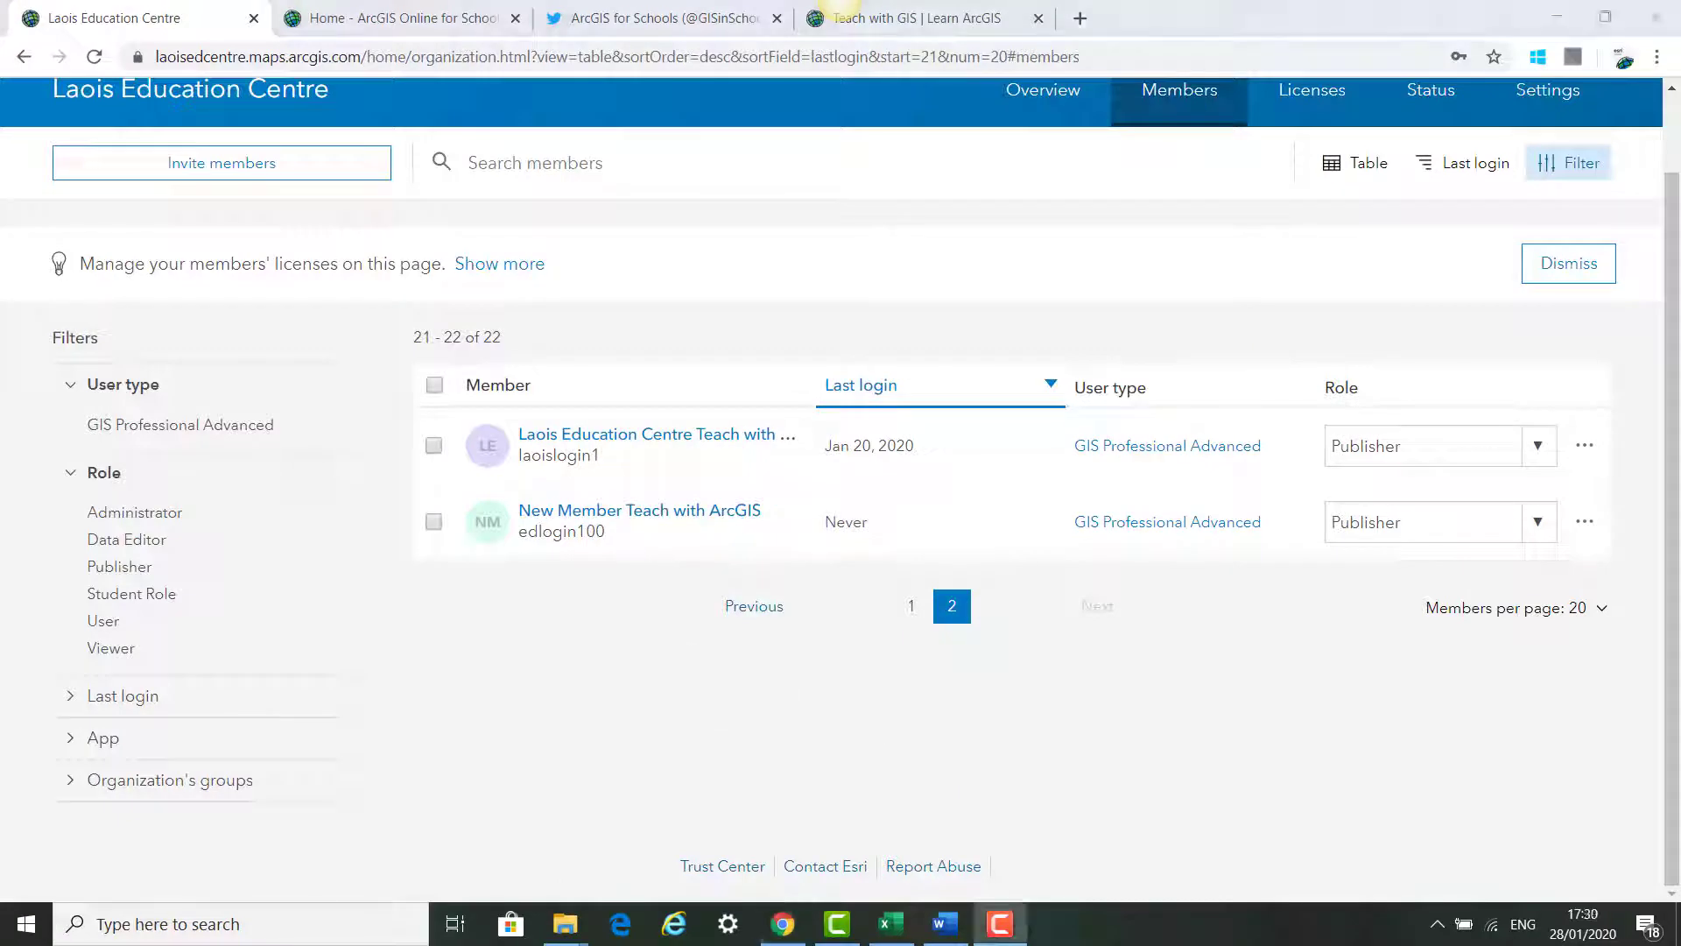
pyautogui.moveTo(221, 163)
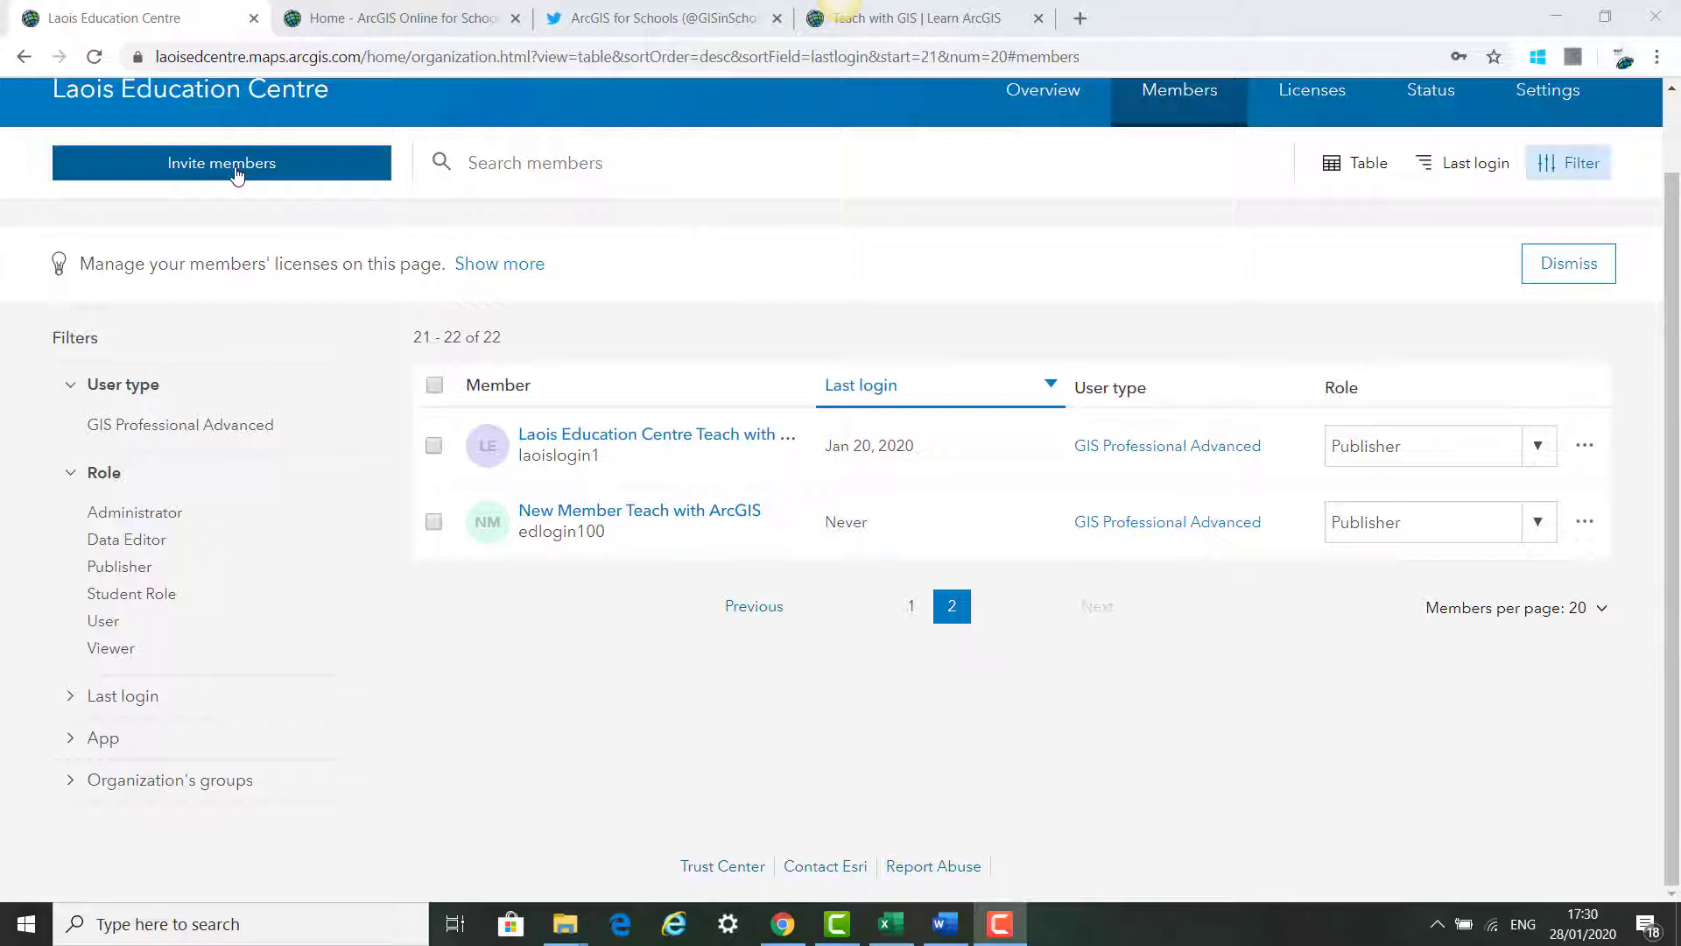
# Start adding members from a file, without sending invitations
pyautogui.click(221, 163)
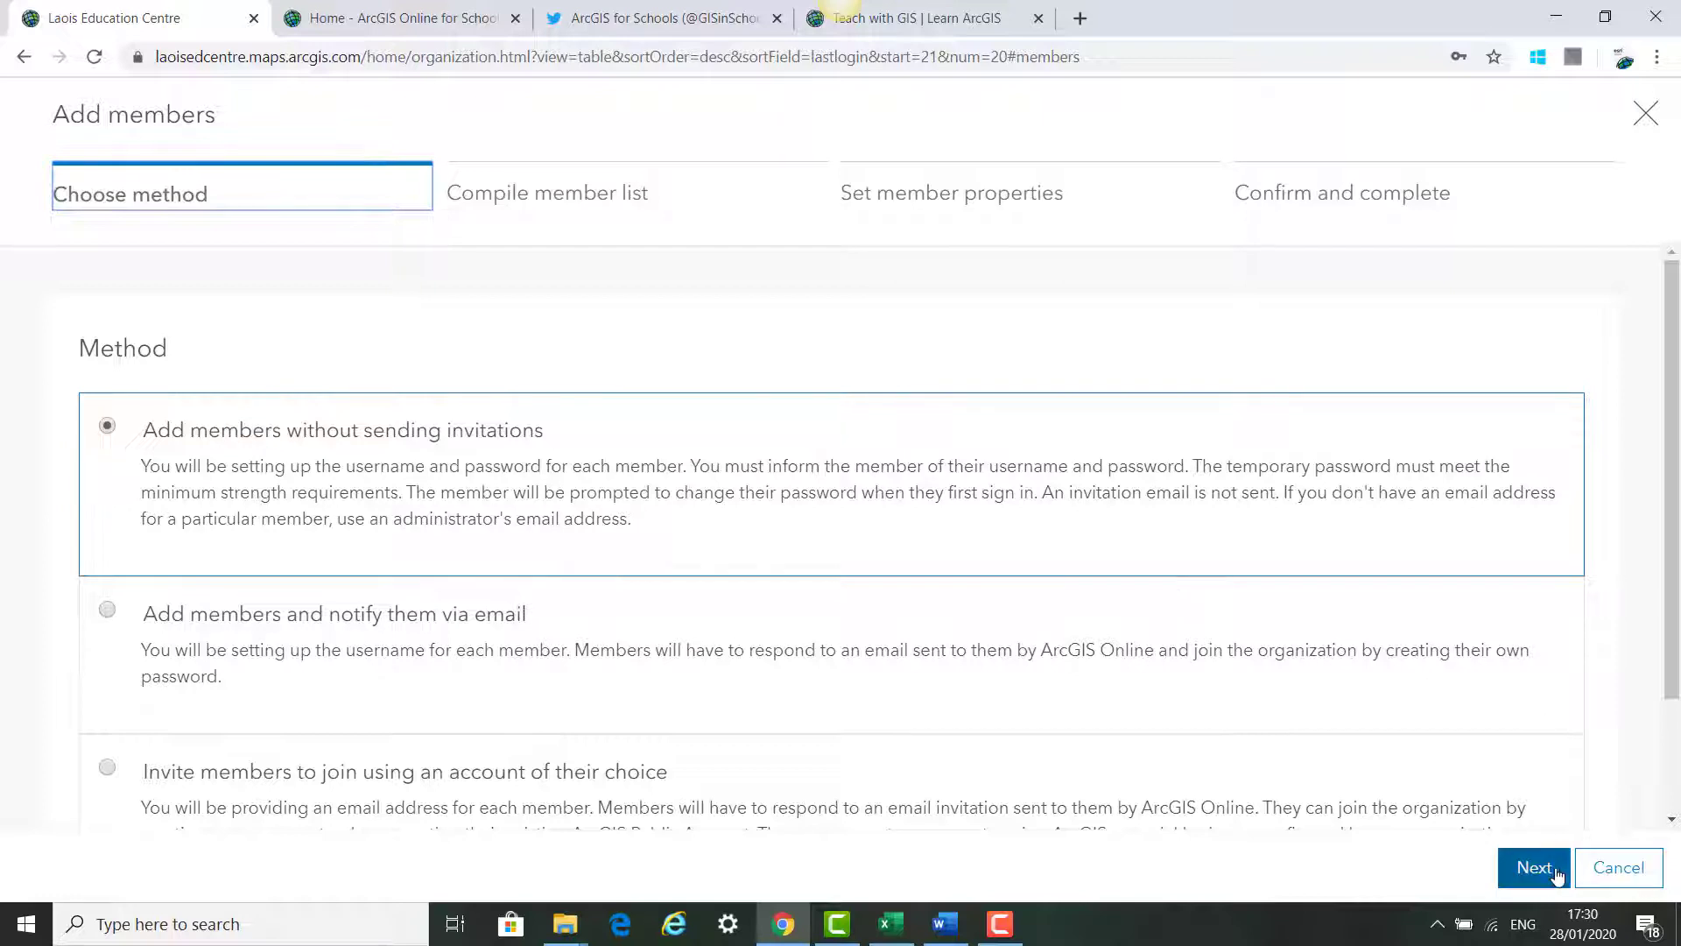
pyautogui.click(1532, 867)
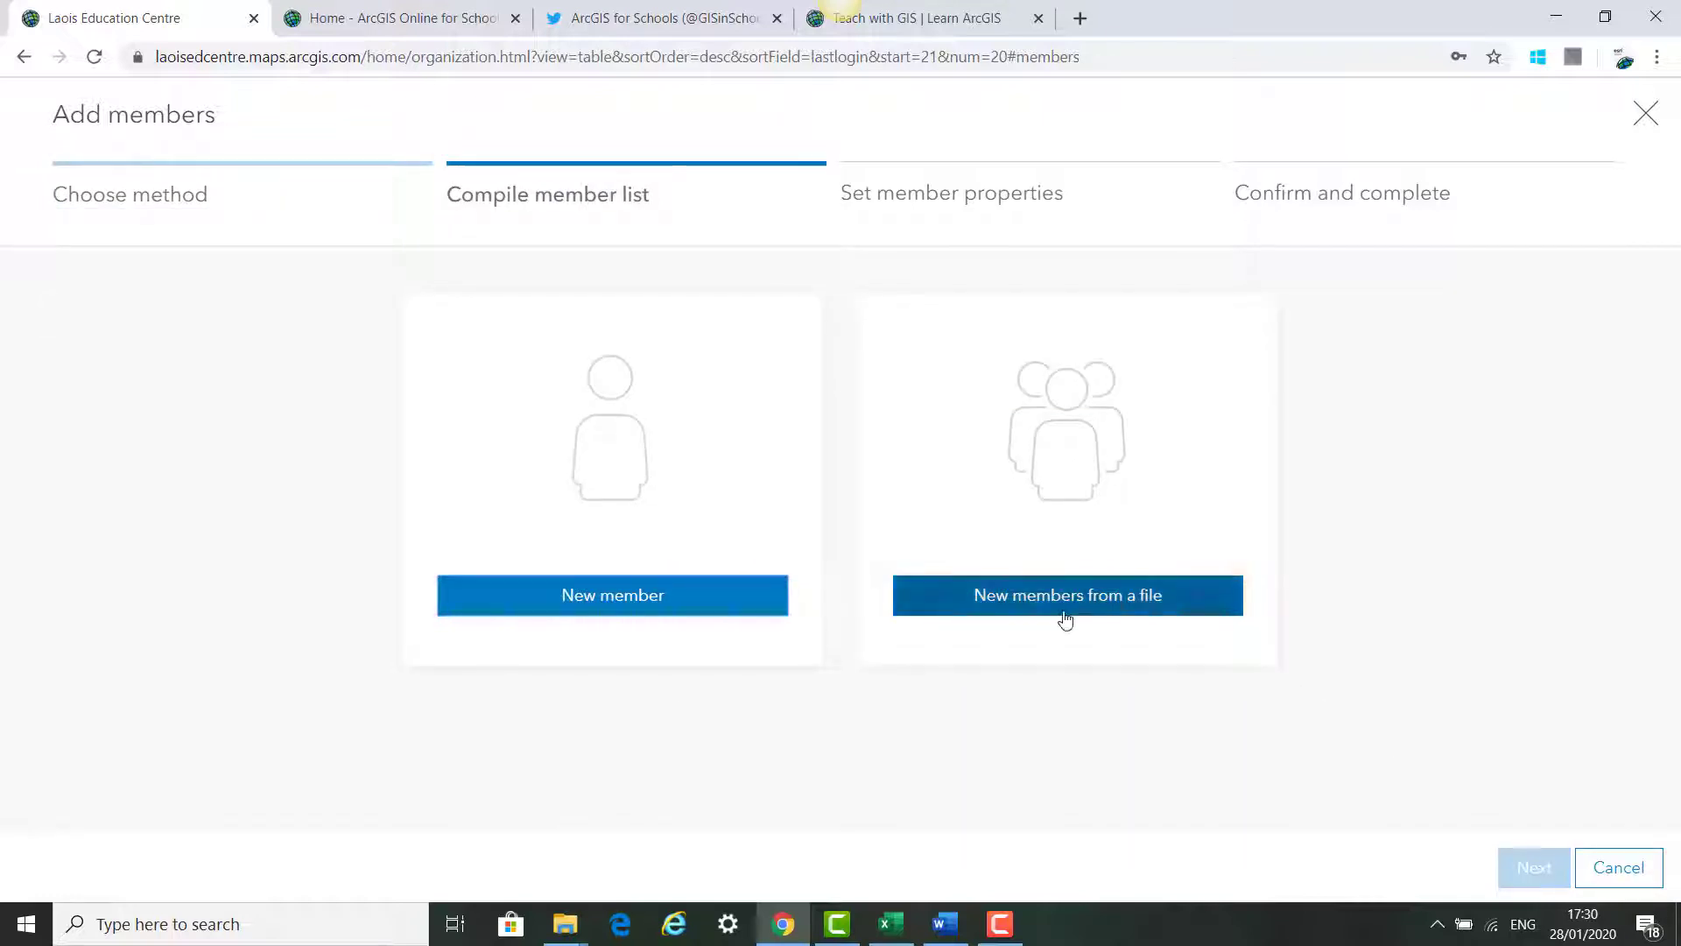
pyautogui.click(1067, 595)
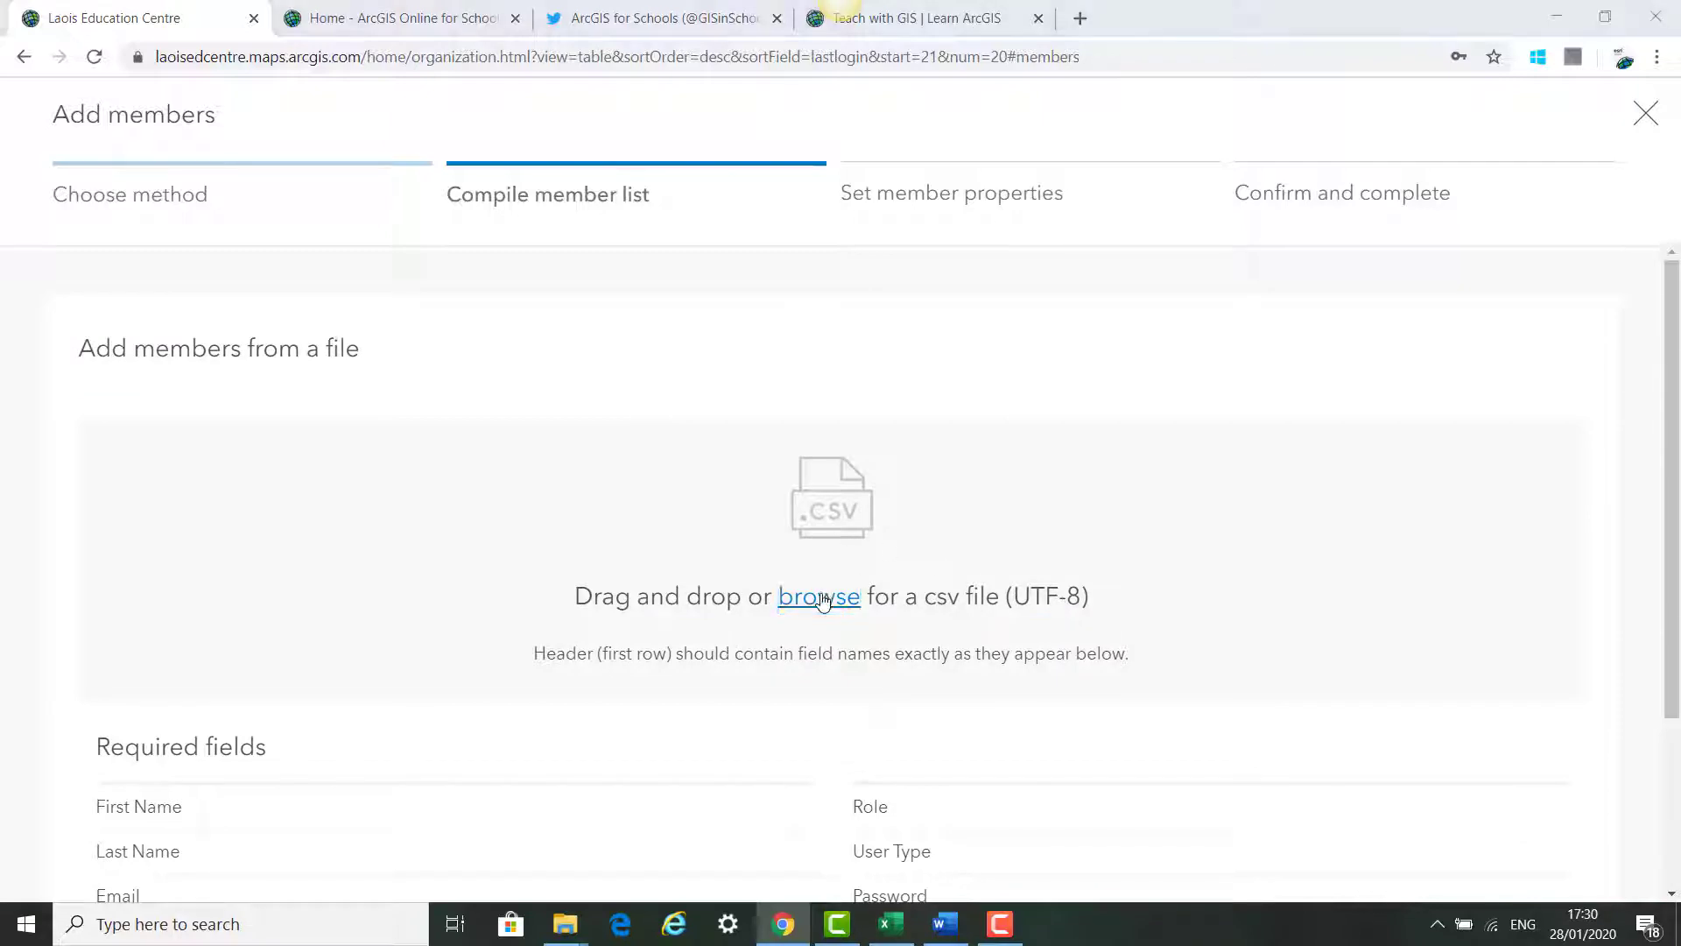
pyautogui.click(818, 596)
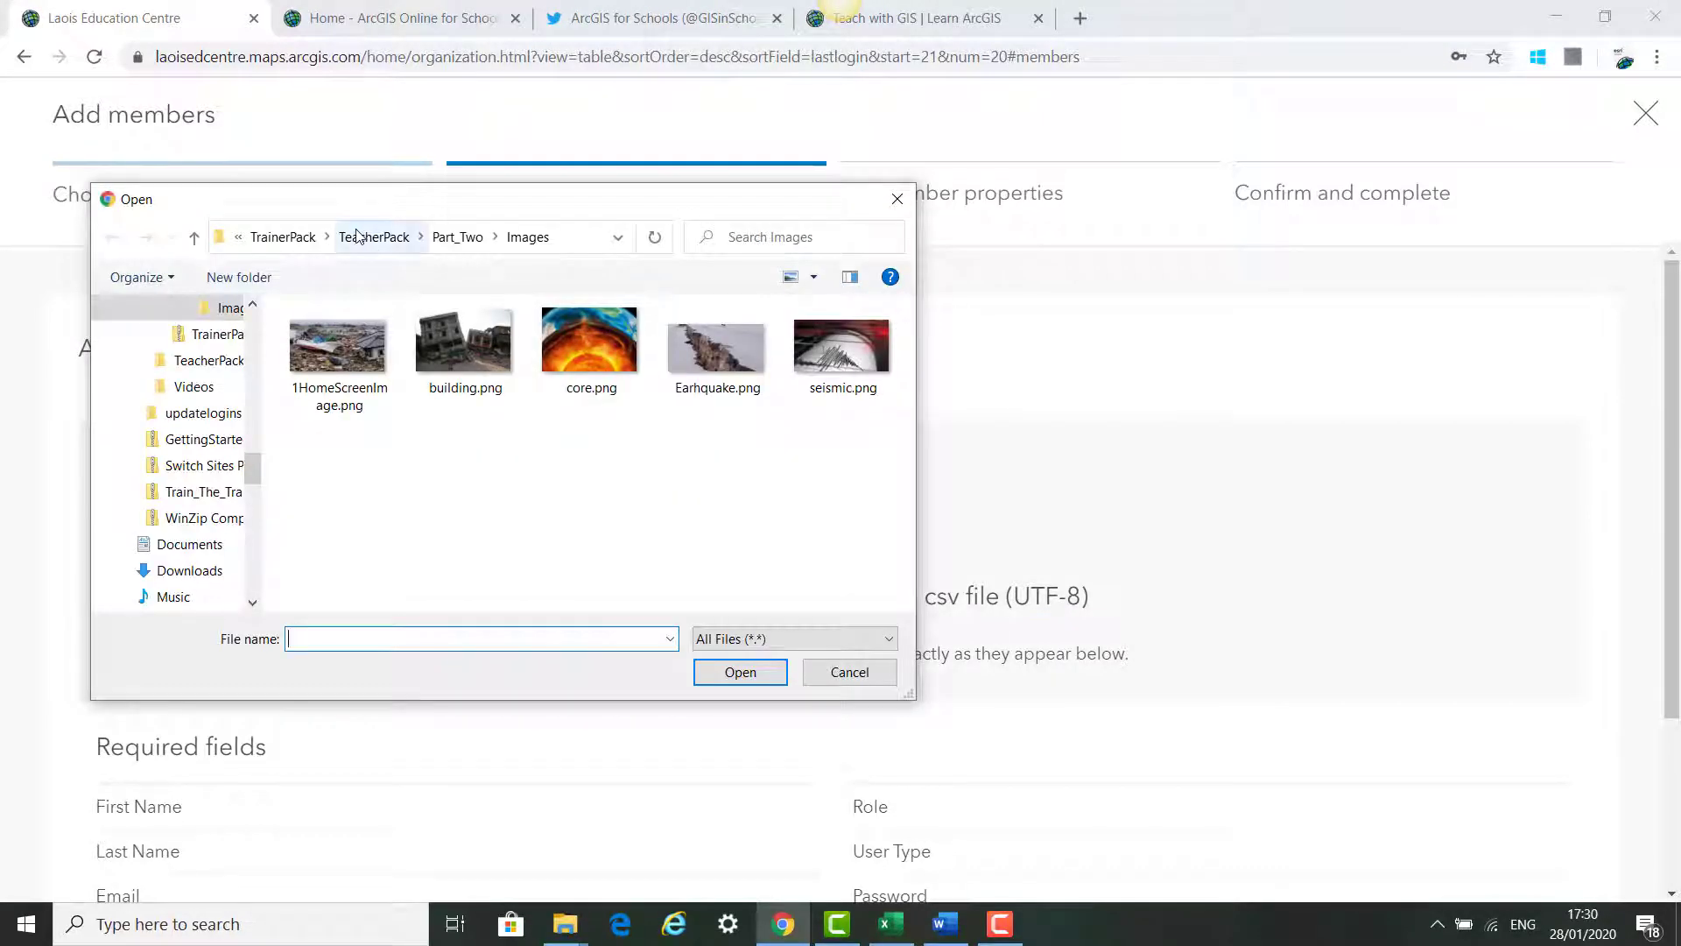
# Choose Login_Template_to_set_up_attendees.csv from the Part_Four folder as the upload
pyautogui.click(375, 237)
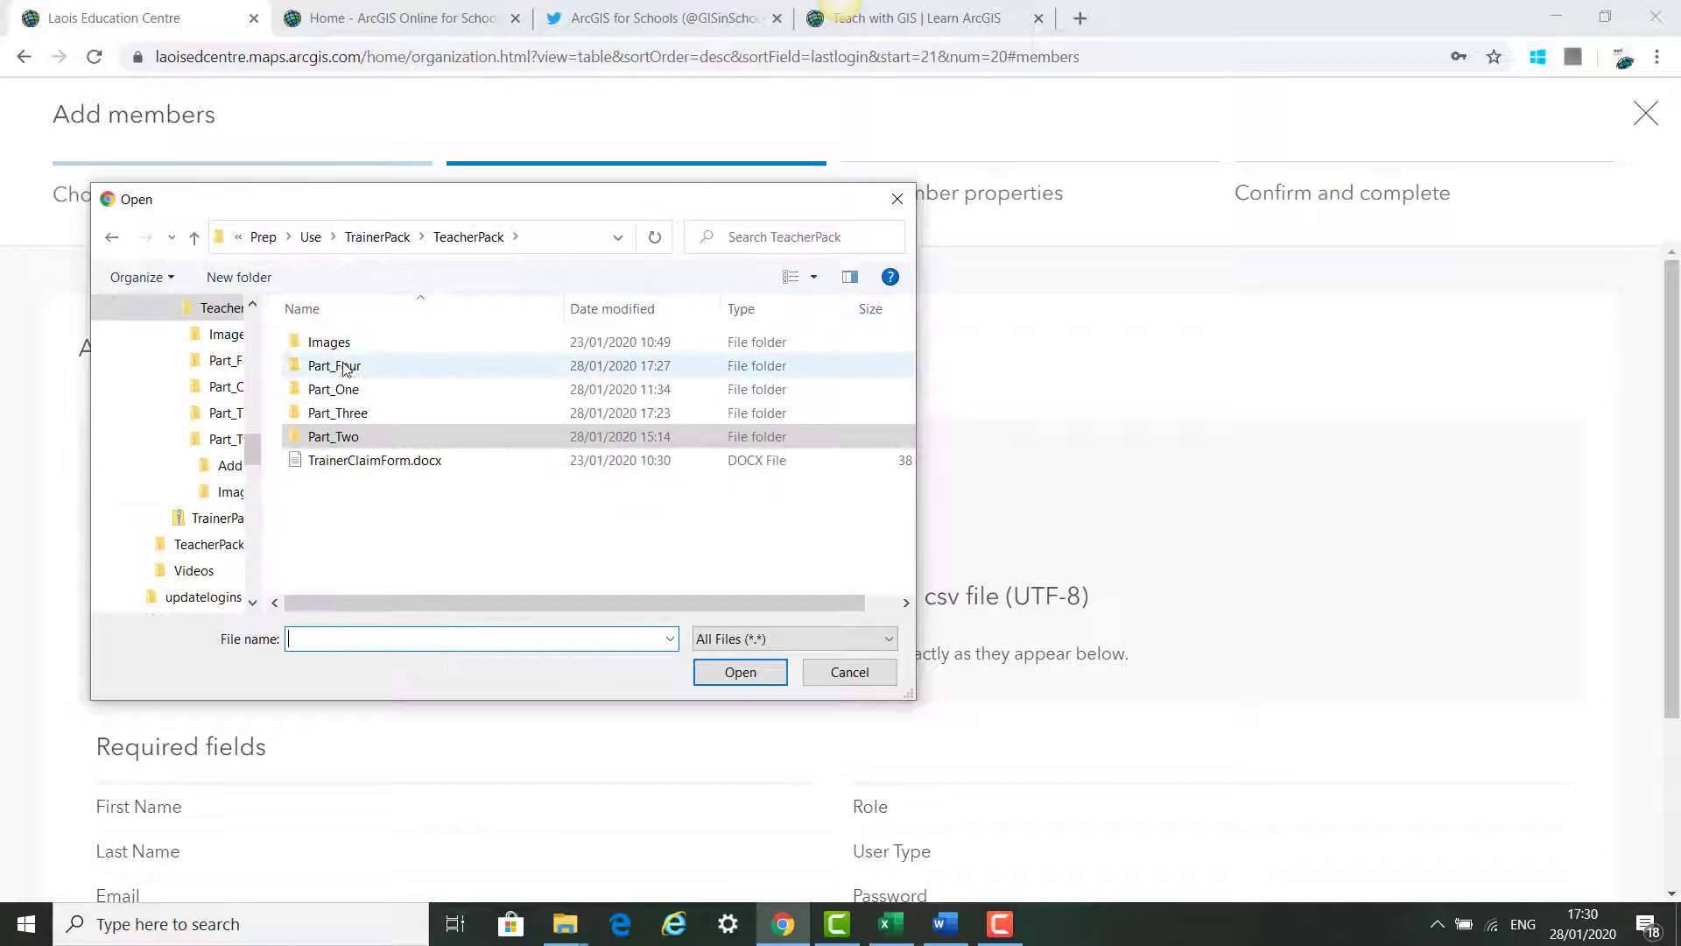
pyautogui.doubleClick(333, 365)
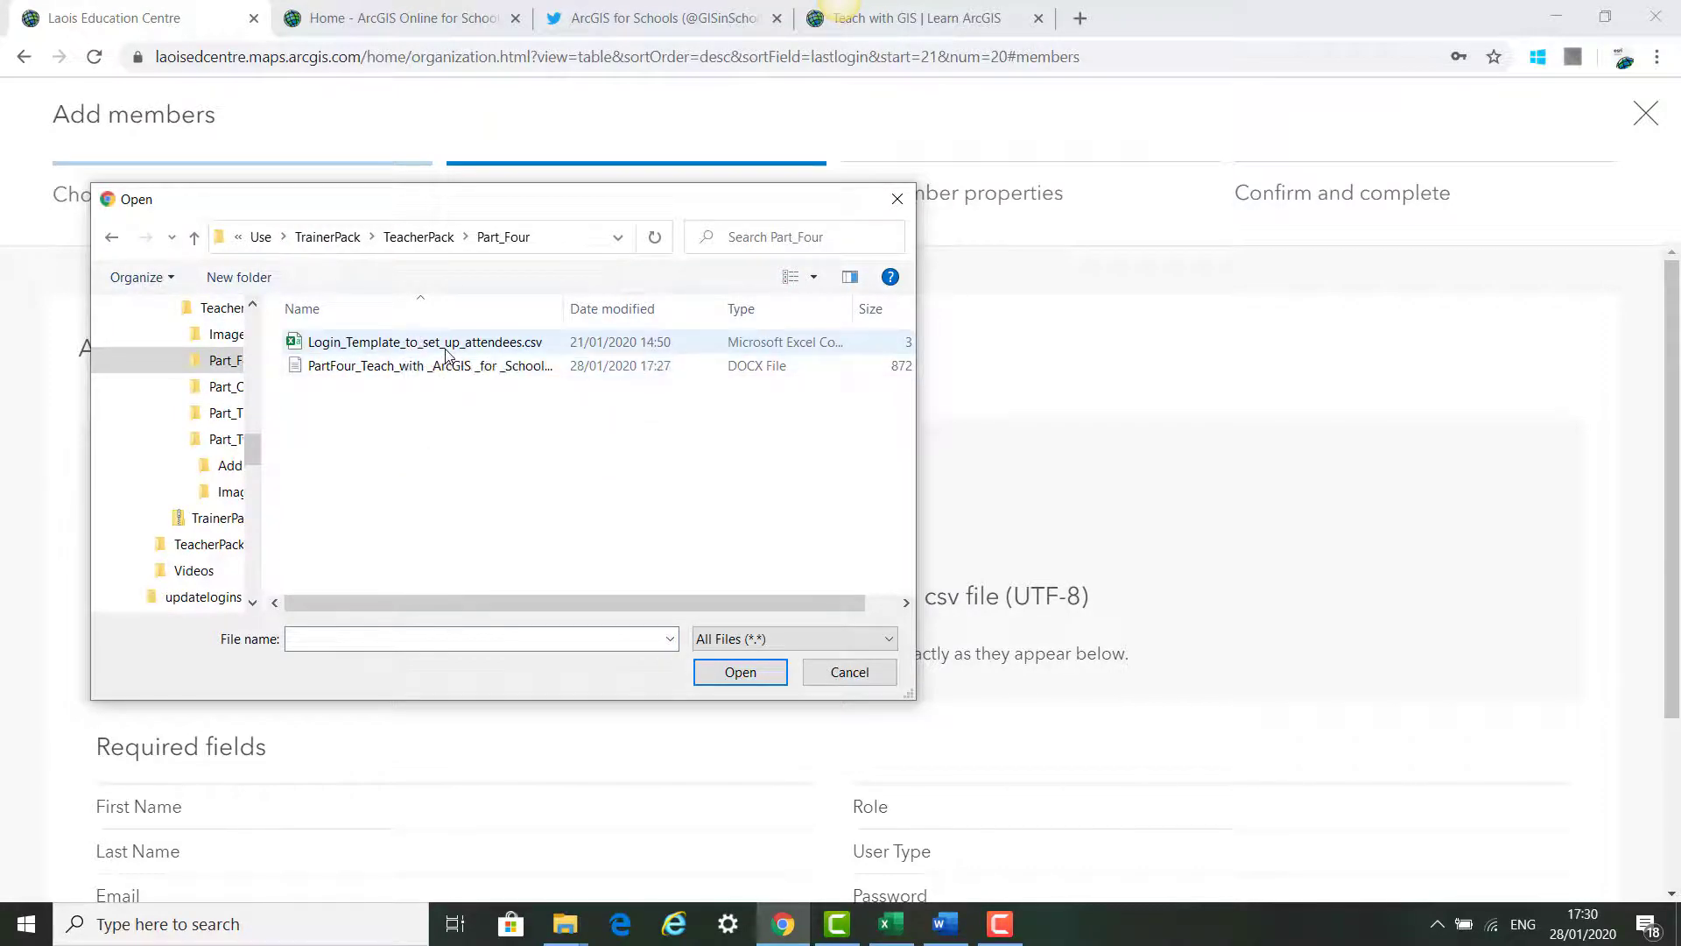
pyautogui.moveTo(423, 341)
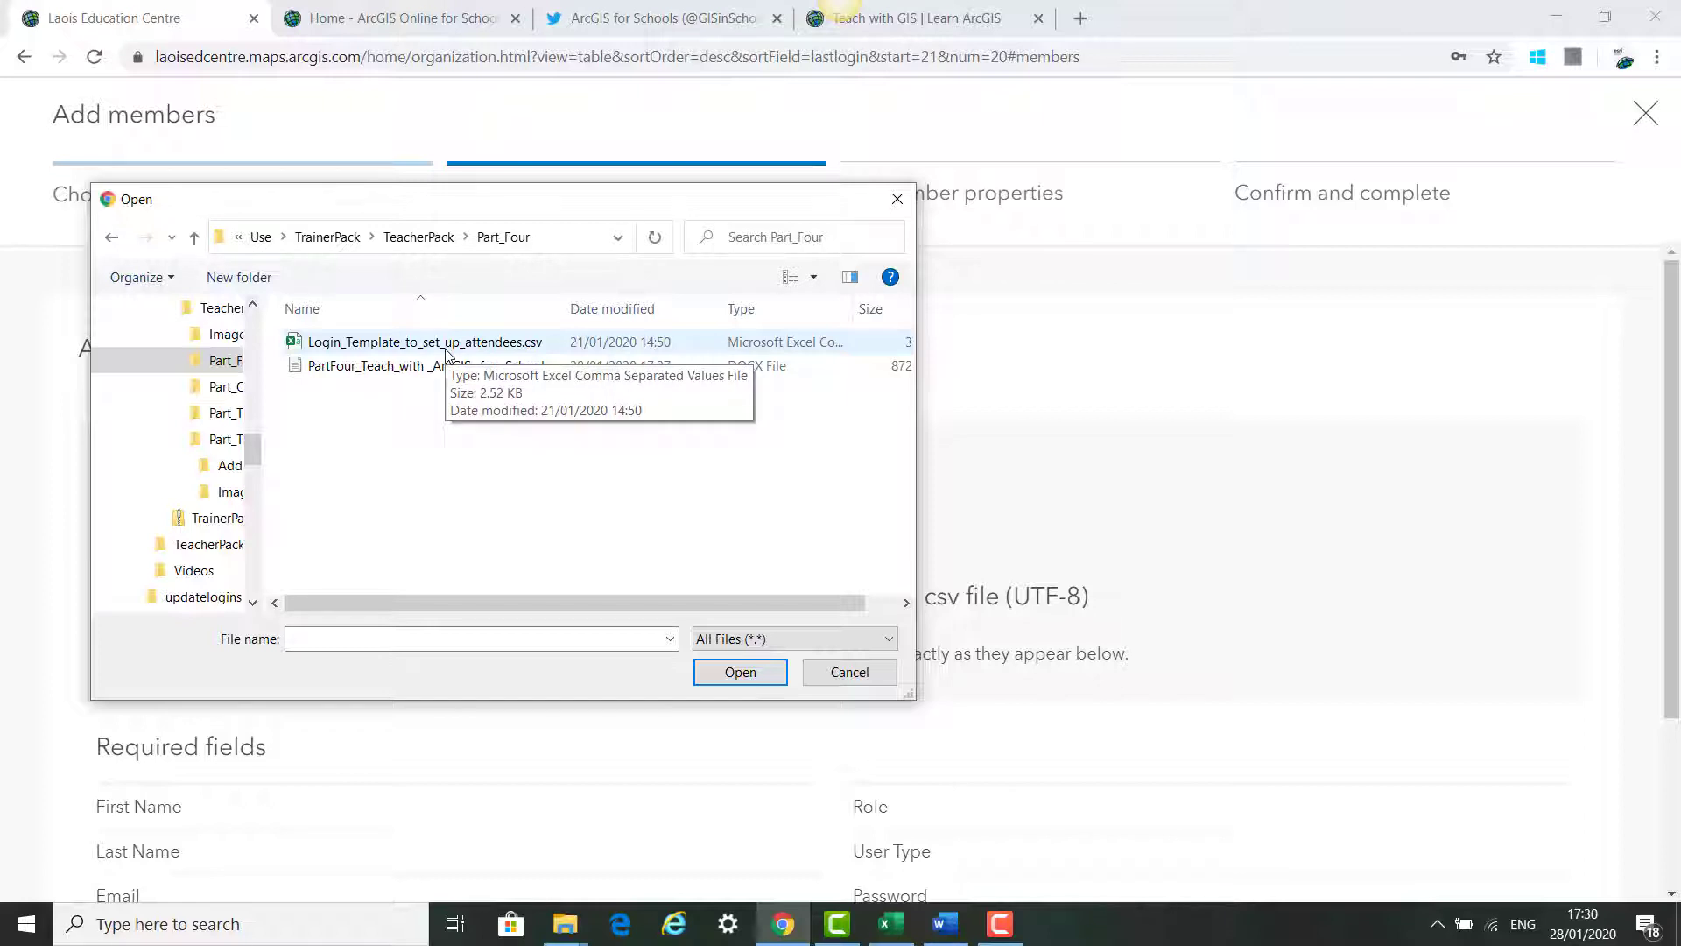
pyautogui.click(424, 341)
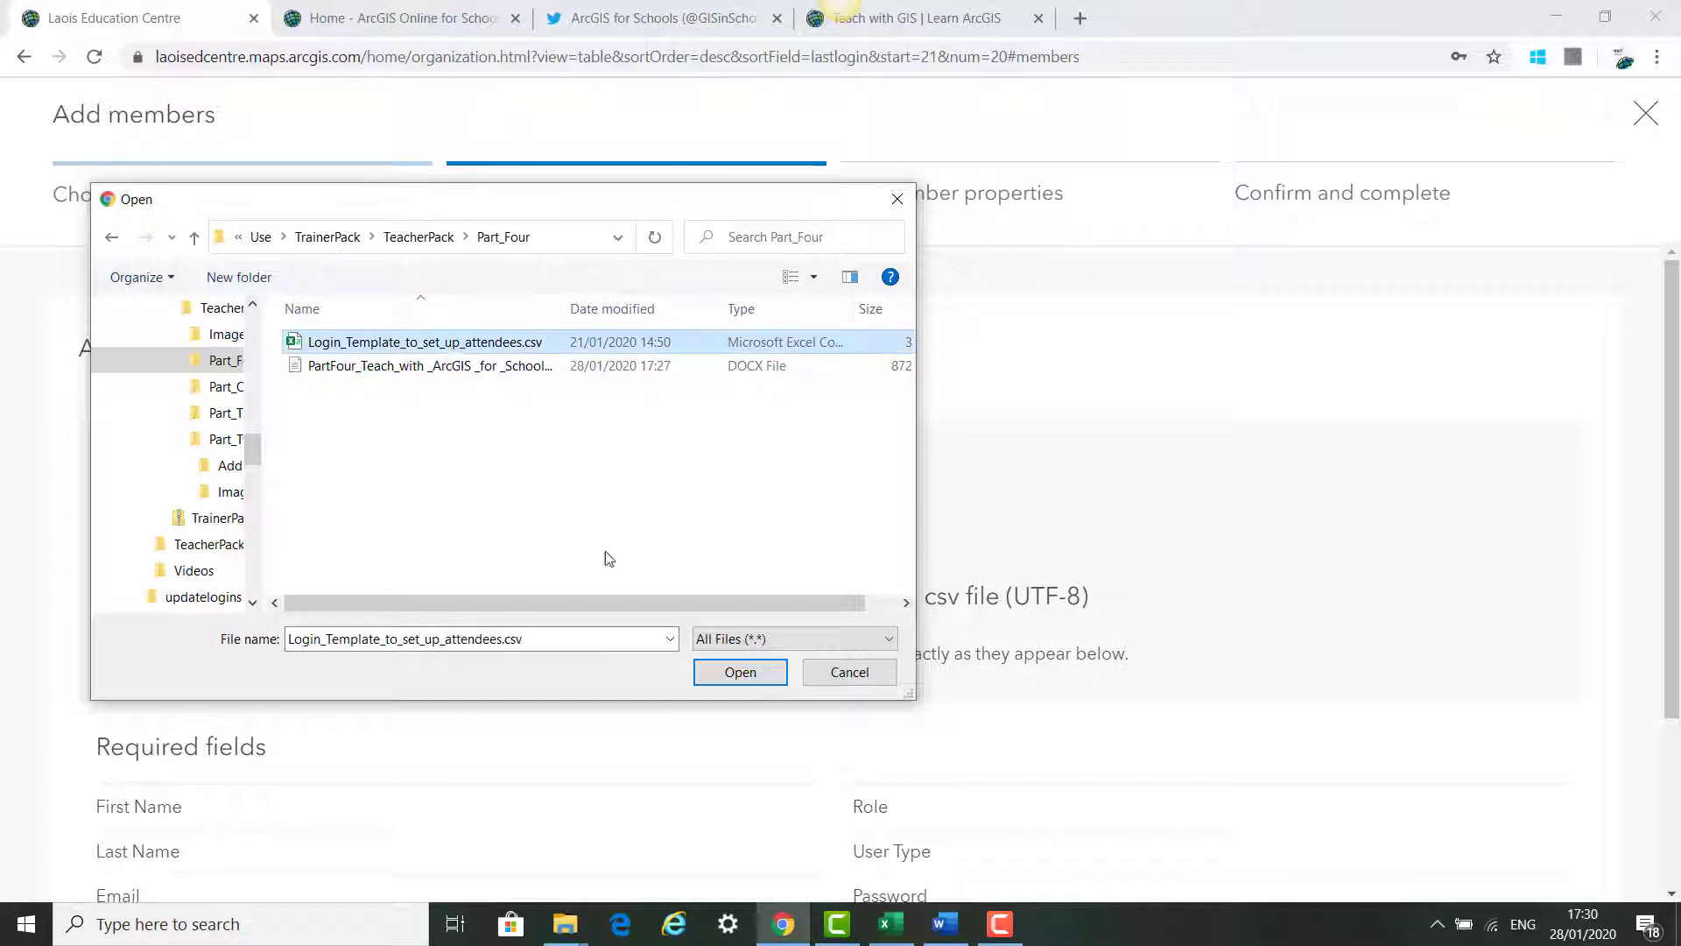
pyautogui.click(739, 672)
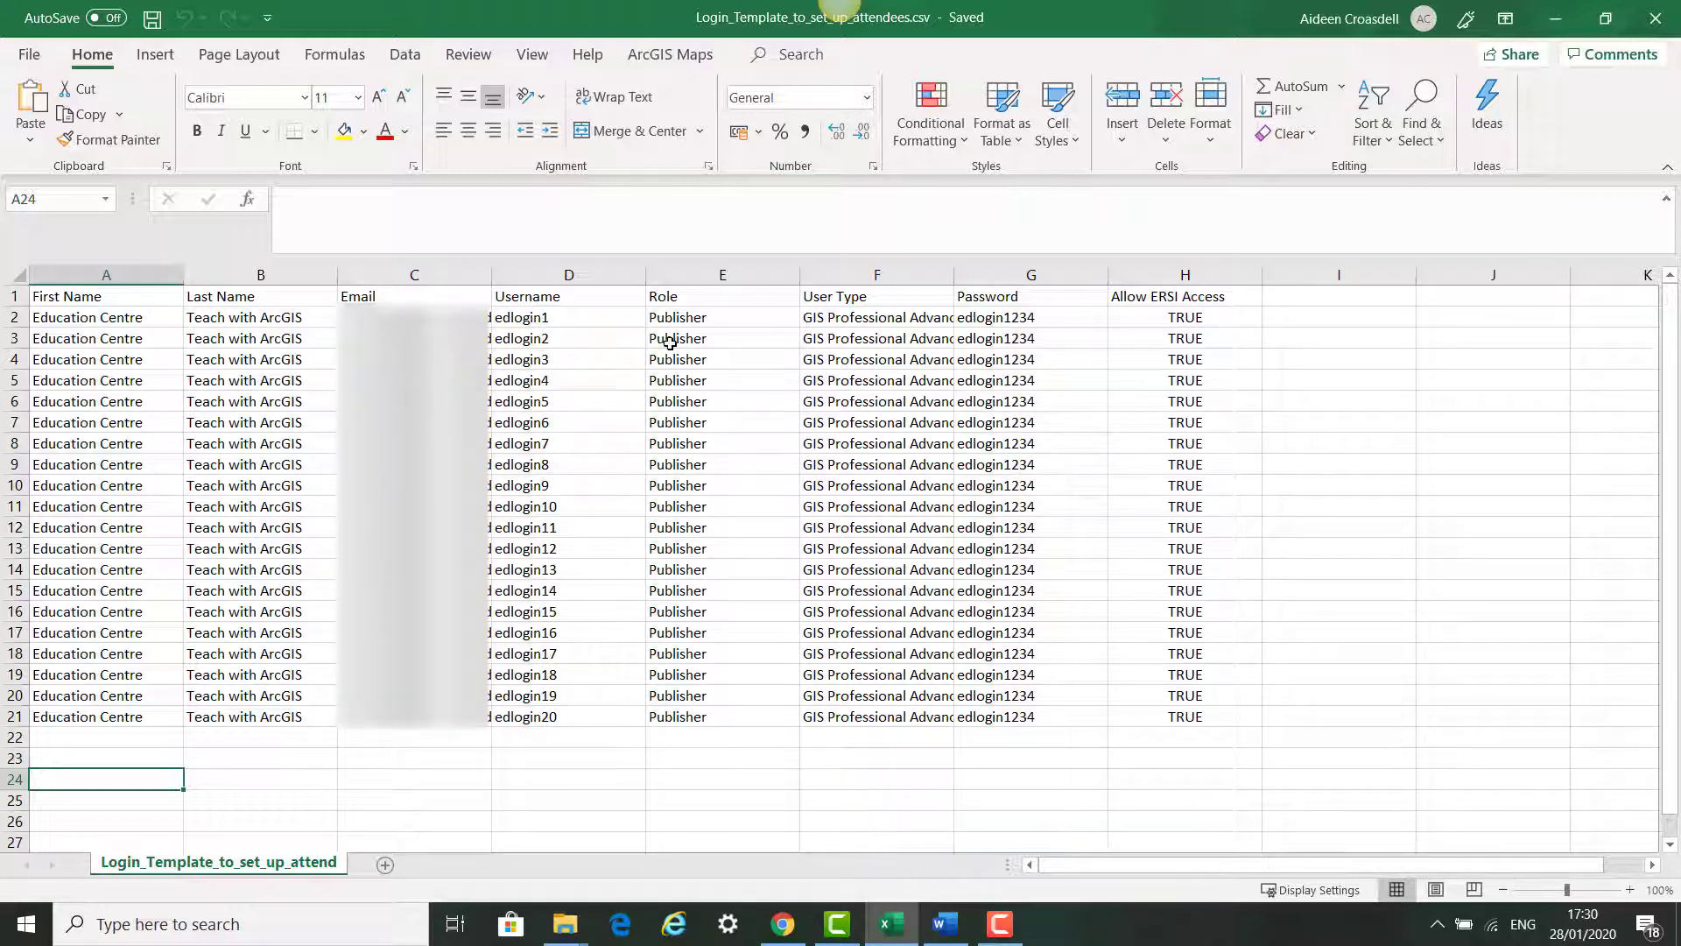
pyautogui.moveTo(1080, 342)
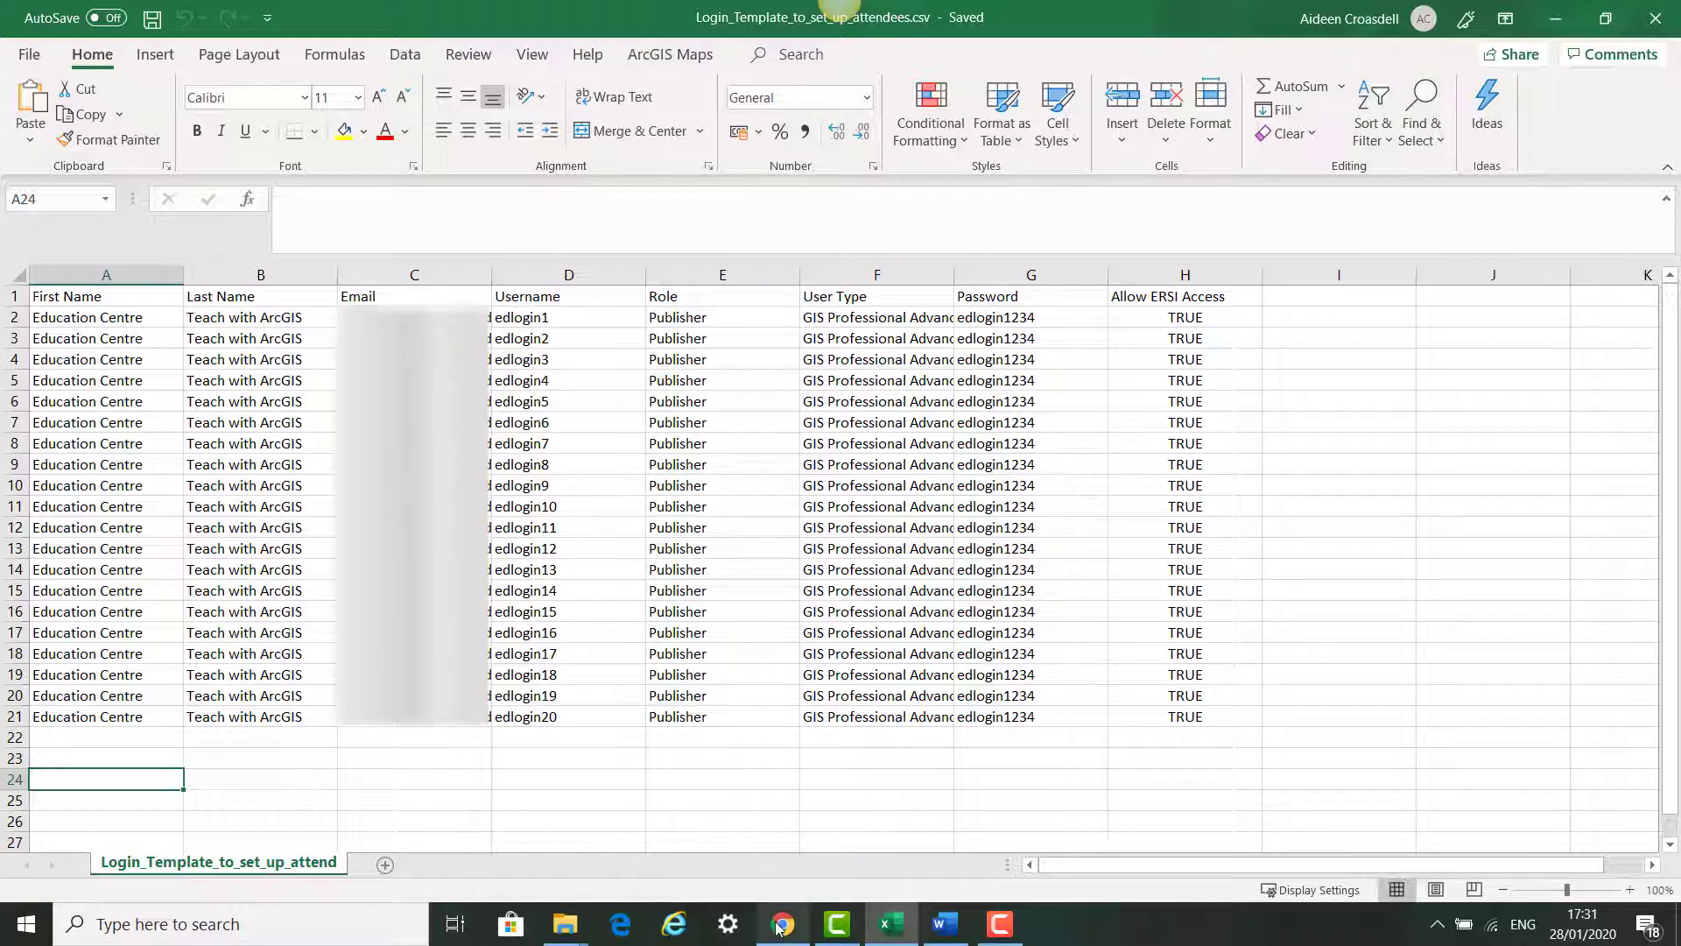
# Return from the Excel attendees CSV to the browser's add-members wizard
pyautogui.click(781, 923)
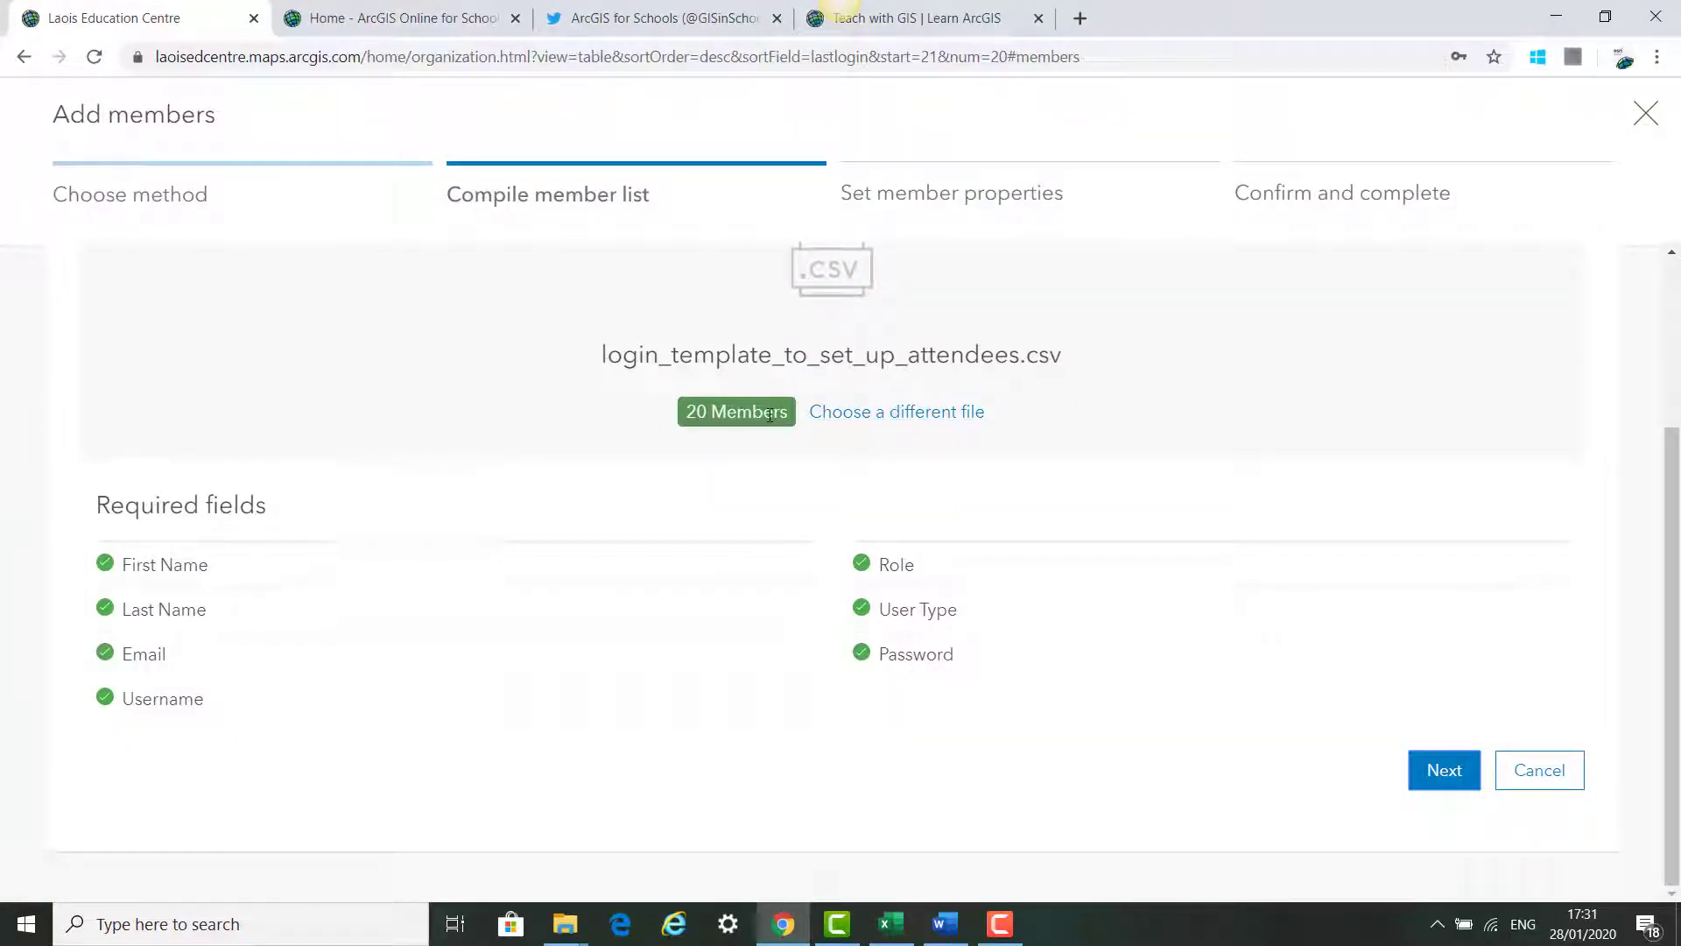
pyautogui.moveTo(661, 534)
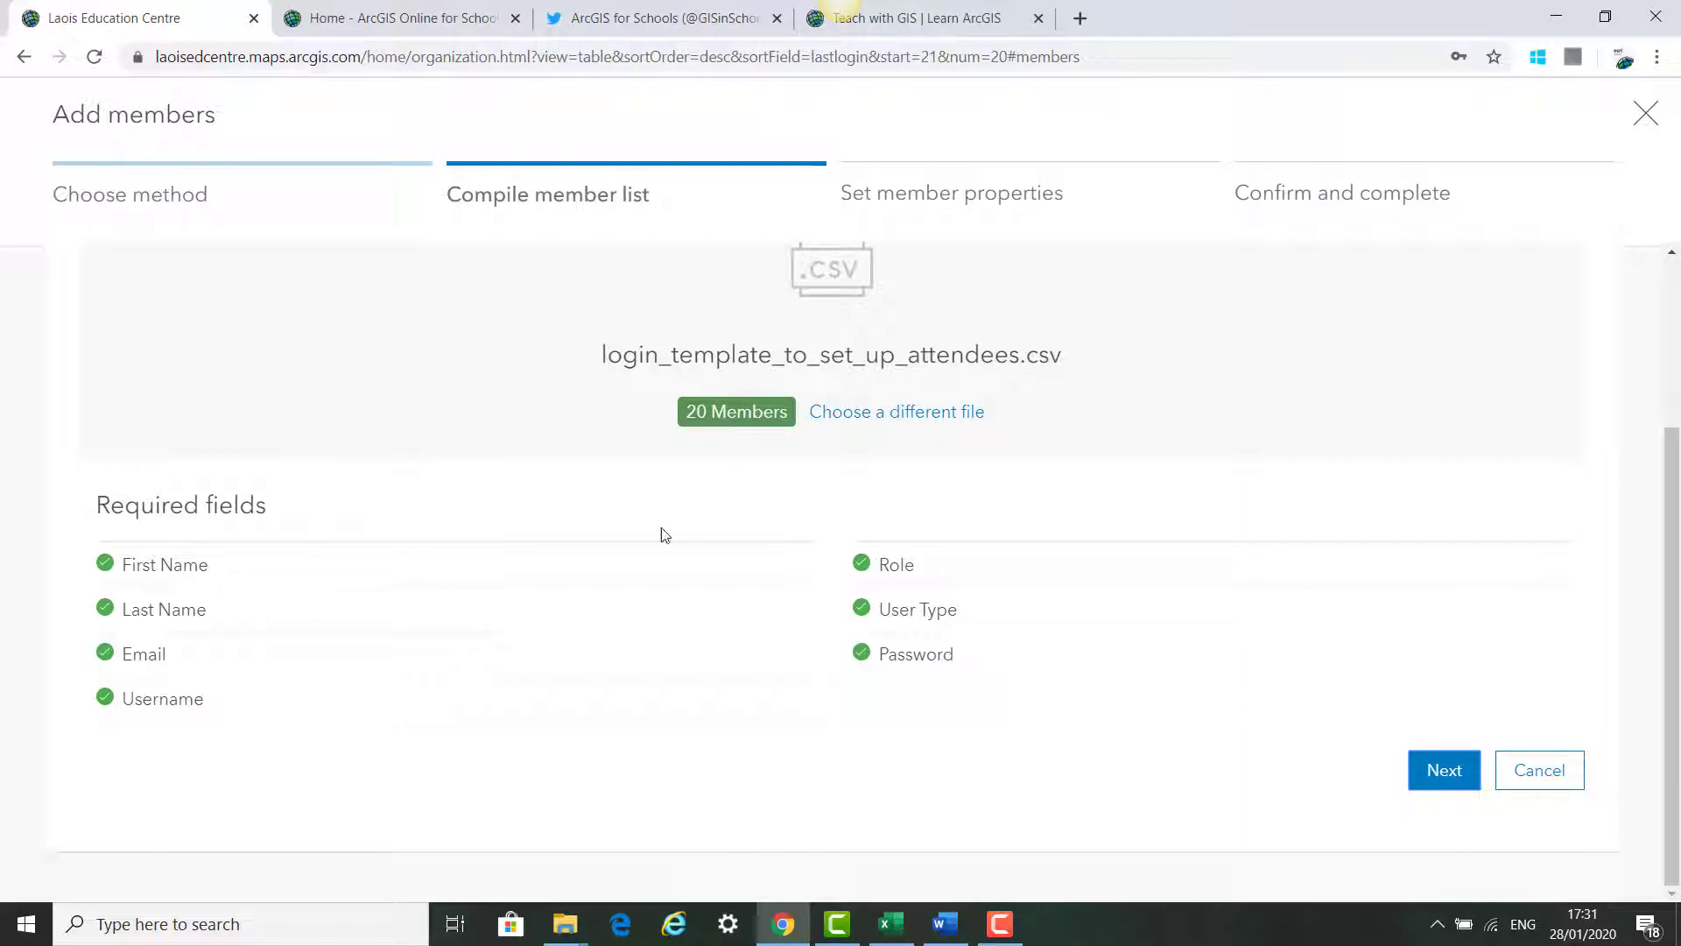
pyautogui.moveTo(1191, 690)
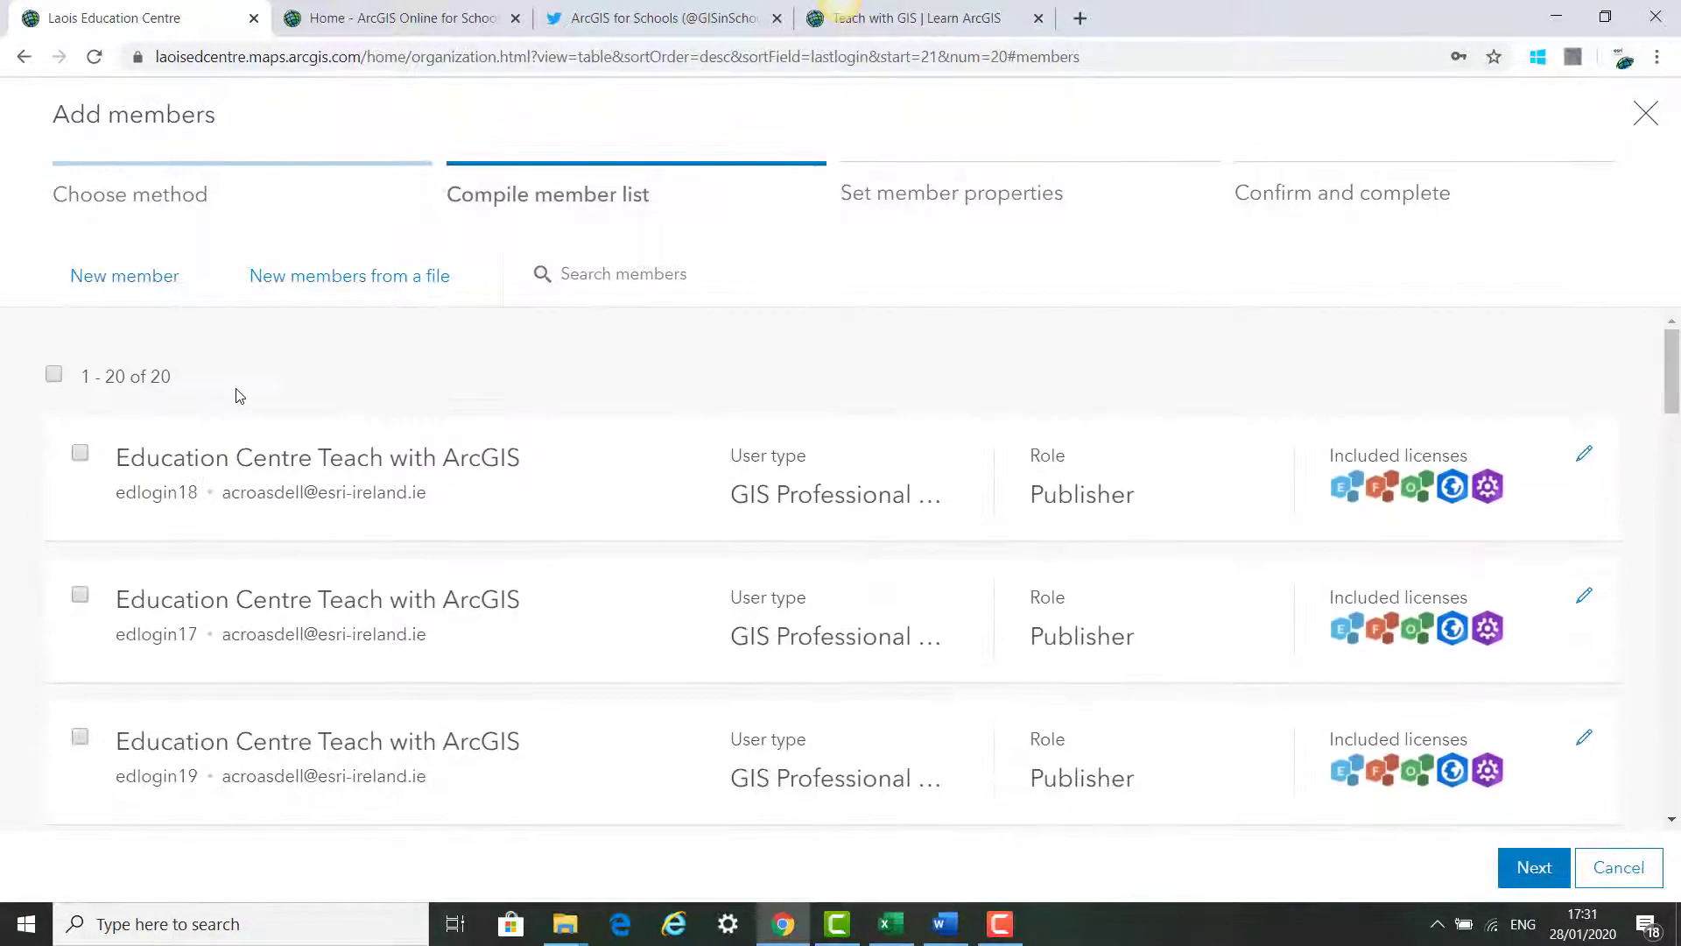
# Select all 20 imported members and confirm through properties and summary to add them
pyautogui.click(54, 375)
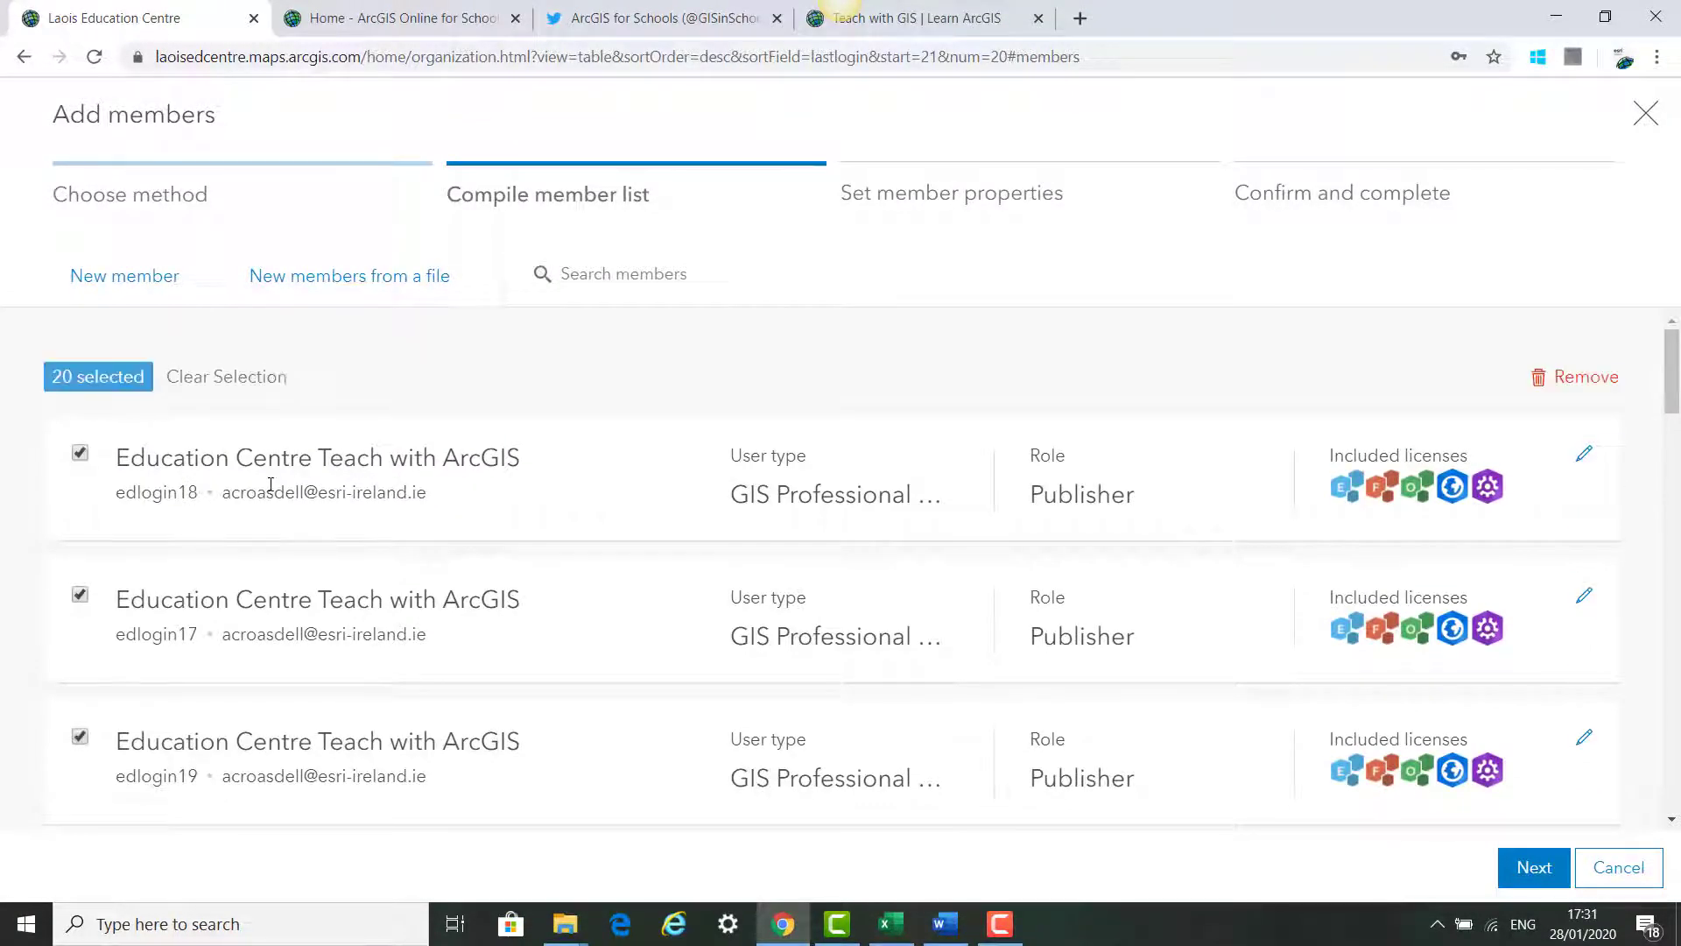
pyautogui.scroll(-3)
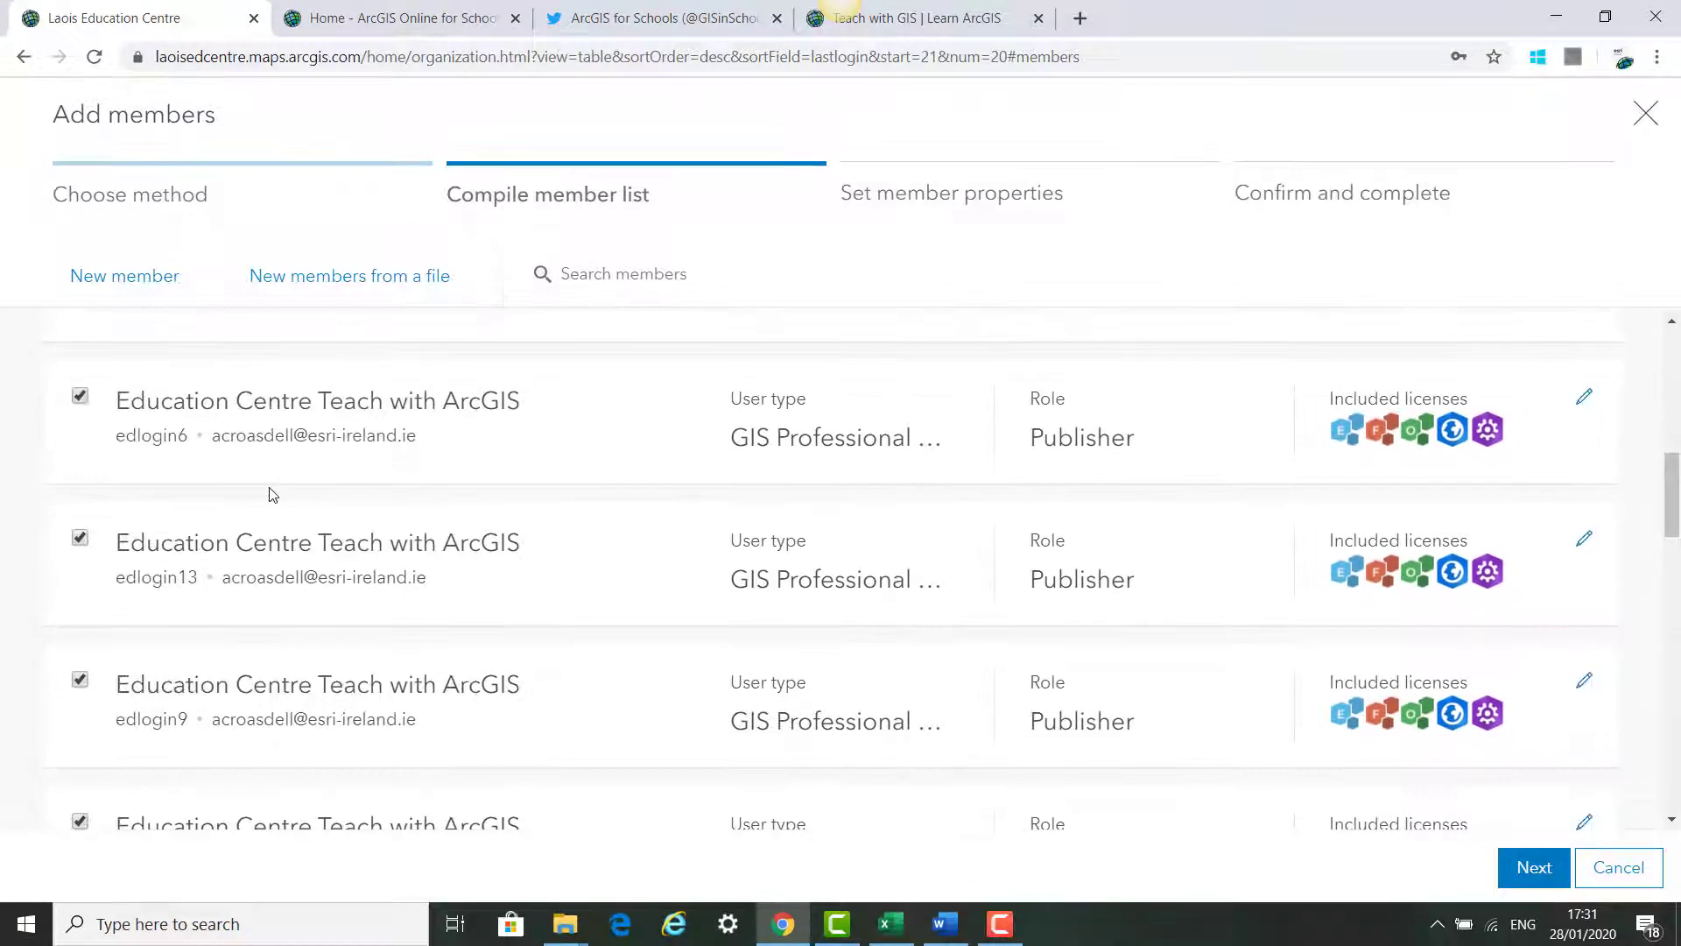
pyautogui.scroll(-3)
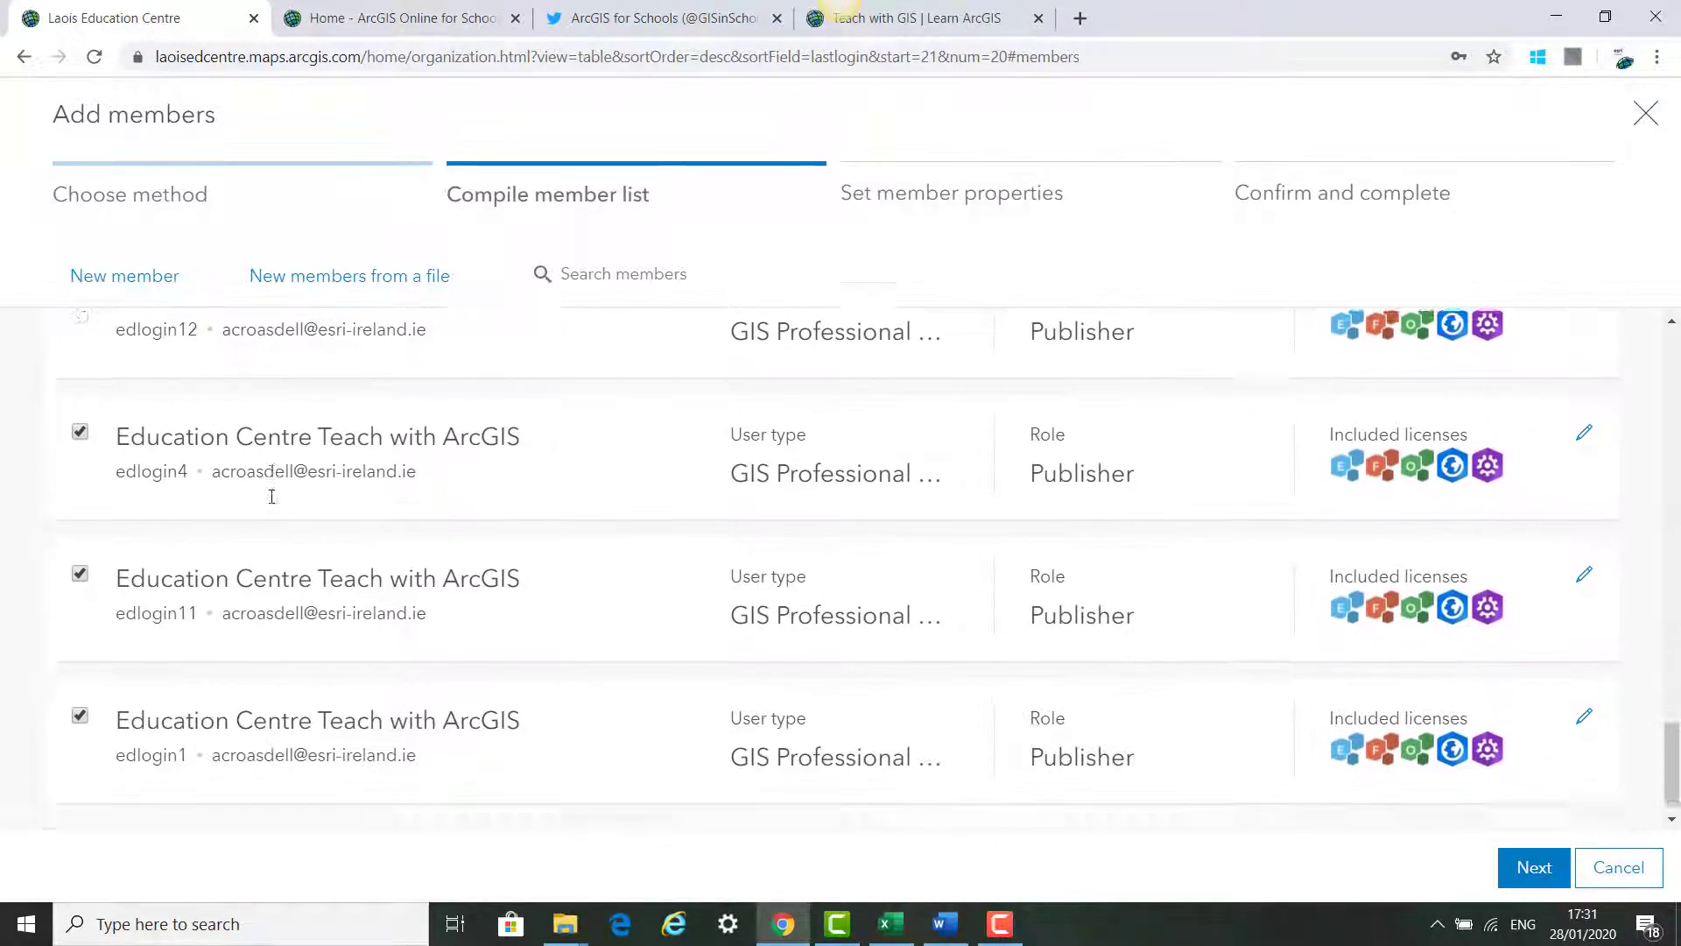
pyautogui.click(1532, 867)
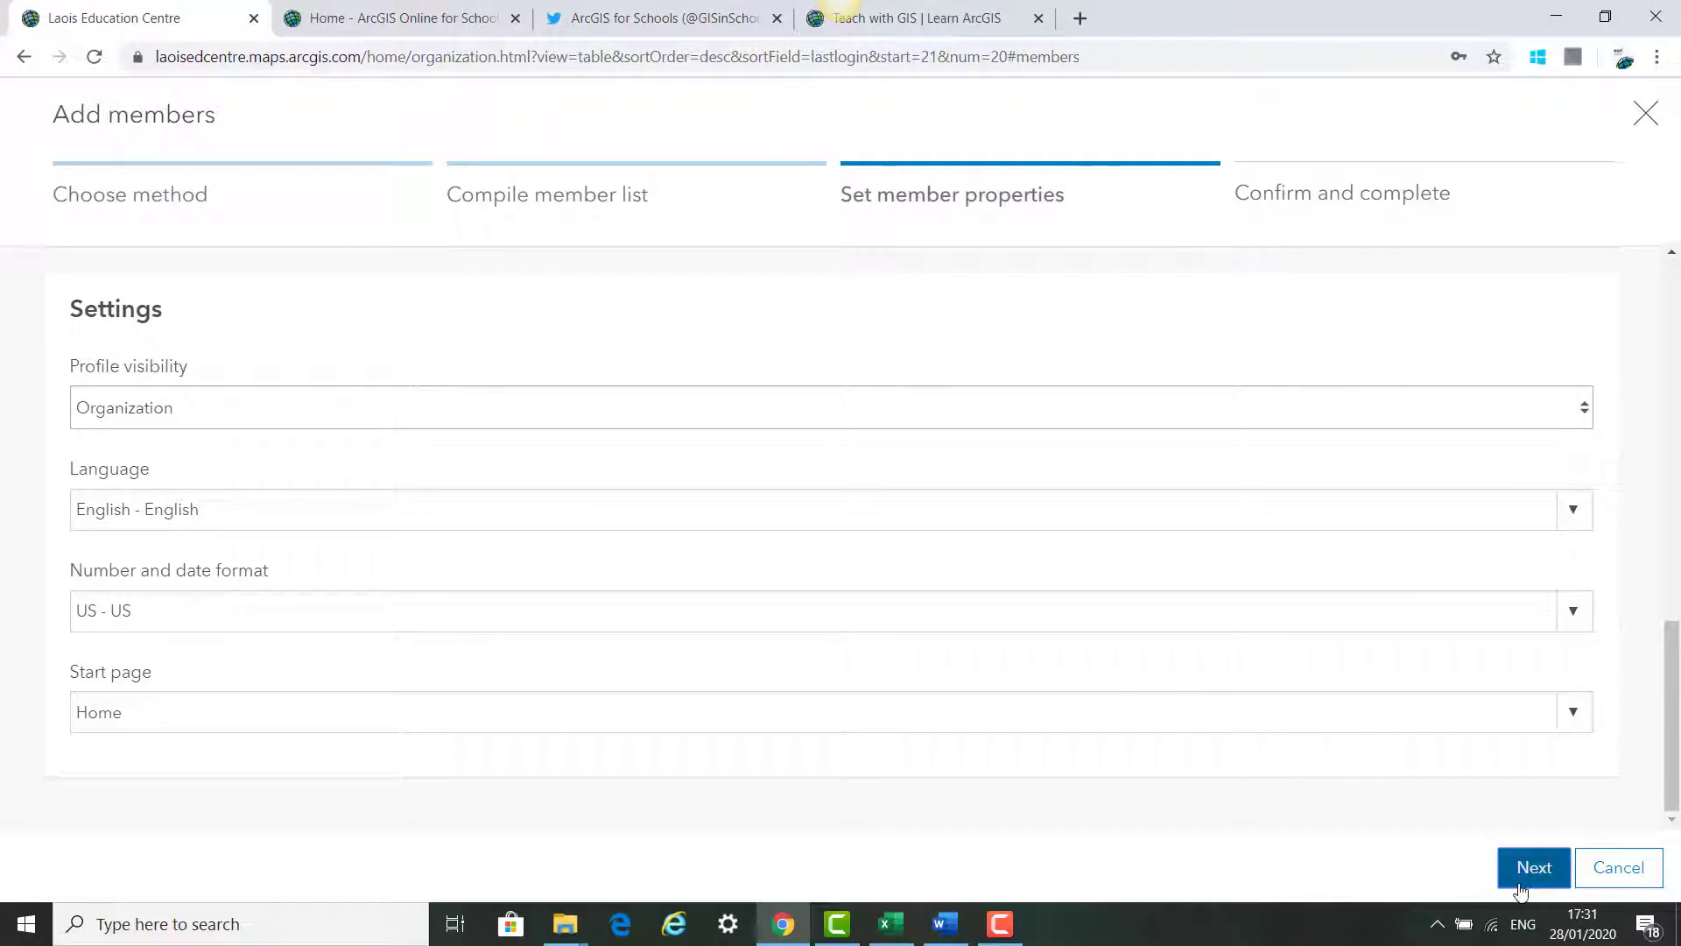
pyautogui.click(1532, 867)
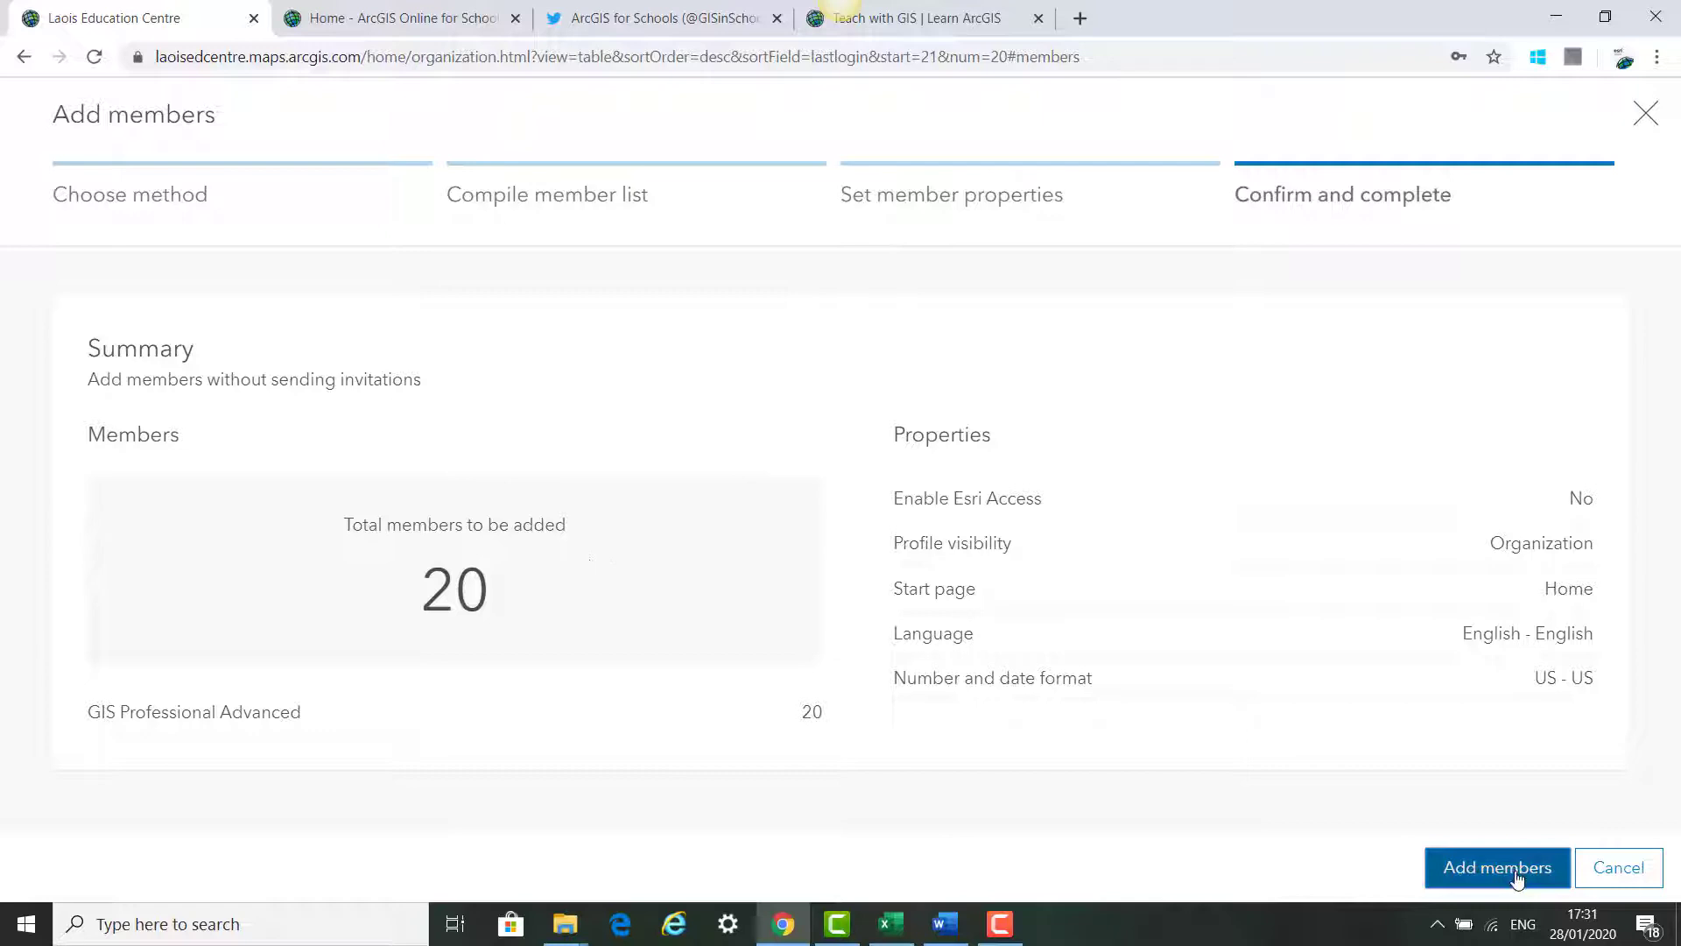
pyautogui.click(1495, 867)
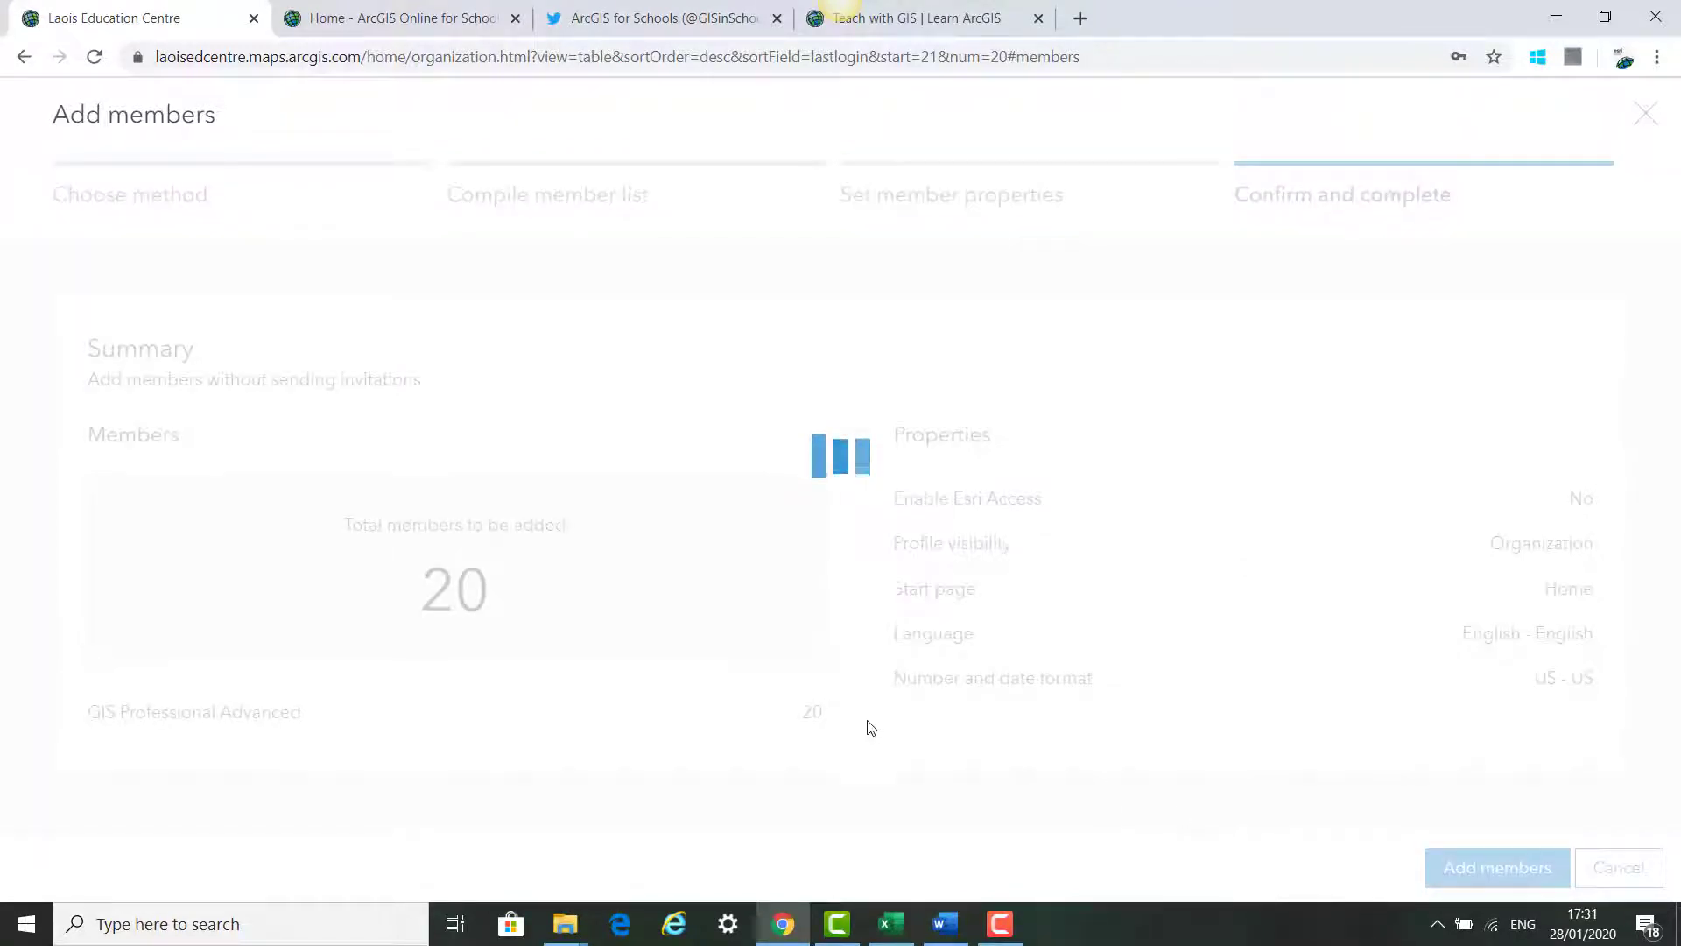
pyautogui.click(1497, 867)
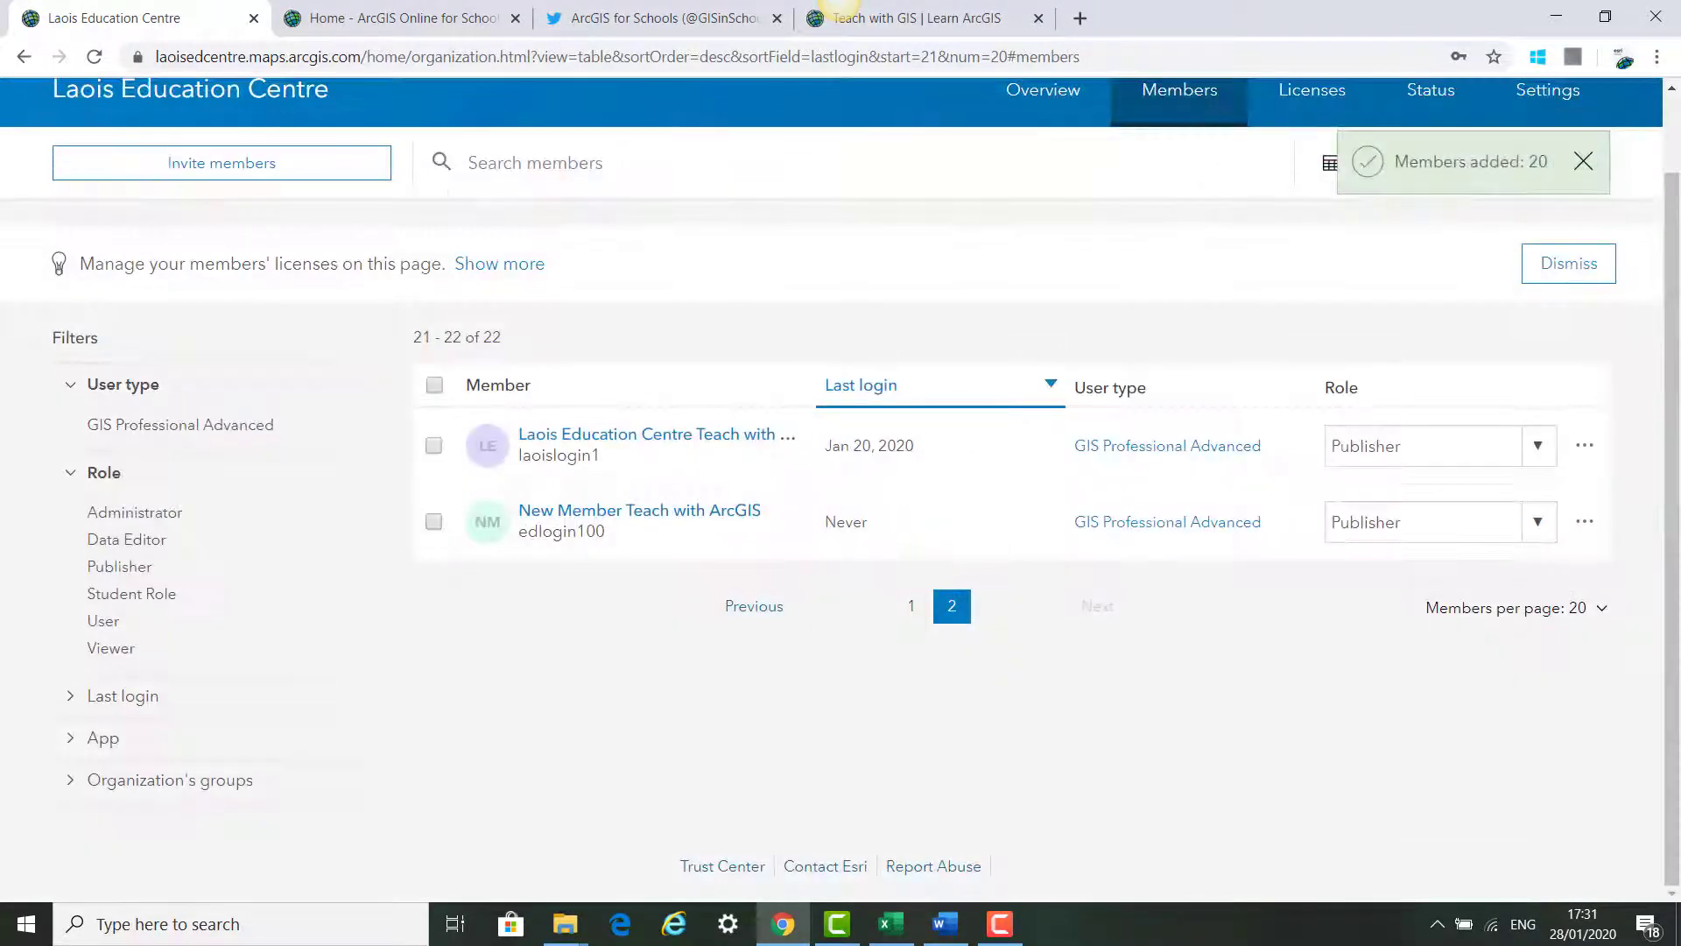
pyautogui.scroll(-3)
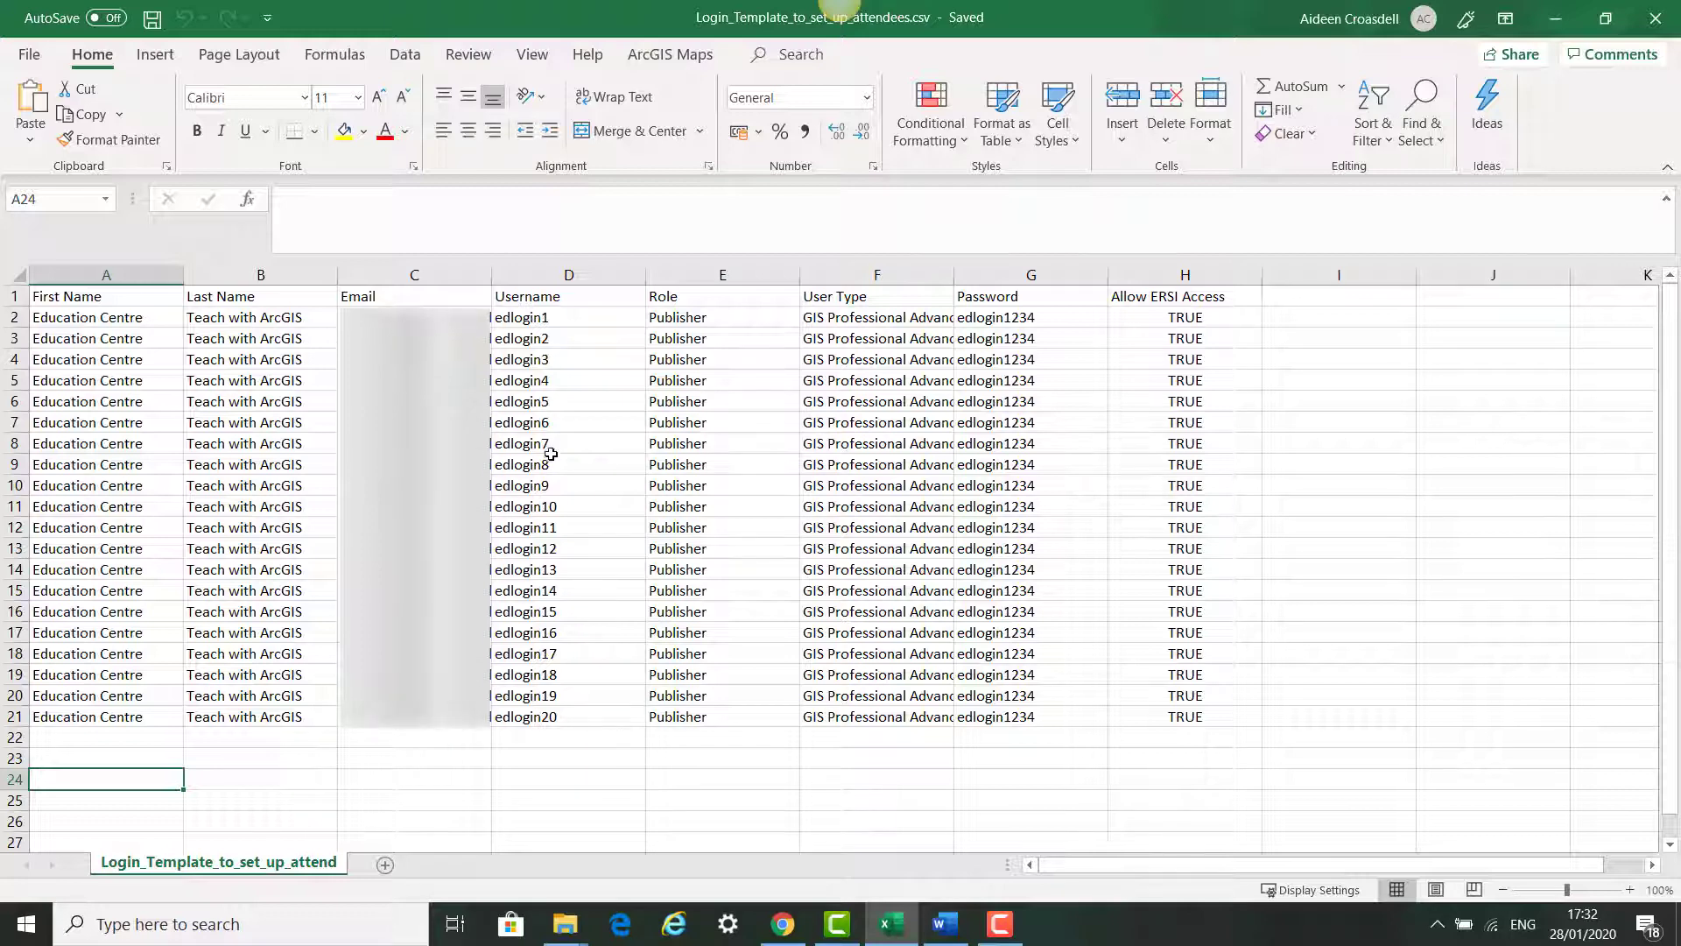
pyautogui.moveTo(574, 477)
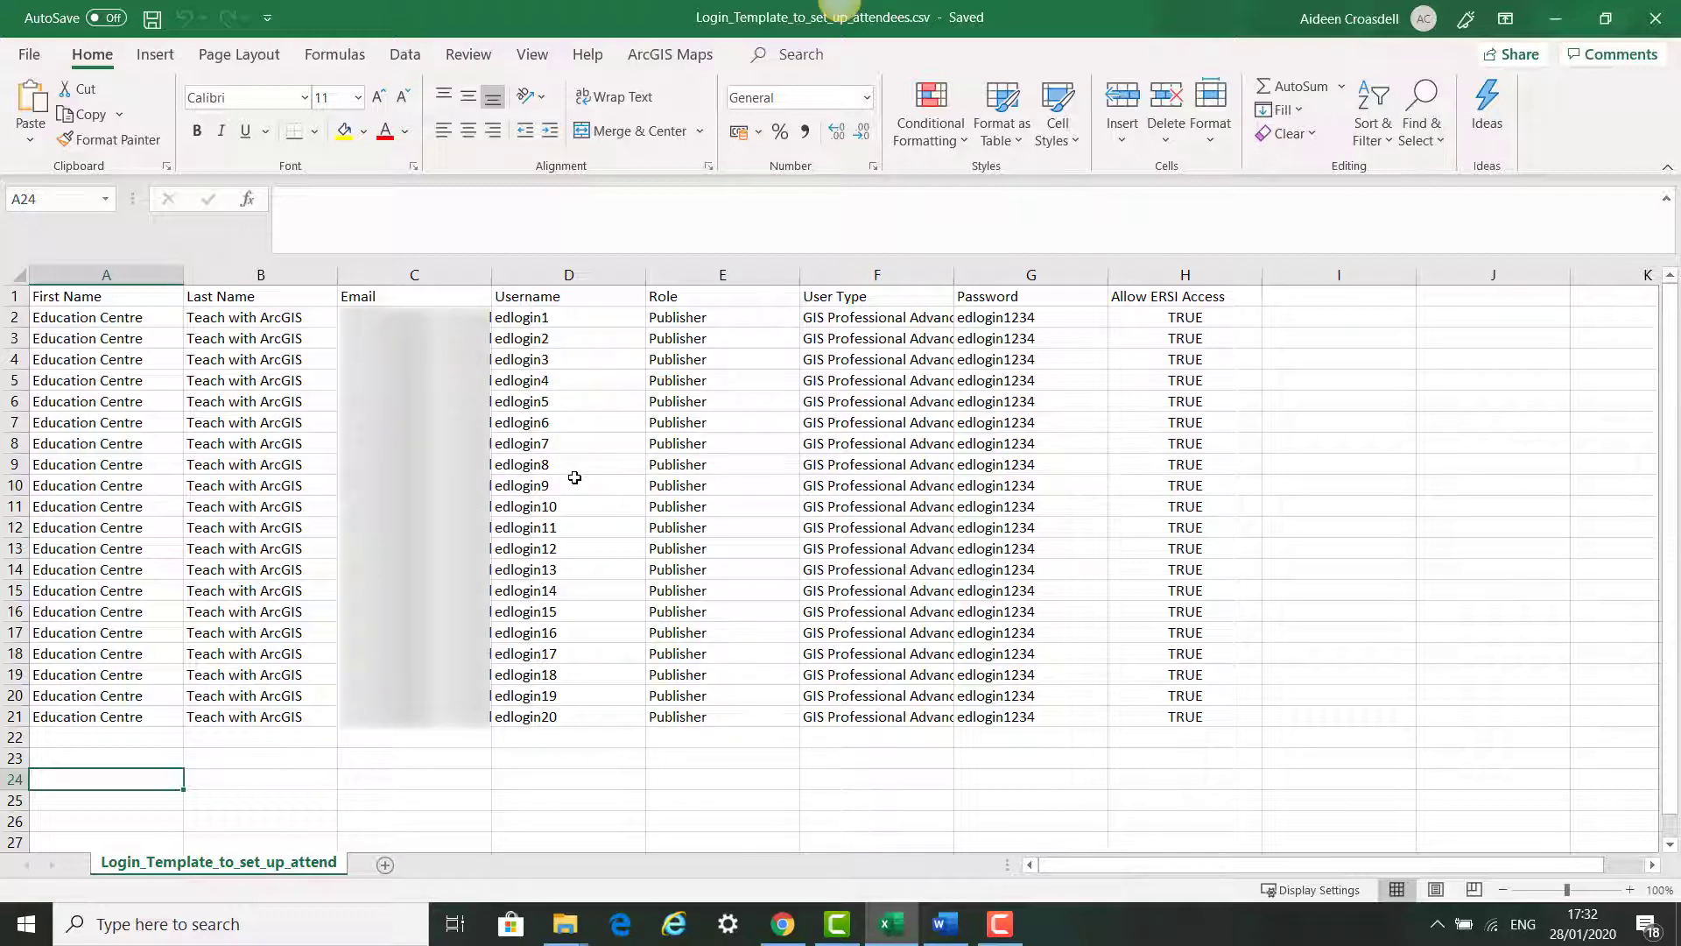
pyautogui.moveTo(236, 338)
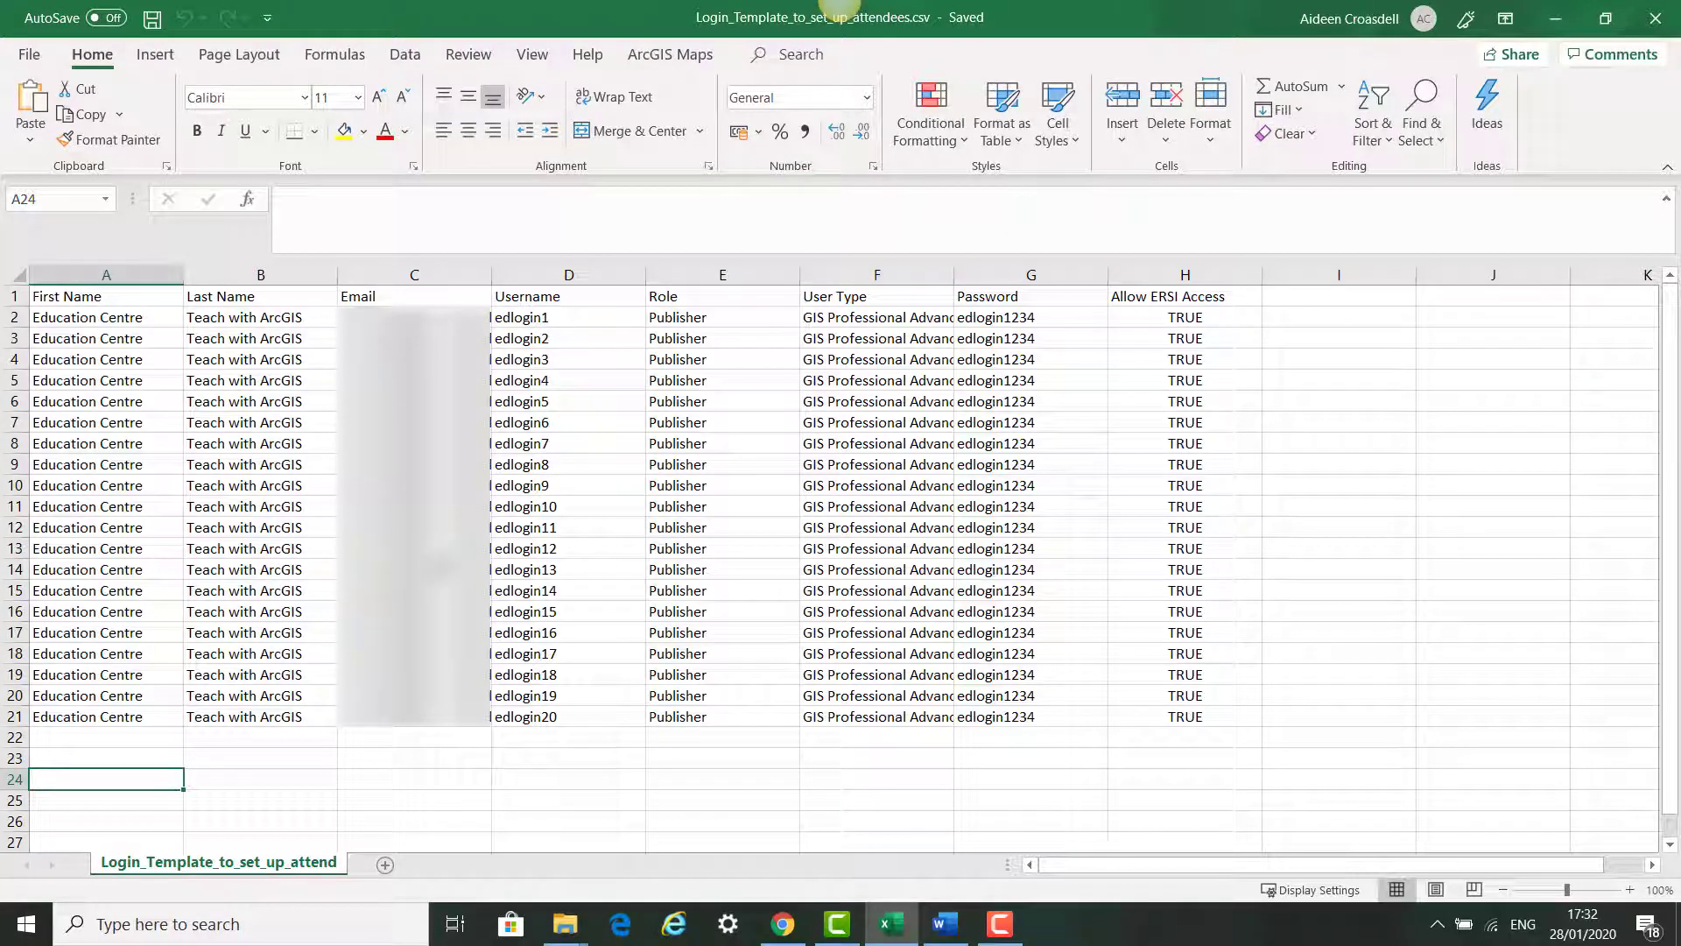
pyautogui.moveTo(189, 415)
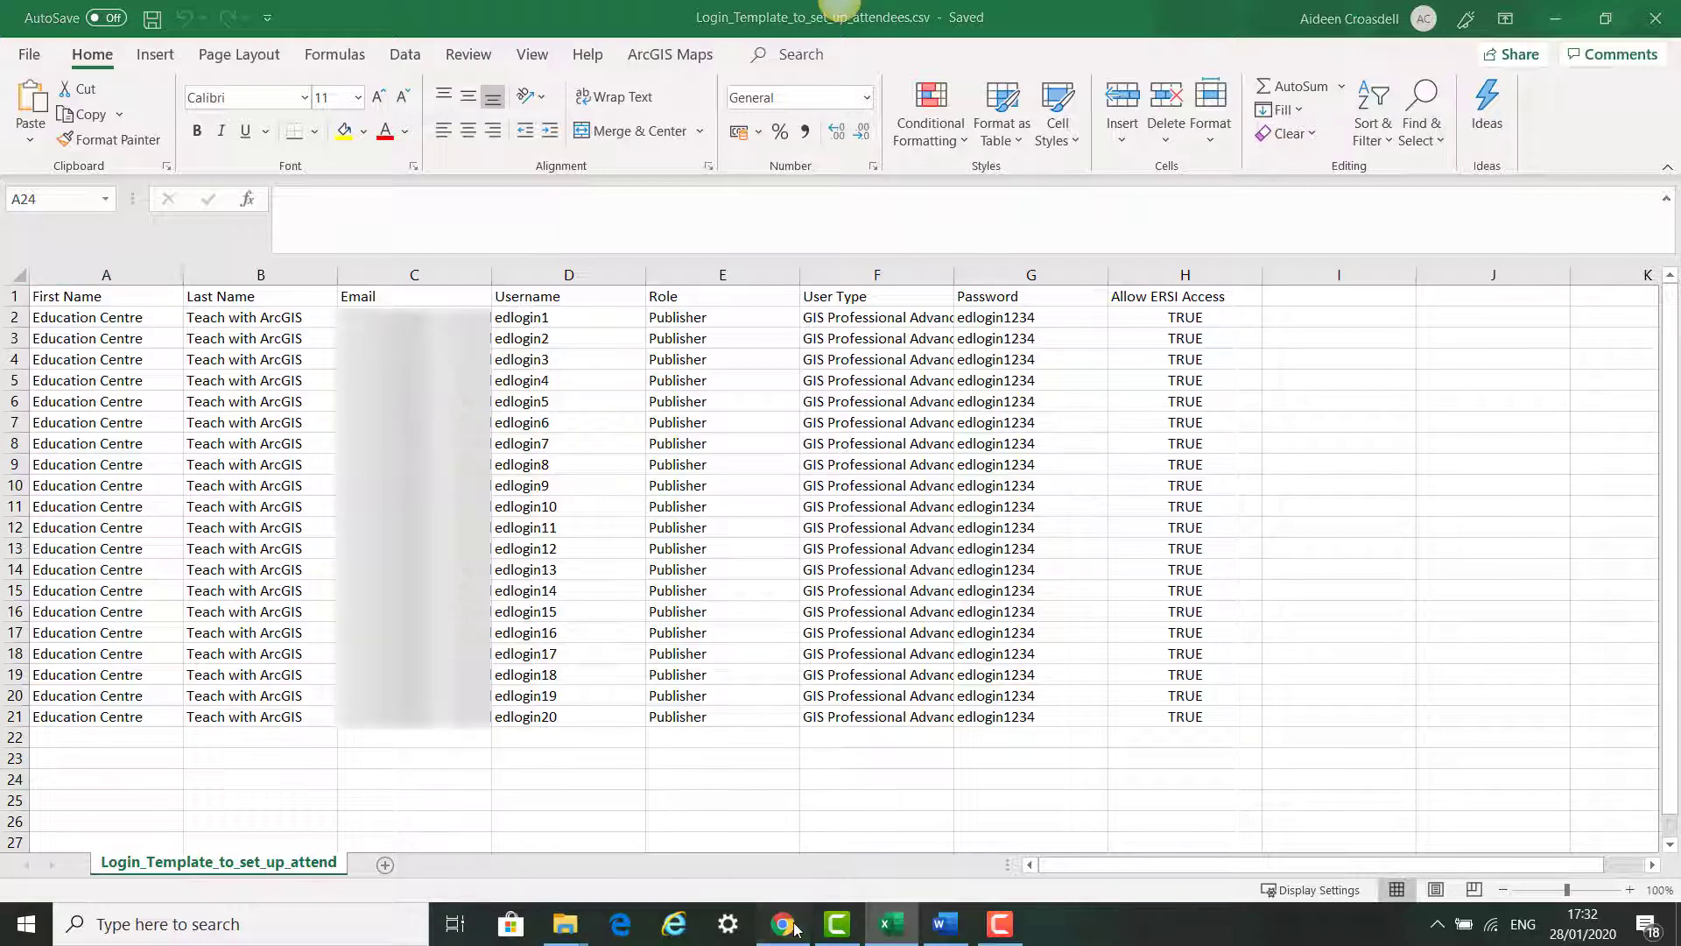
# Return from the Excel spreadsheet to the ArcGIS Online member list
pyautogui.click(783, 923)
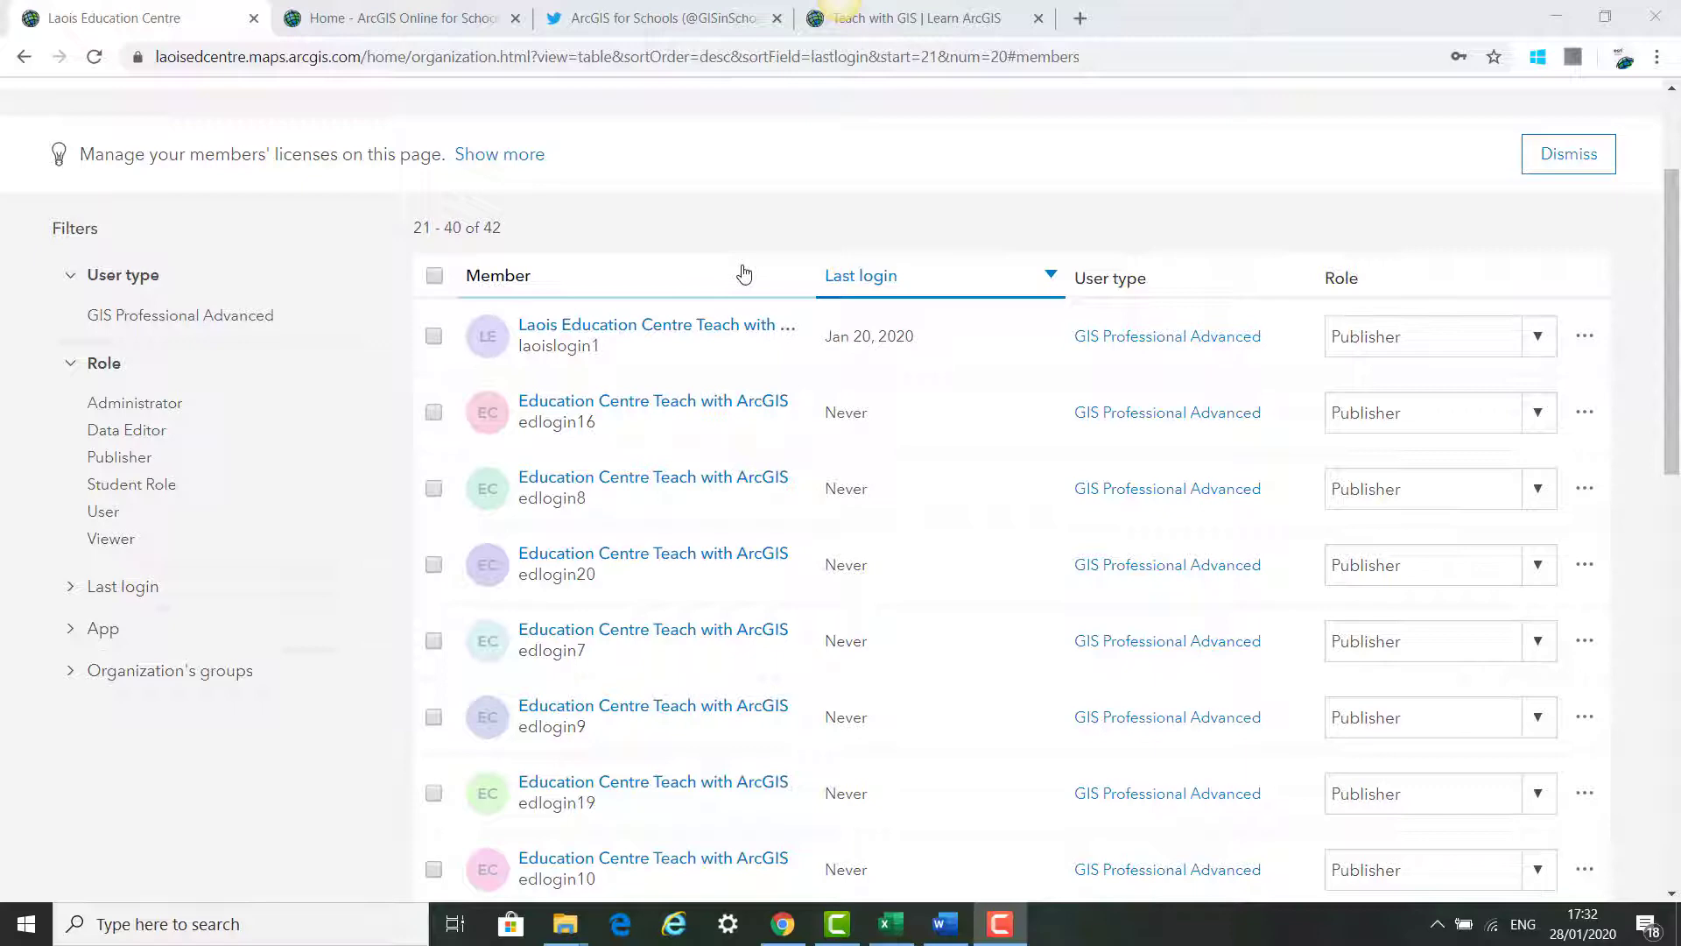
# Switch to the Esri Ireland ArcGIS Online for Schools browser tab
pyautogui.click(398, 18)
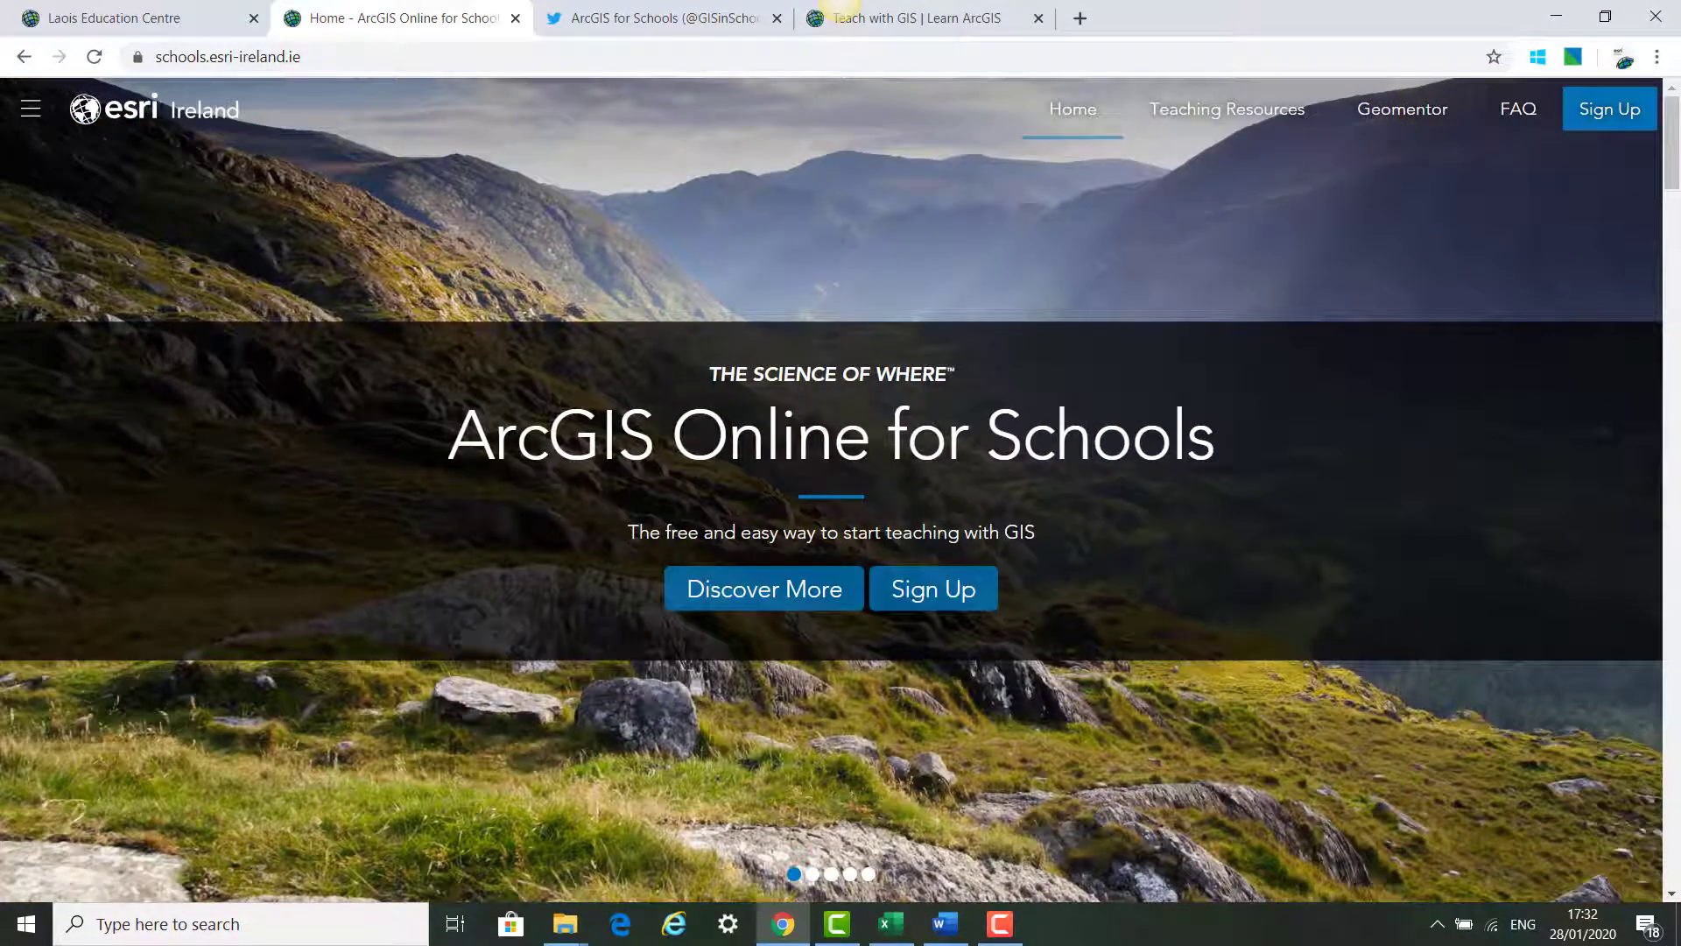
pyautogui.moveTo(1168, 193)
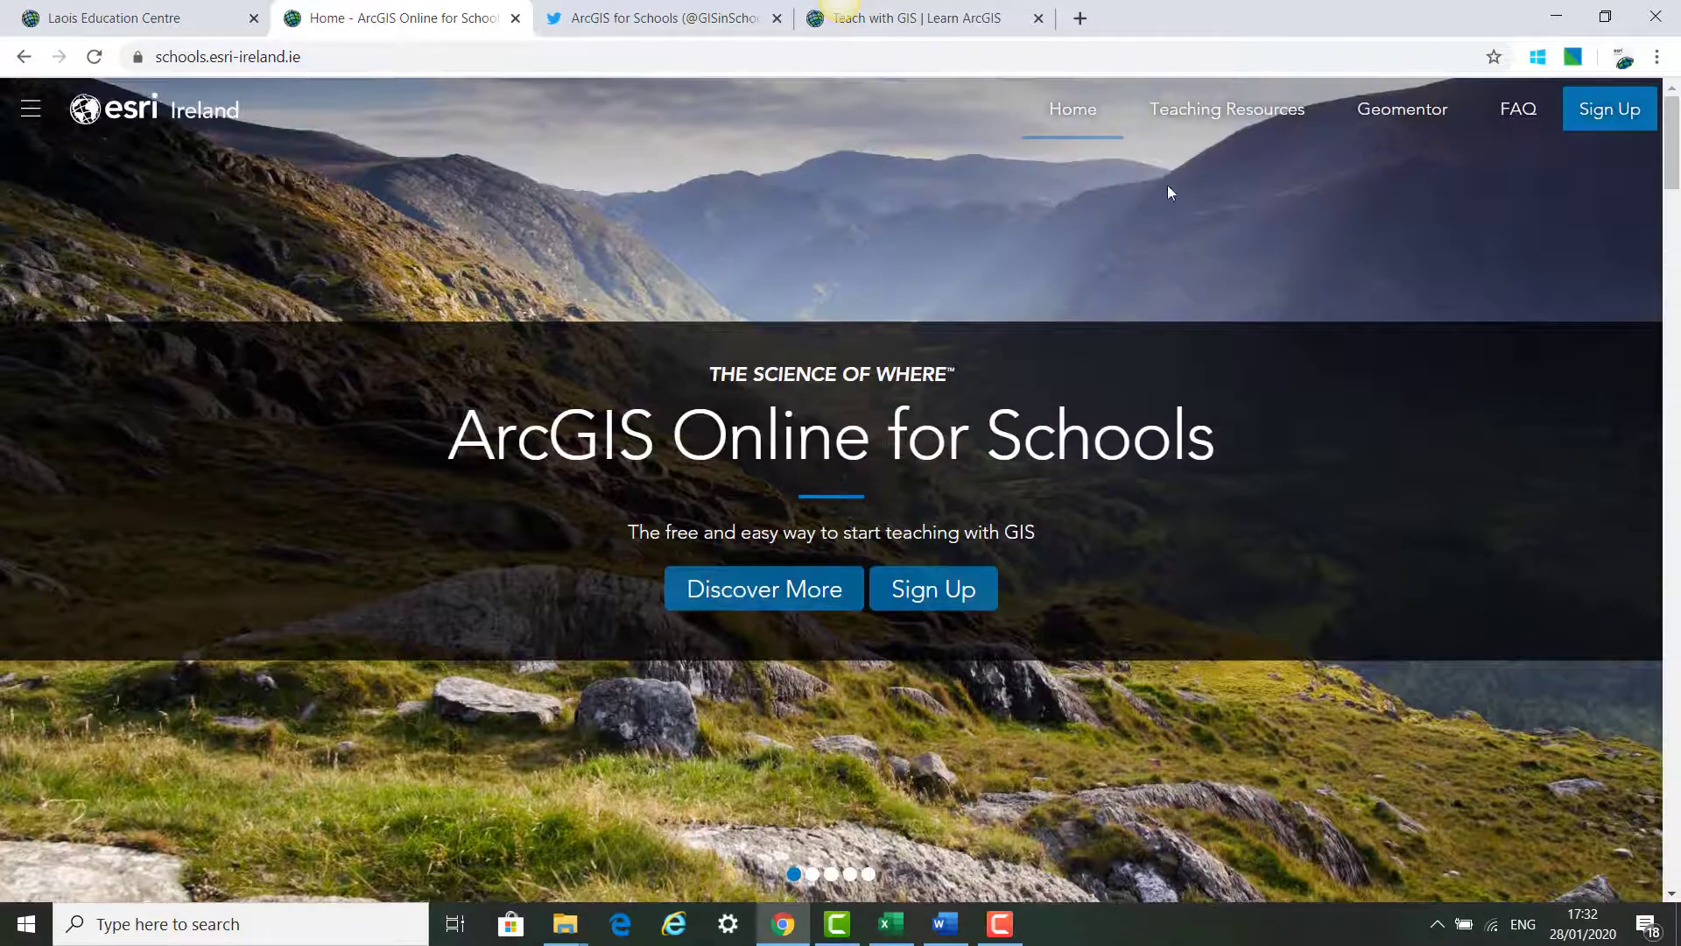
pyautogui.scroll(-3)
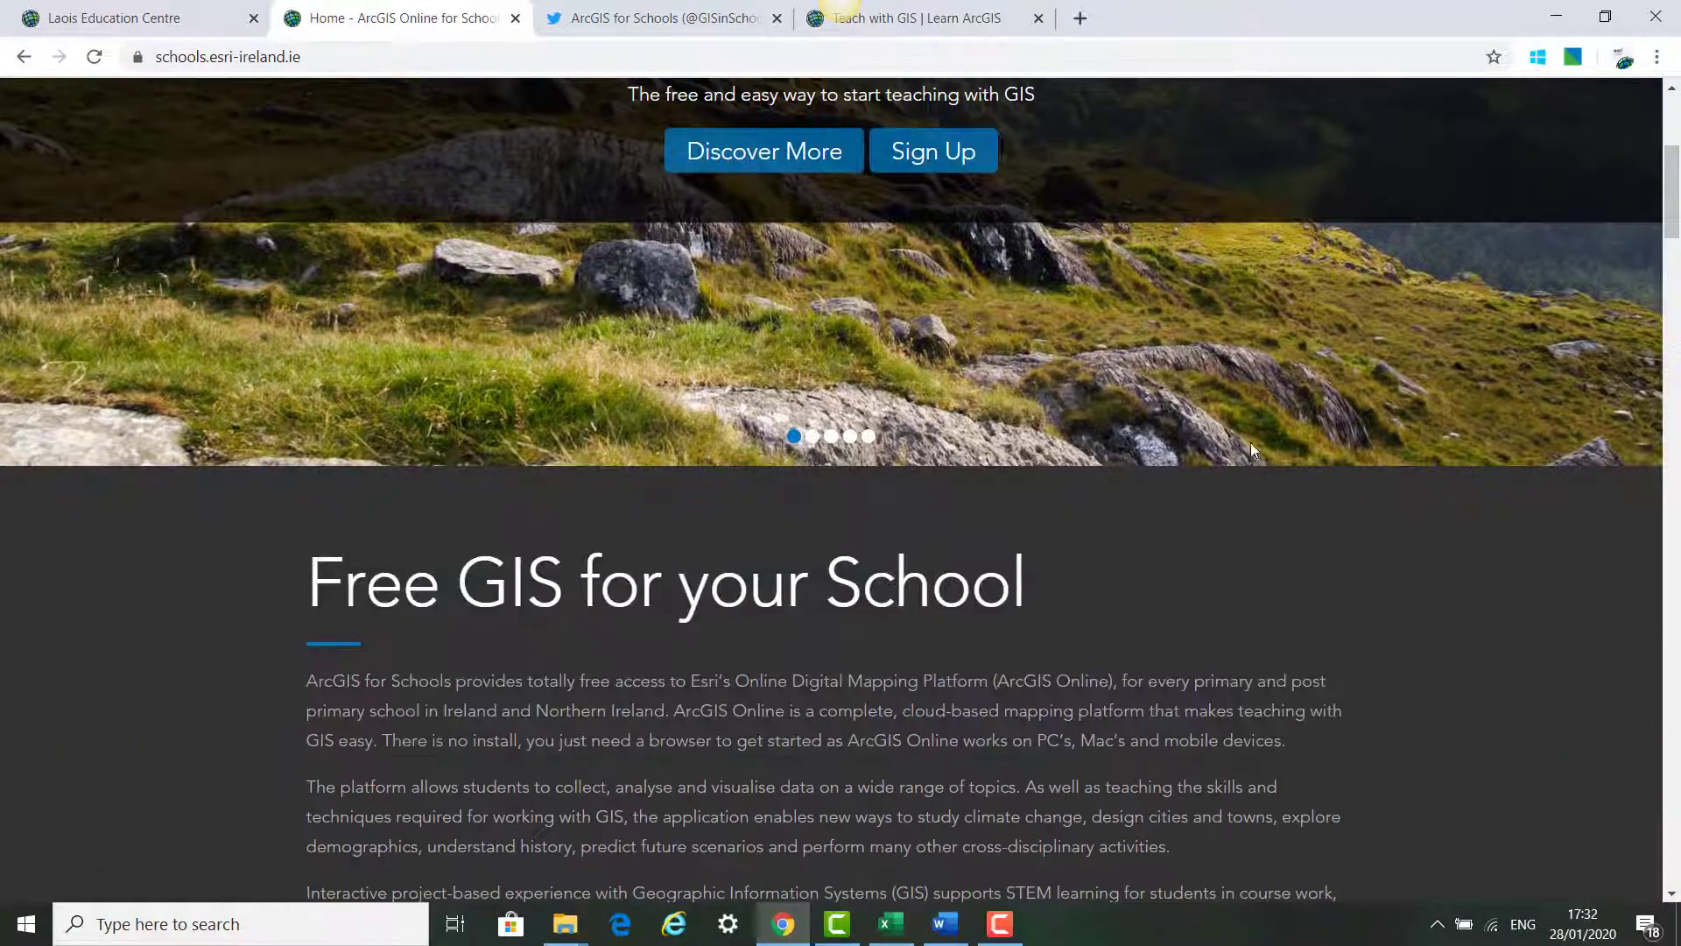
pyautogui.scroll(-3)
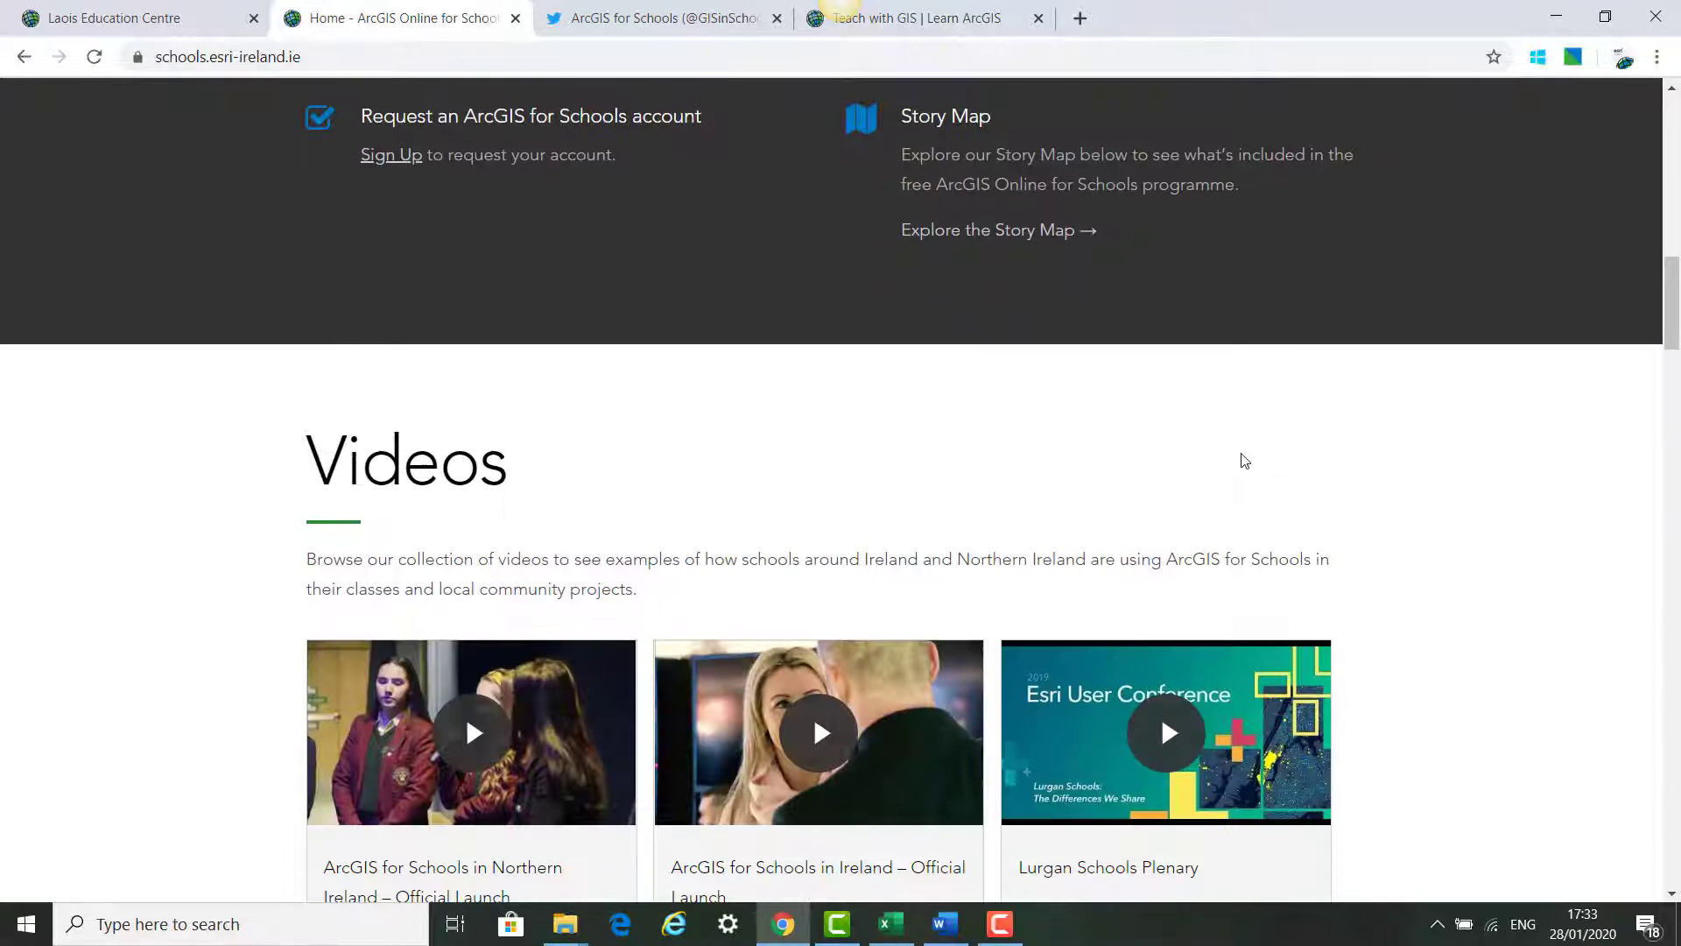
pyautogui.scroll(-3)
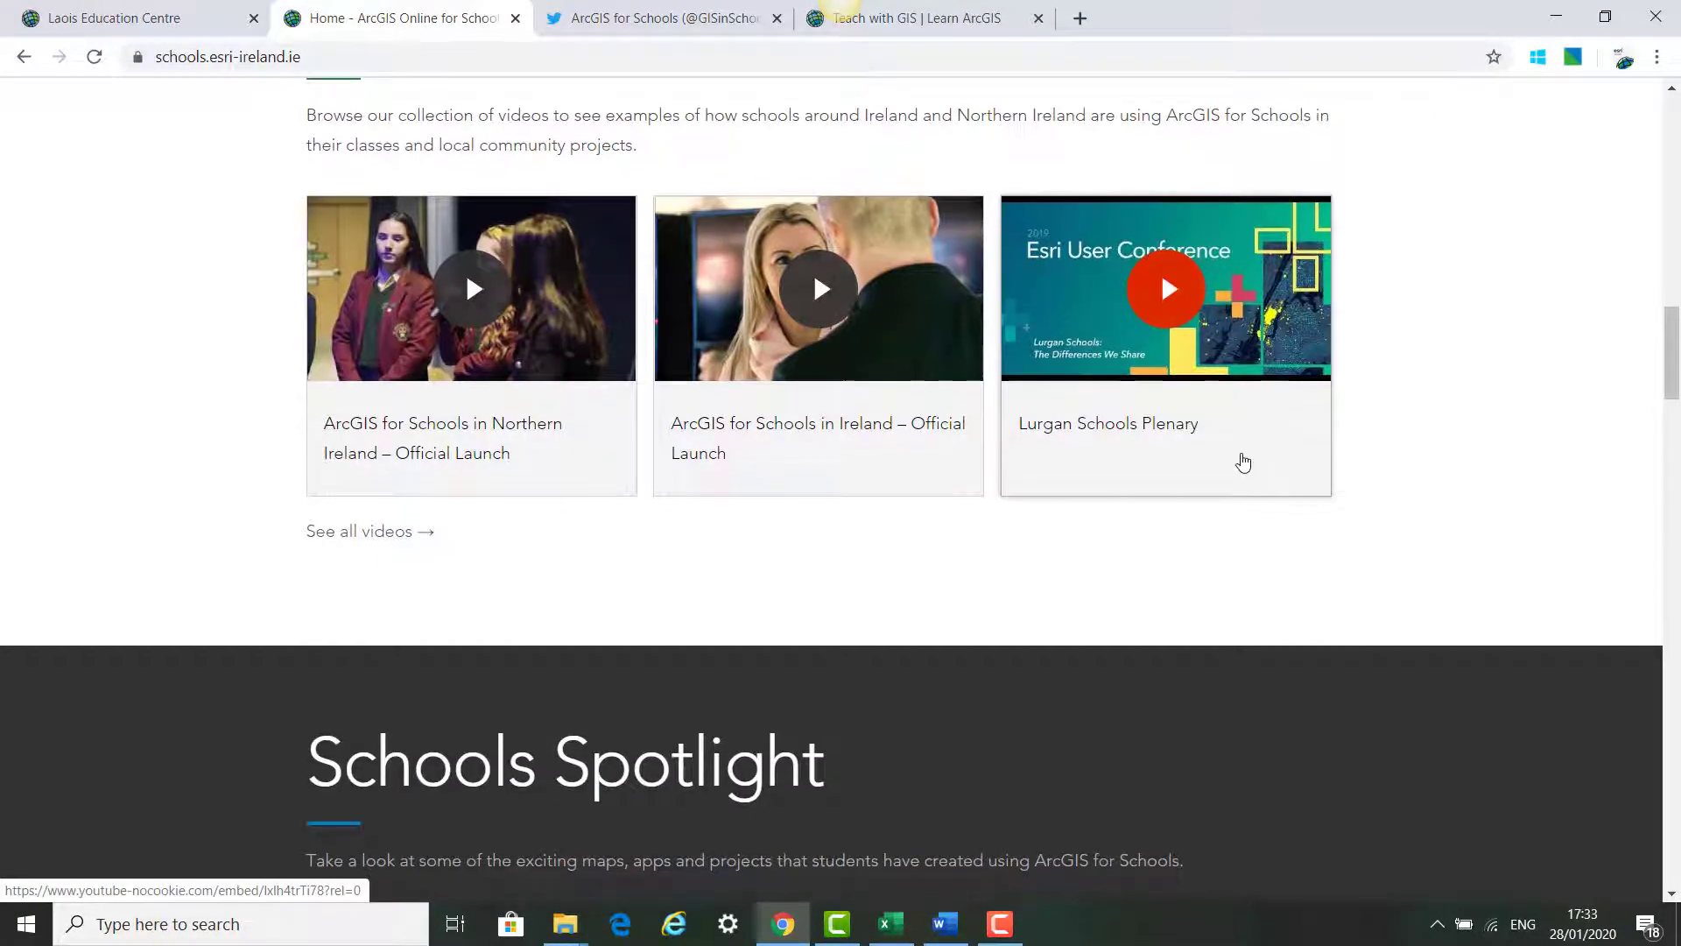
pyautogui.scroll(-3)
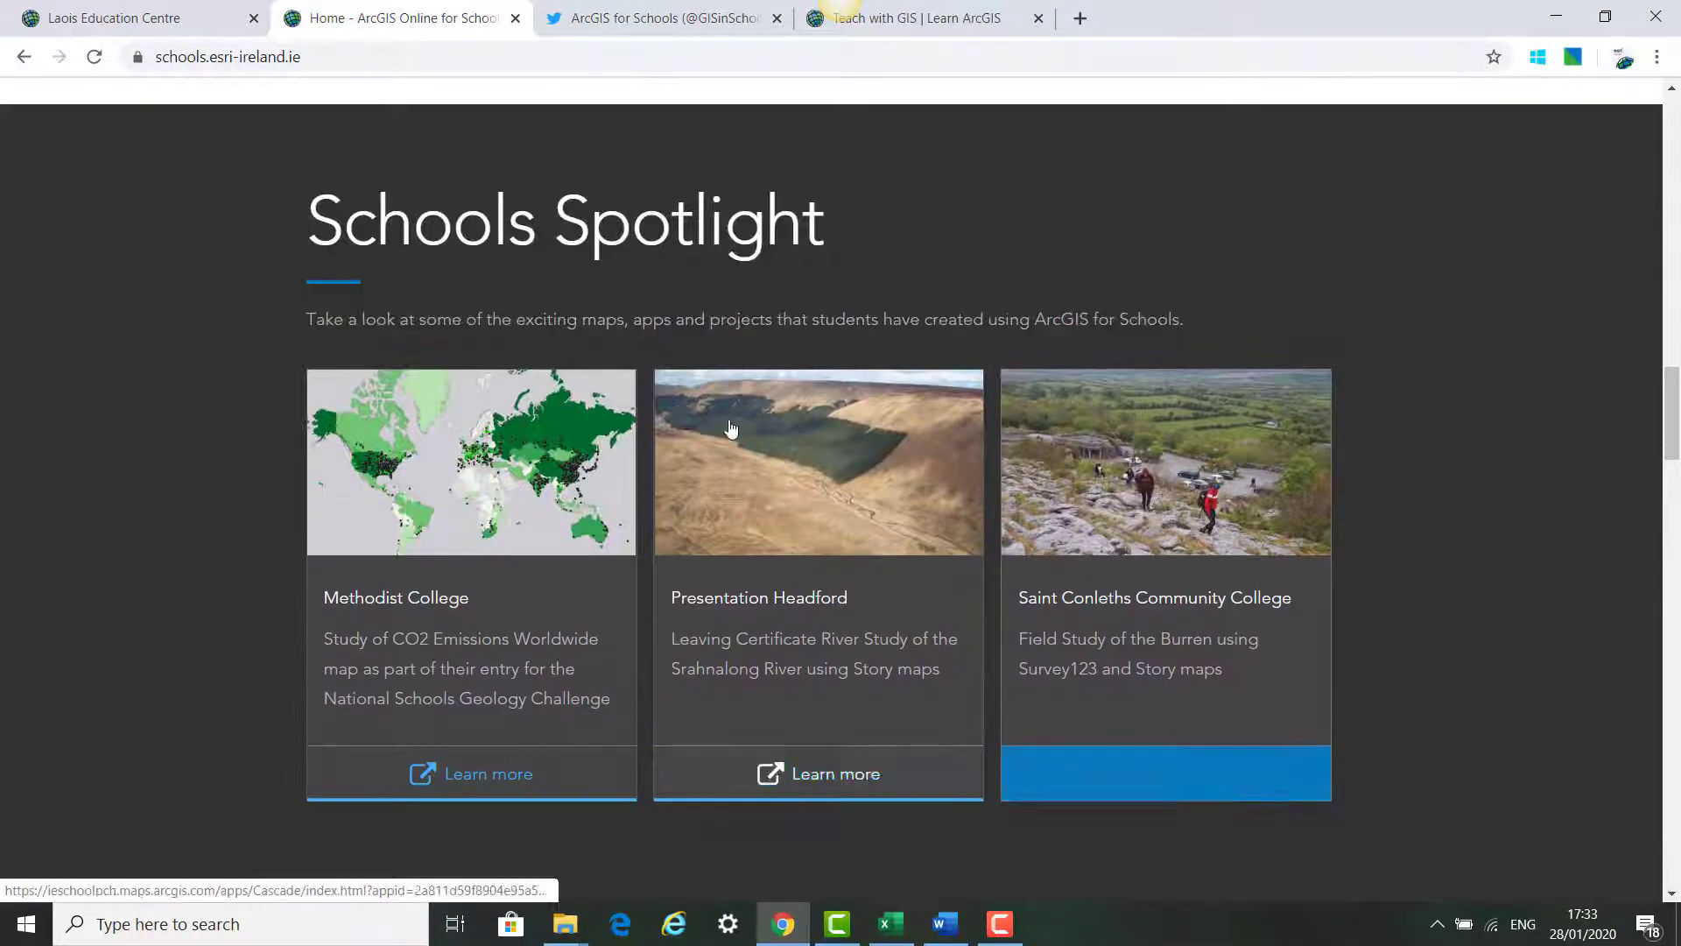
pyautogui.scroll(-3)
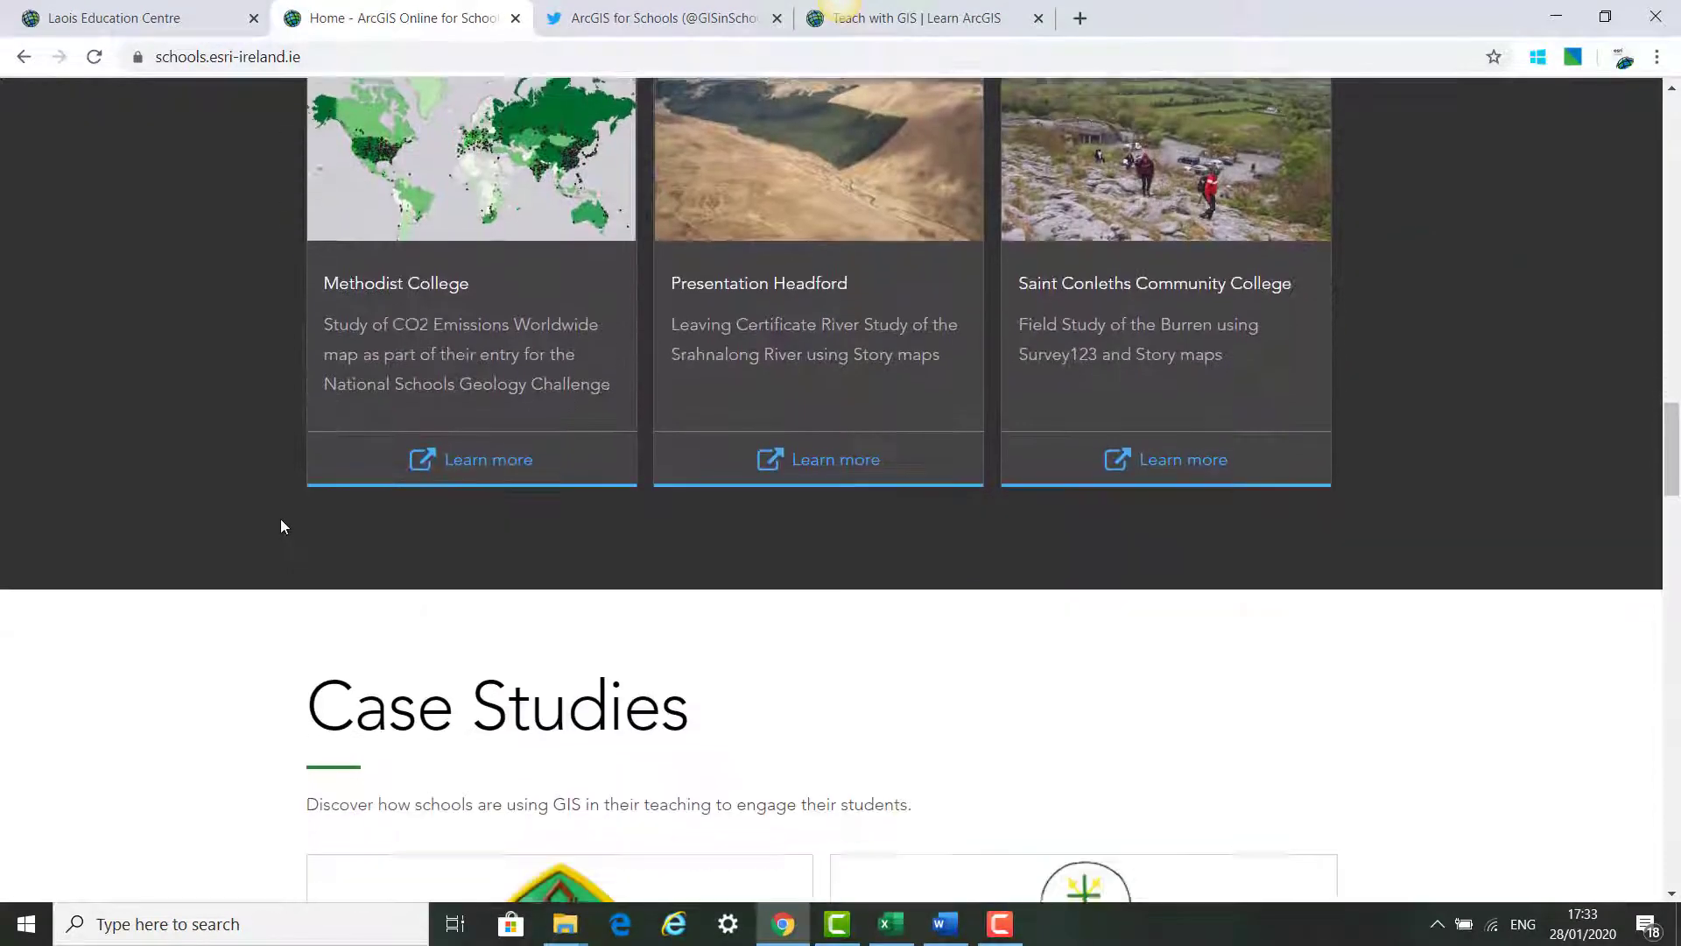
pyautogui.scroll(-3)
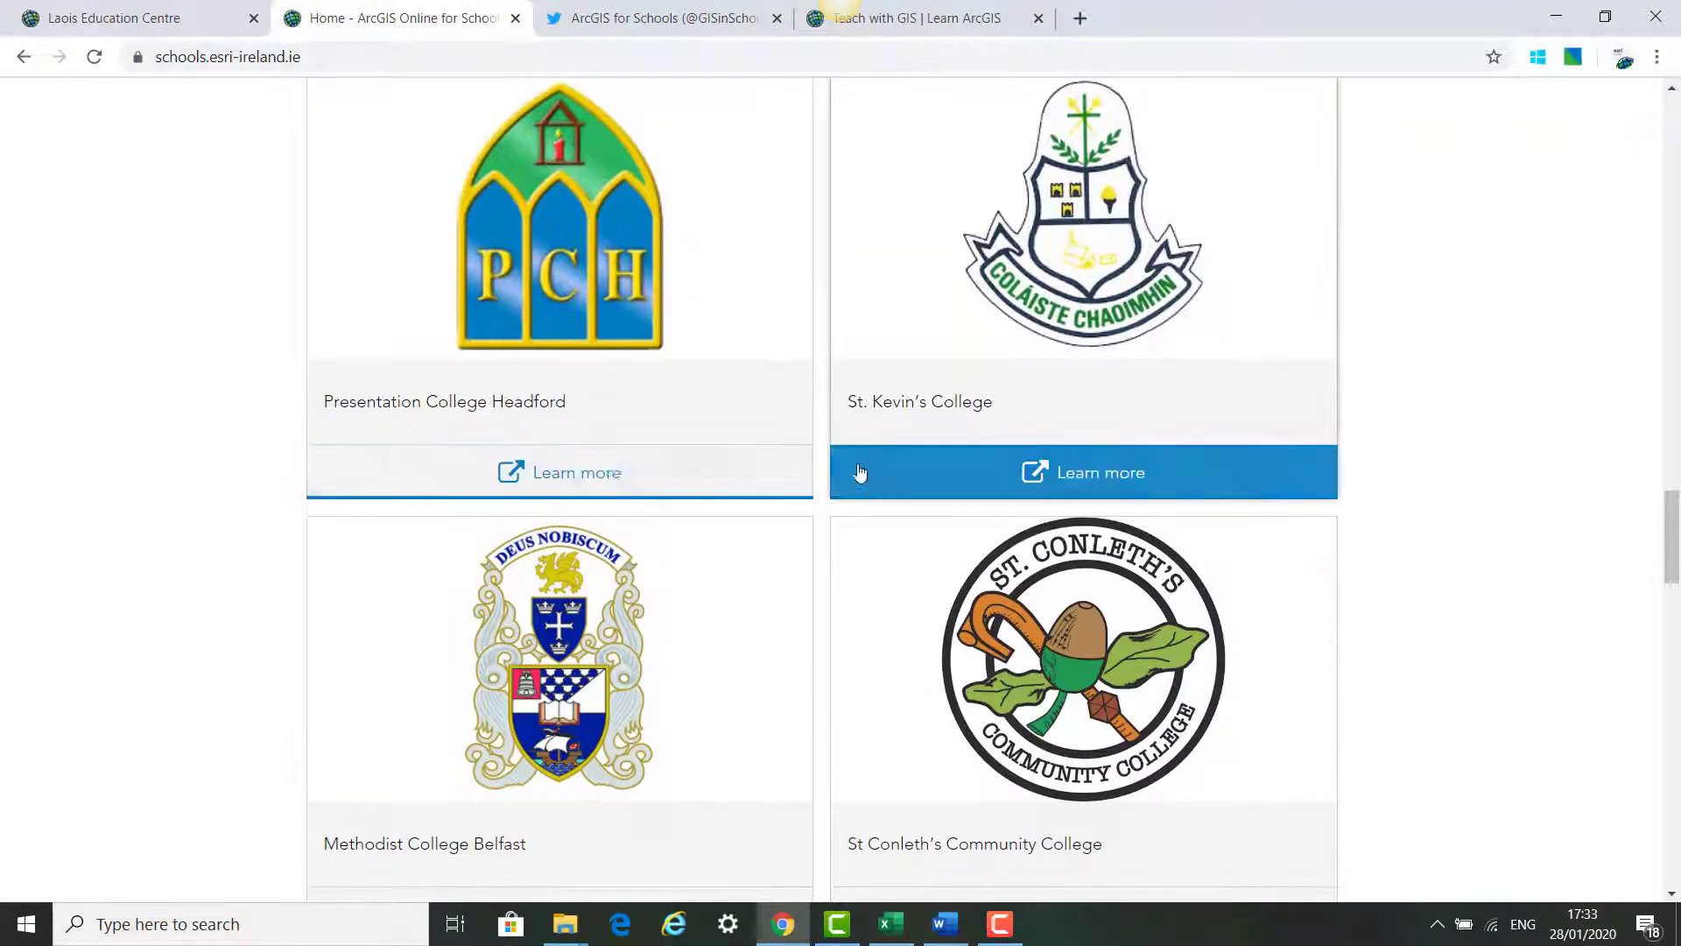
pyautogui.scroll(-3)
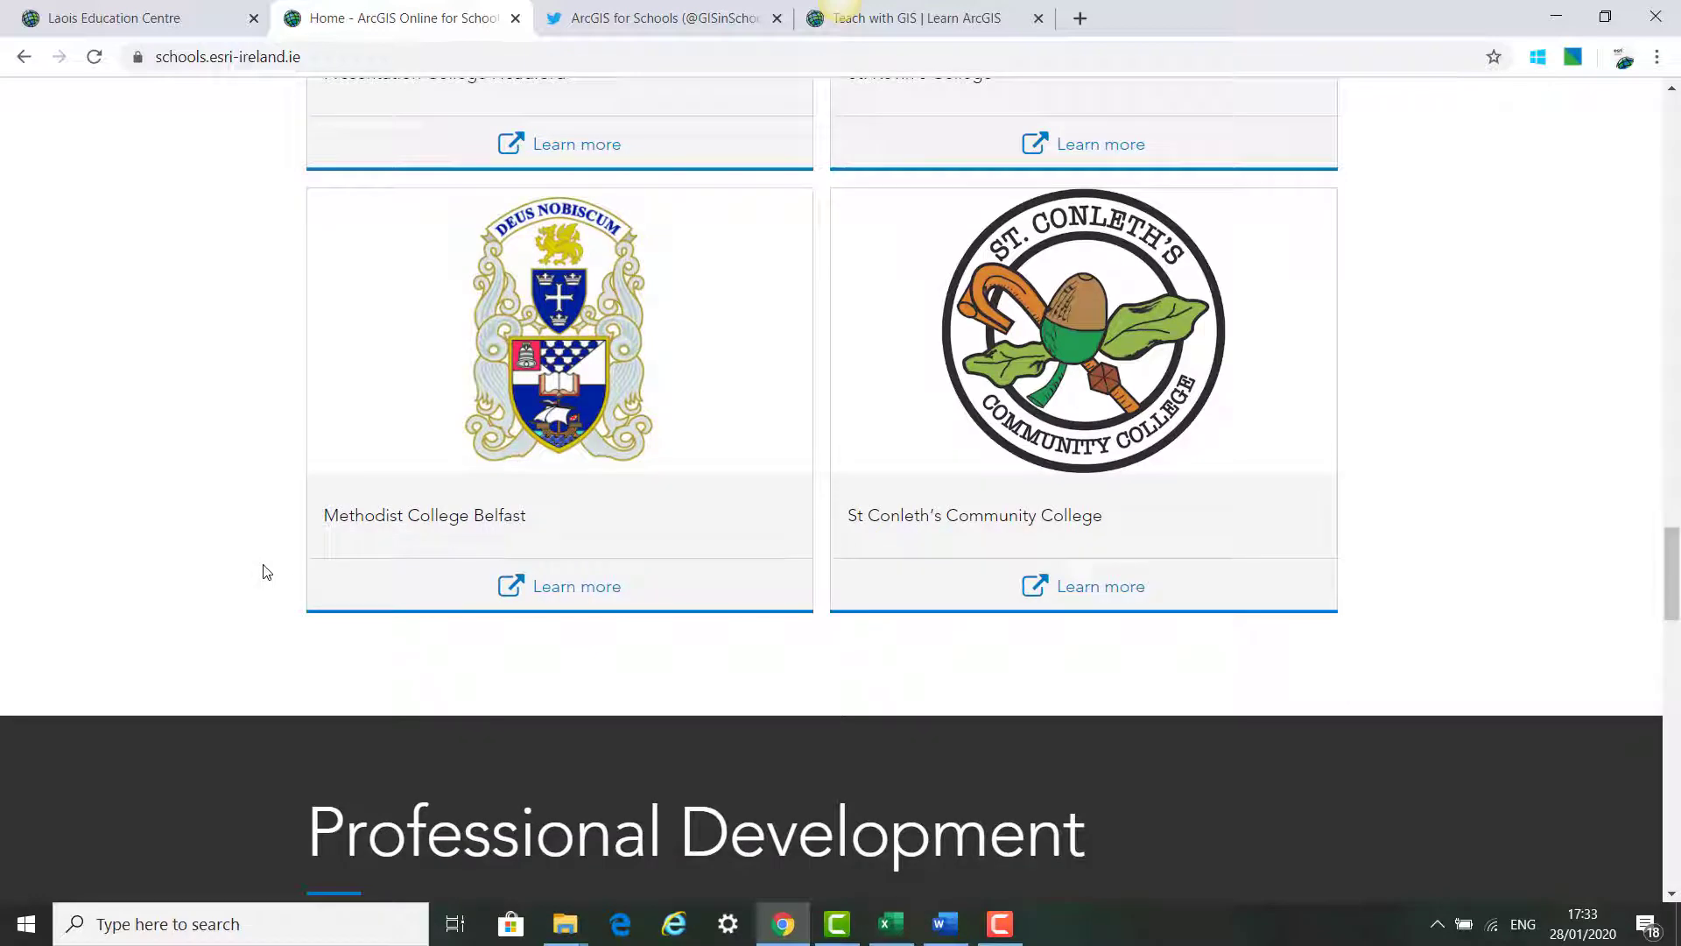
pyautogui.scroll(-3)
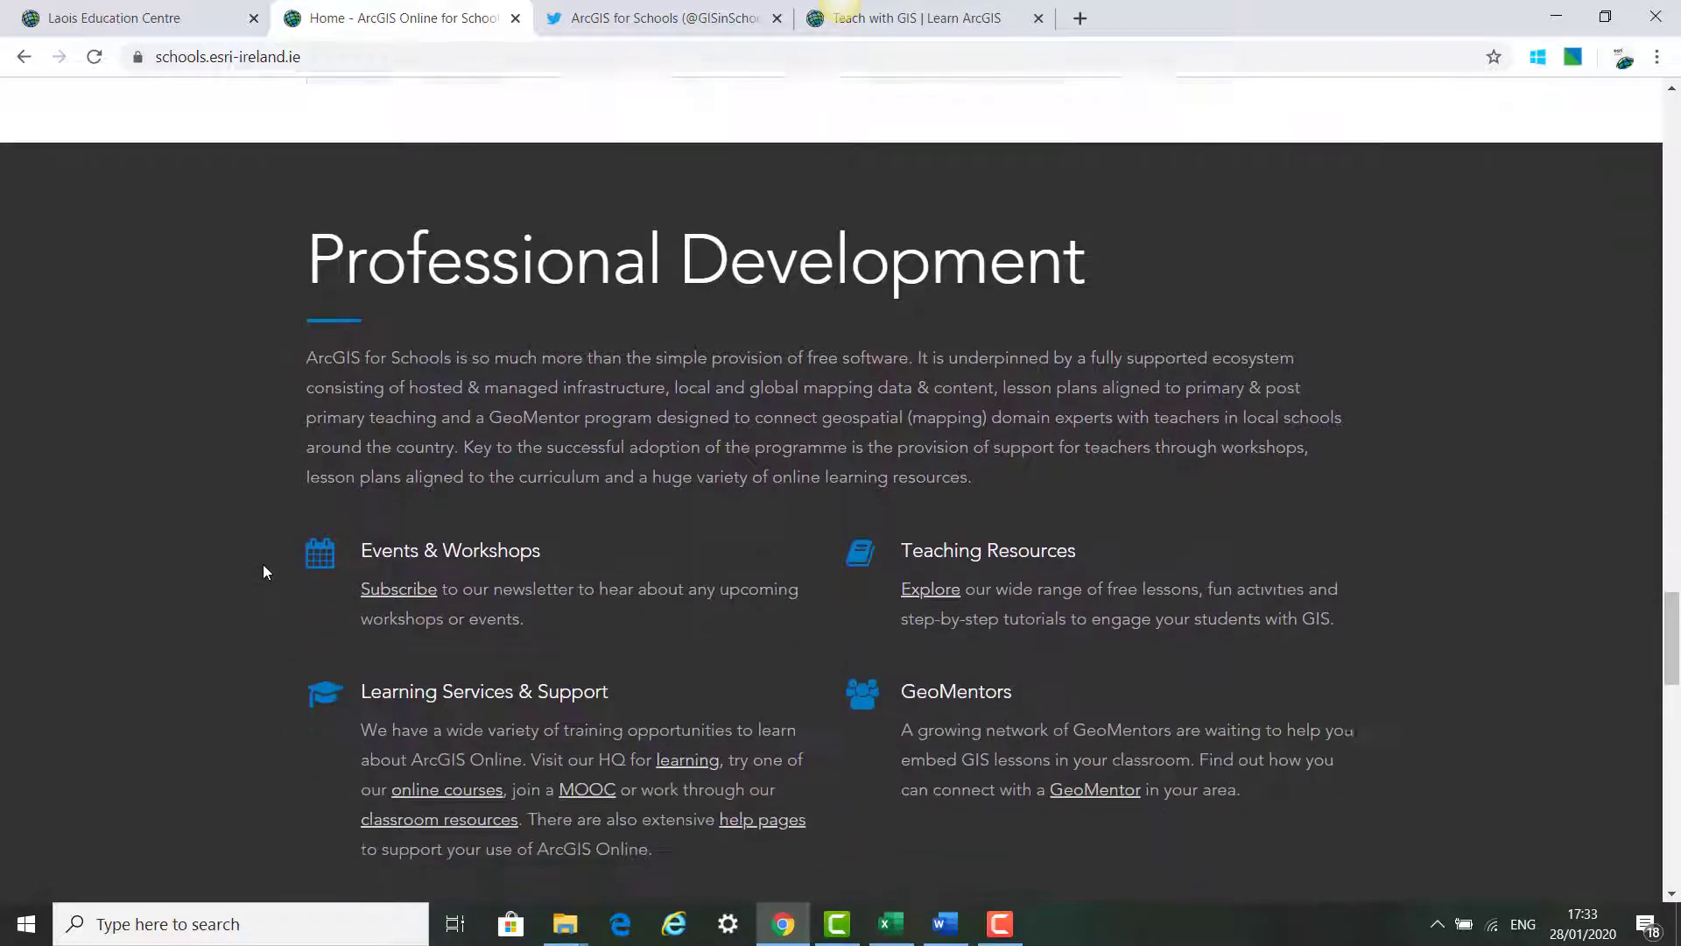
pyautogui.scroll(-3)
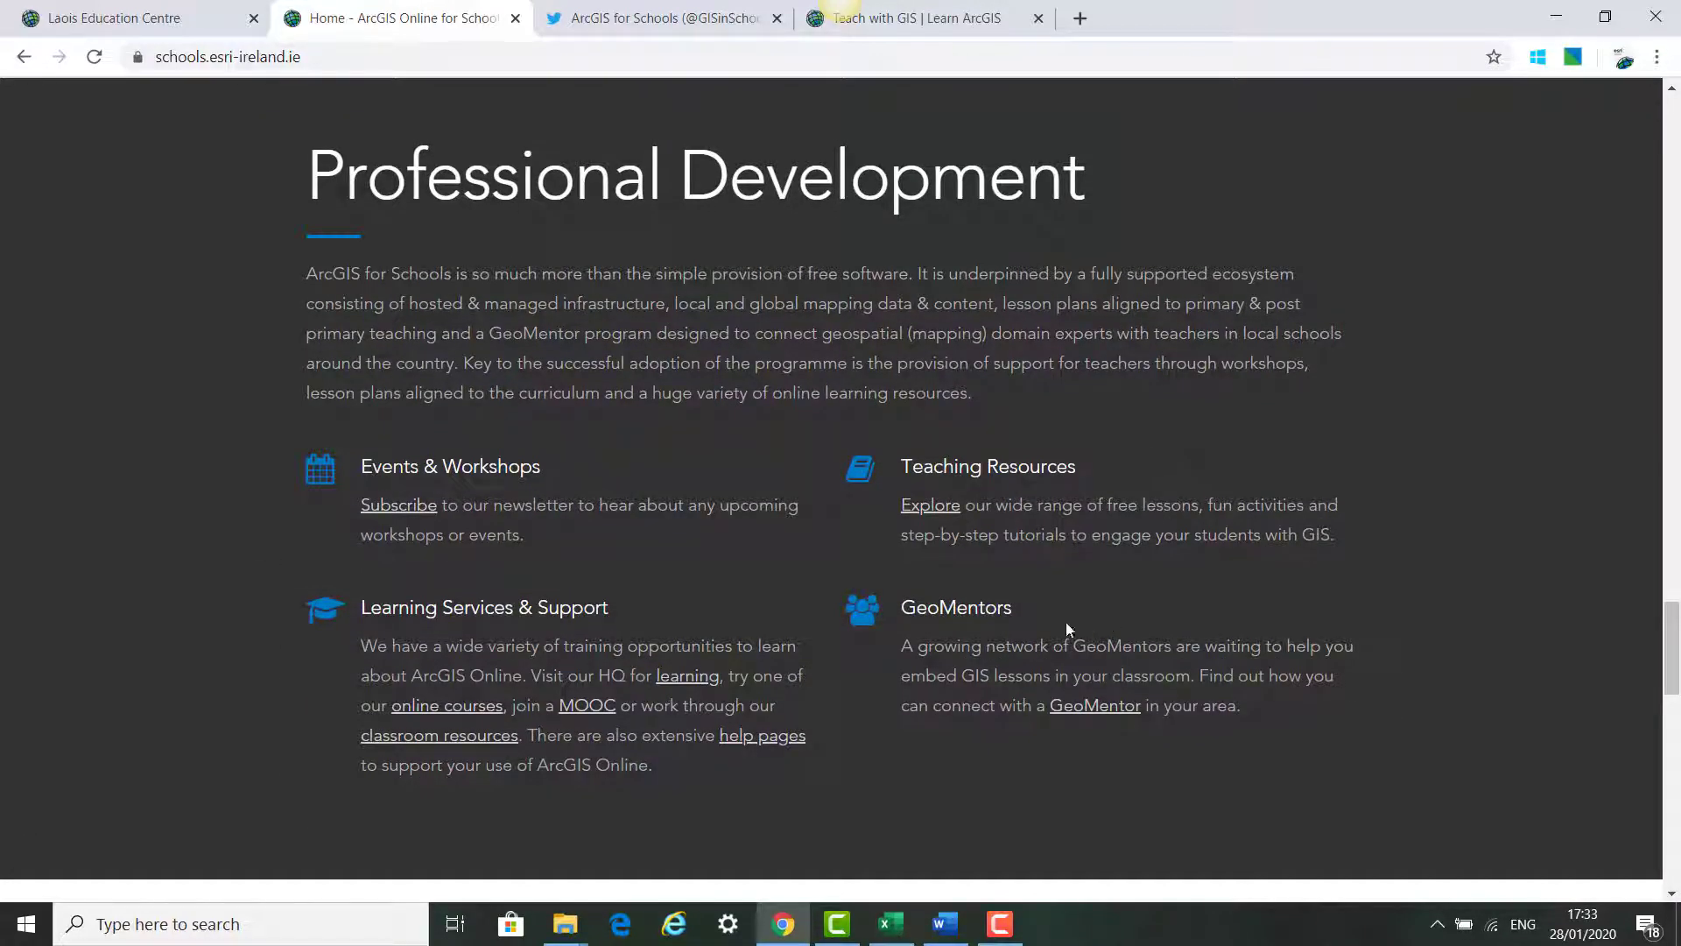
pyautogui.moveTo(1010, 598)
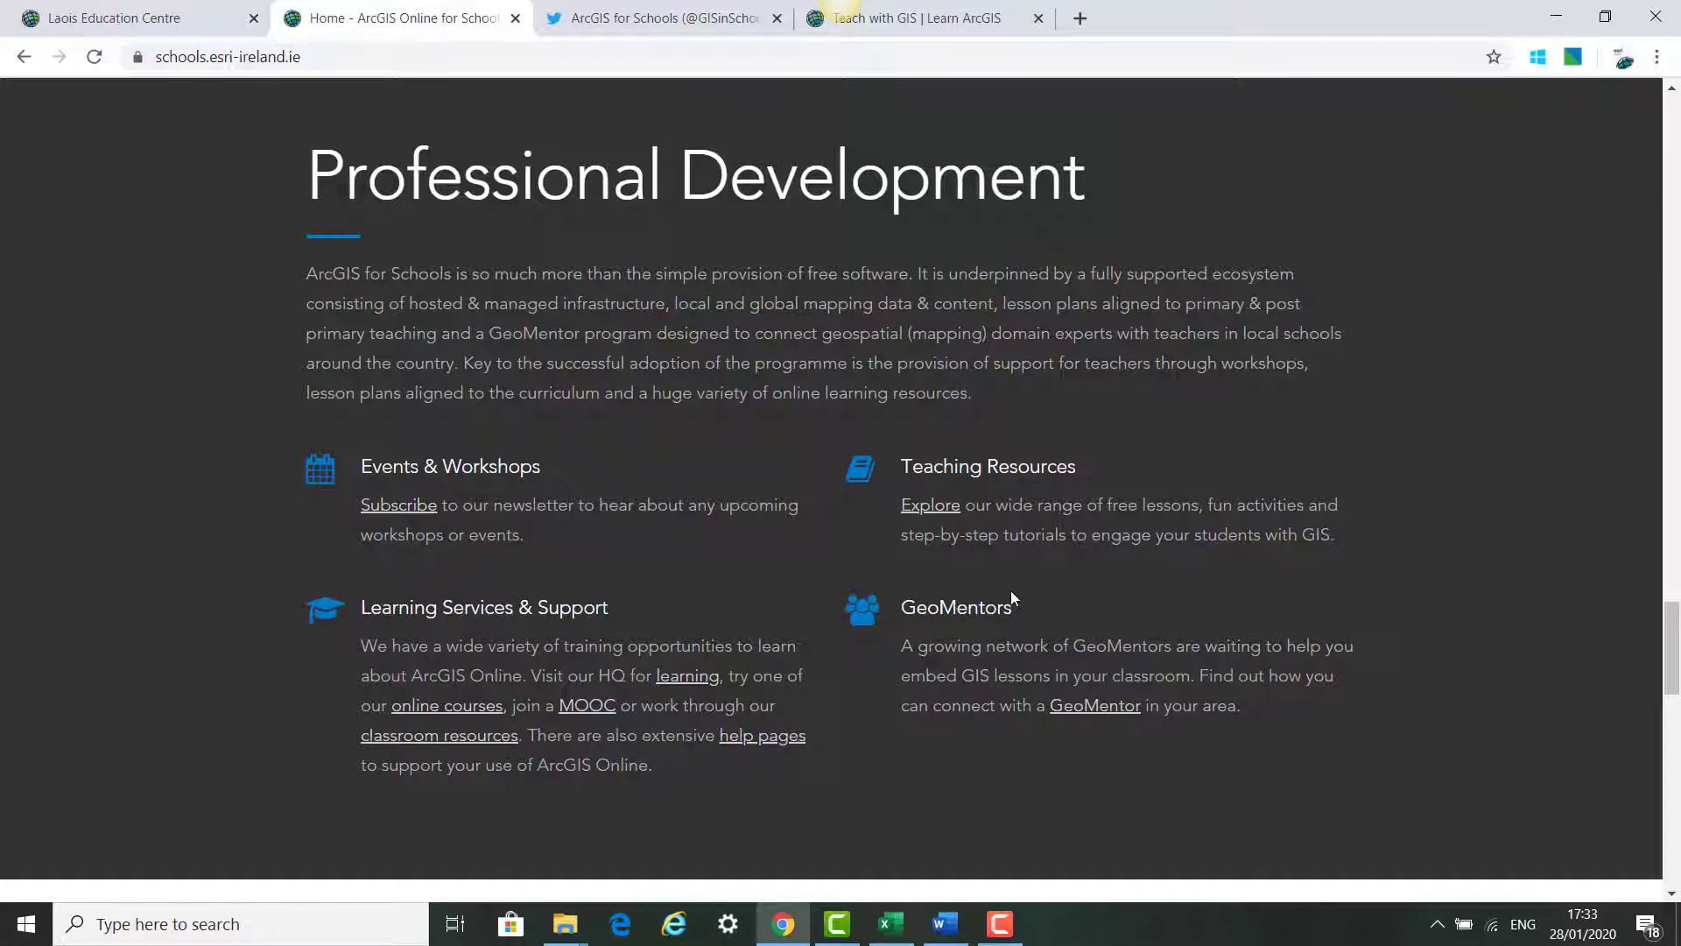
pyautogui.moveTo(194, 529)
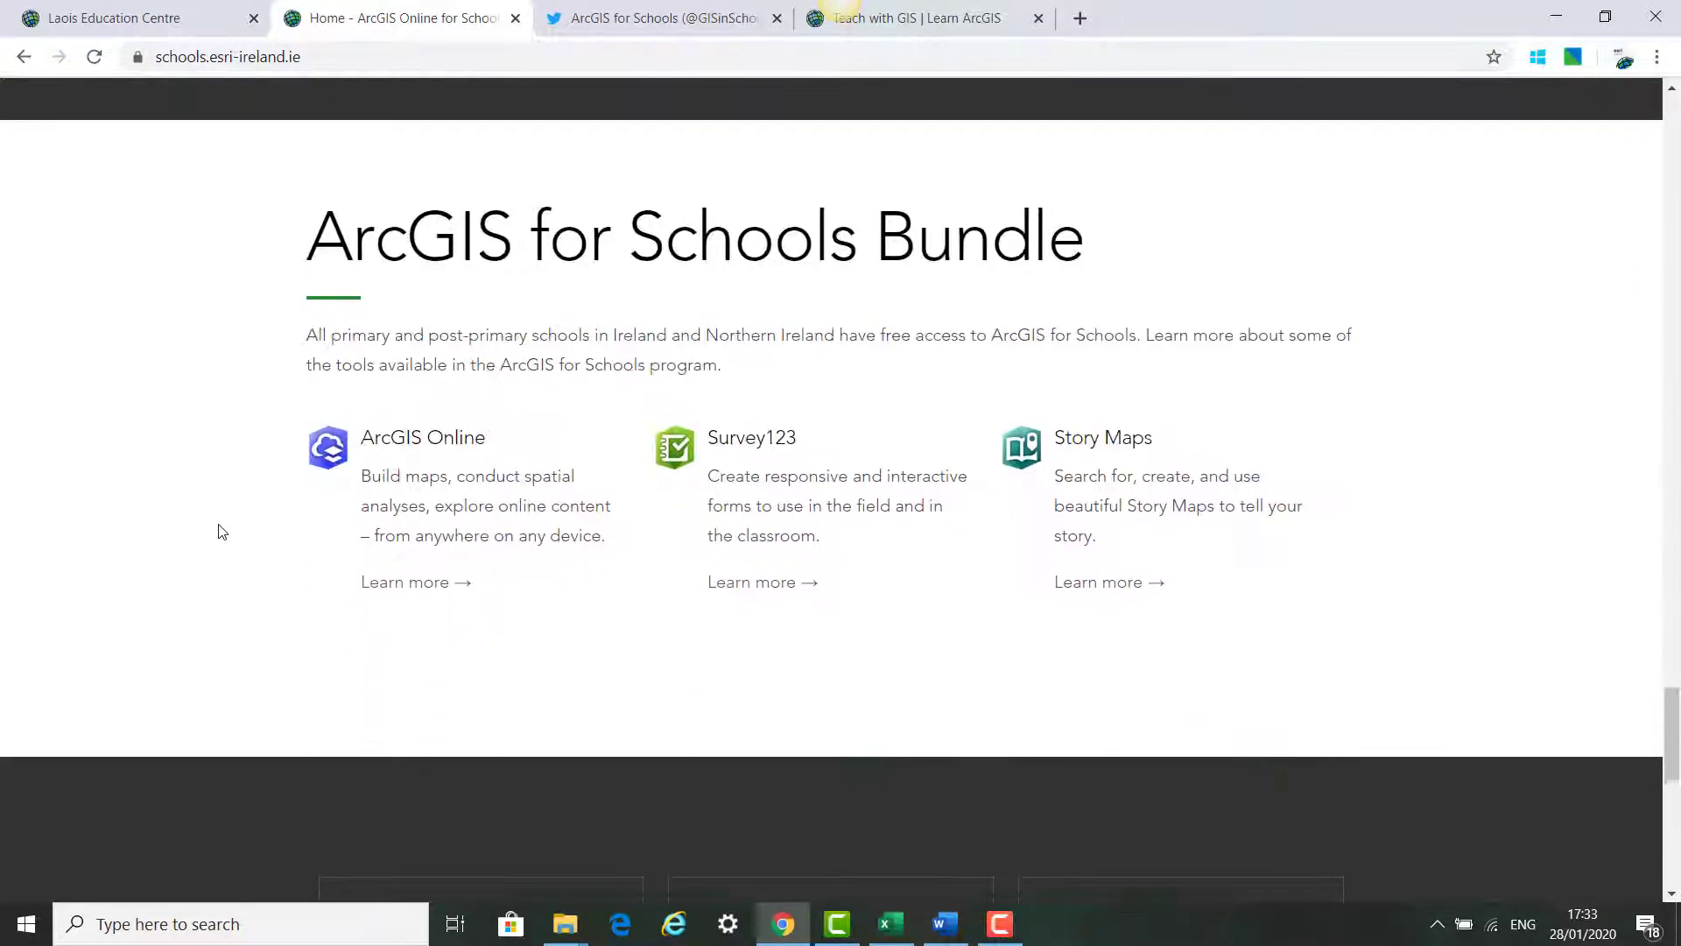
pyautogui.scroll(-3)
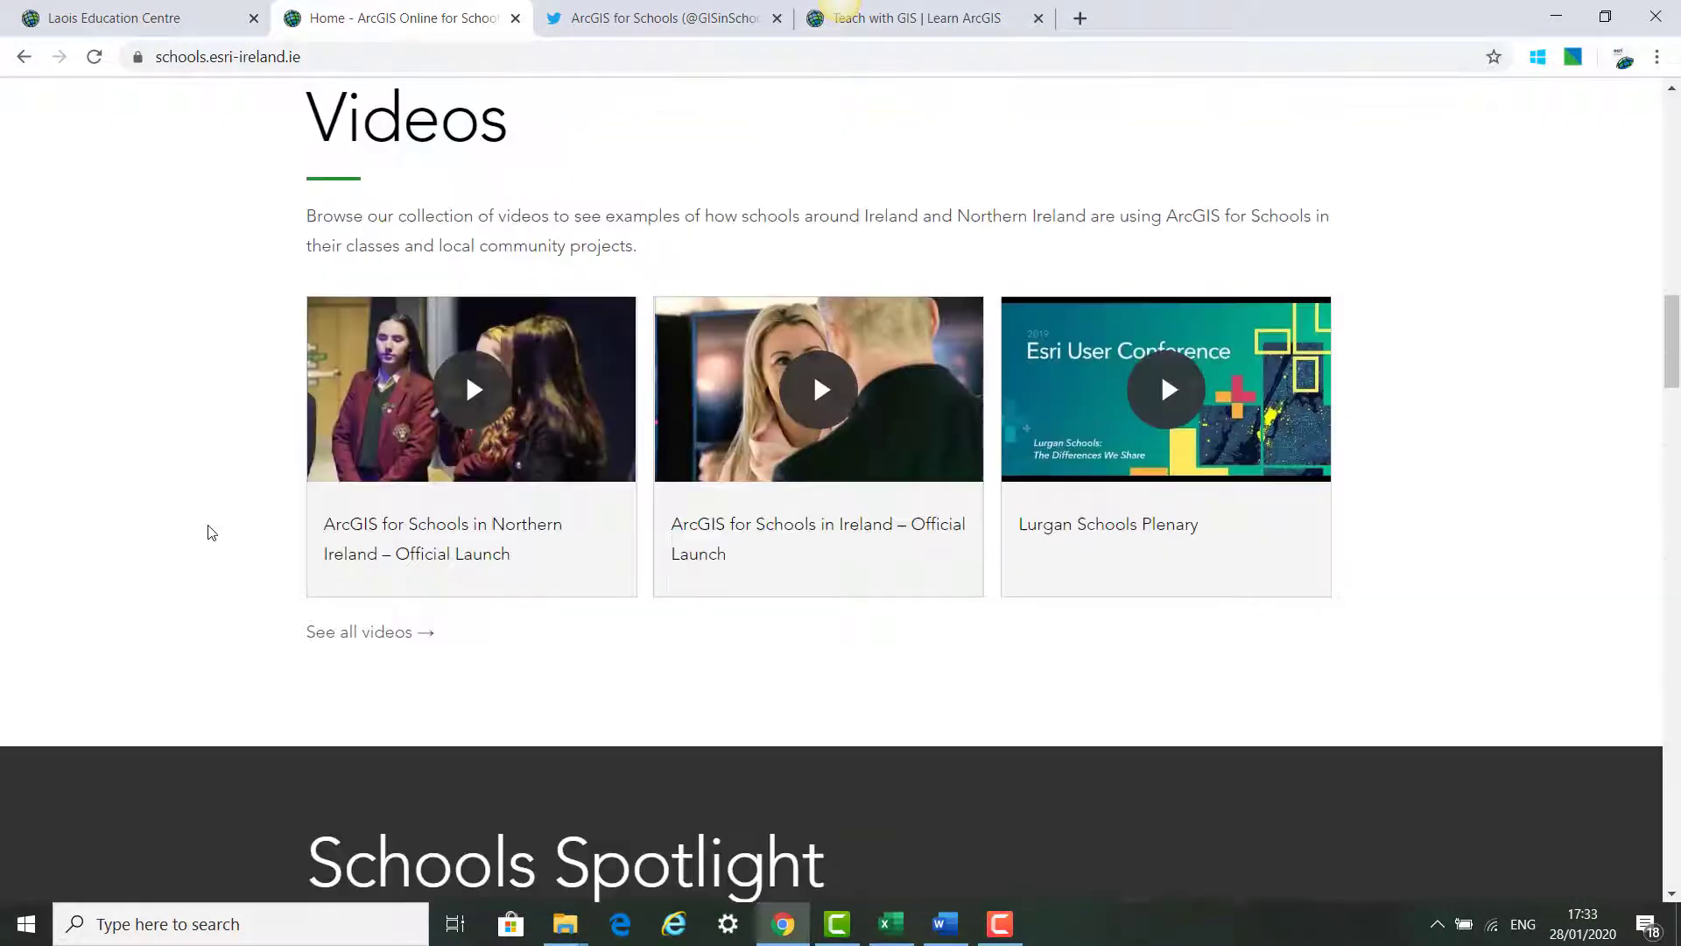
pyautogui.scroll(3)
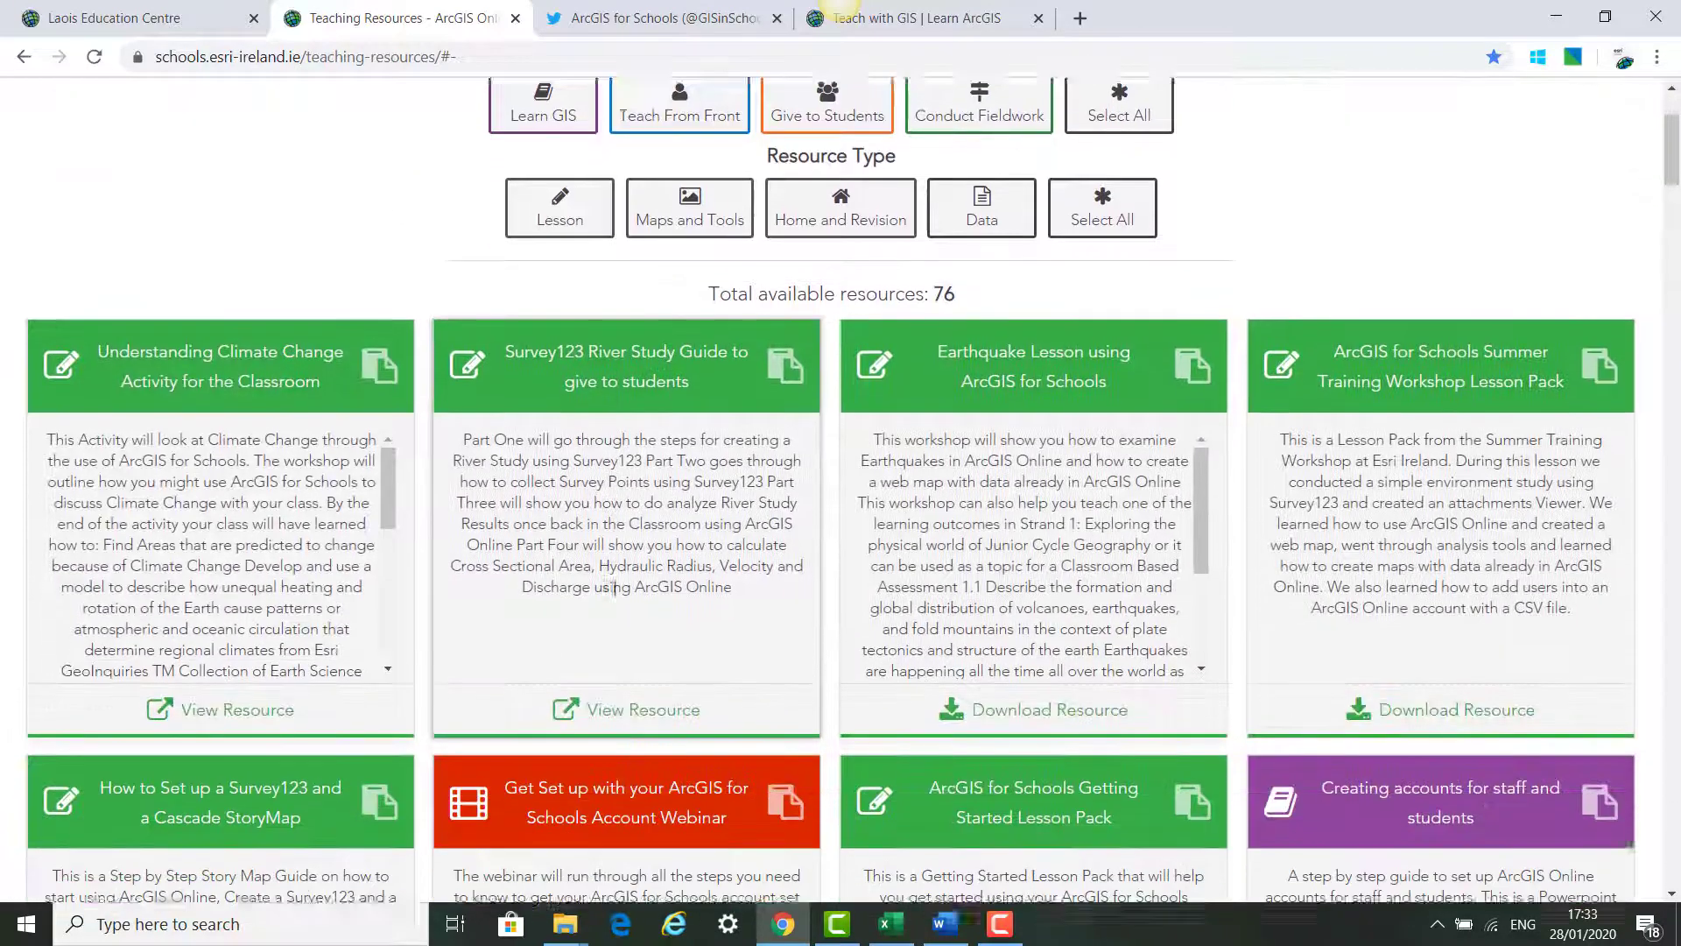
pyautogui.scroll(-3)
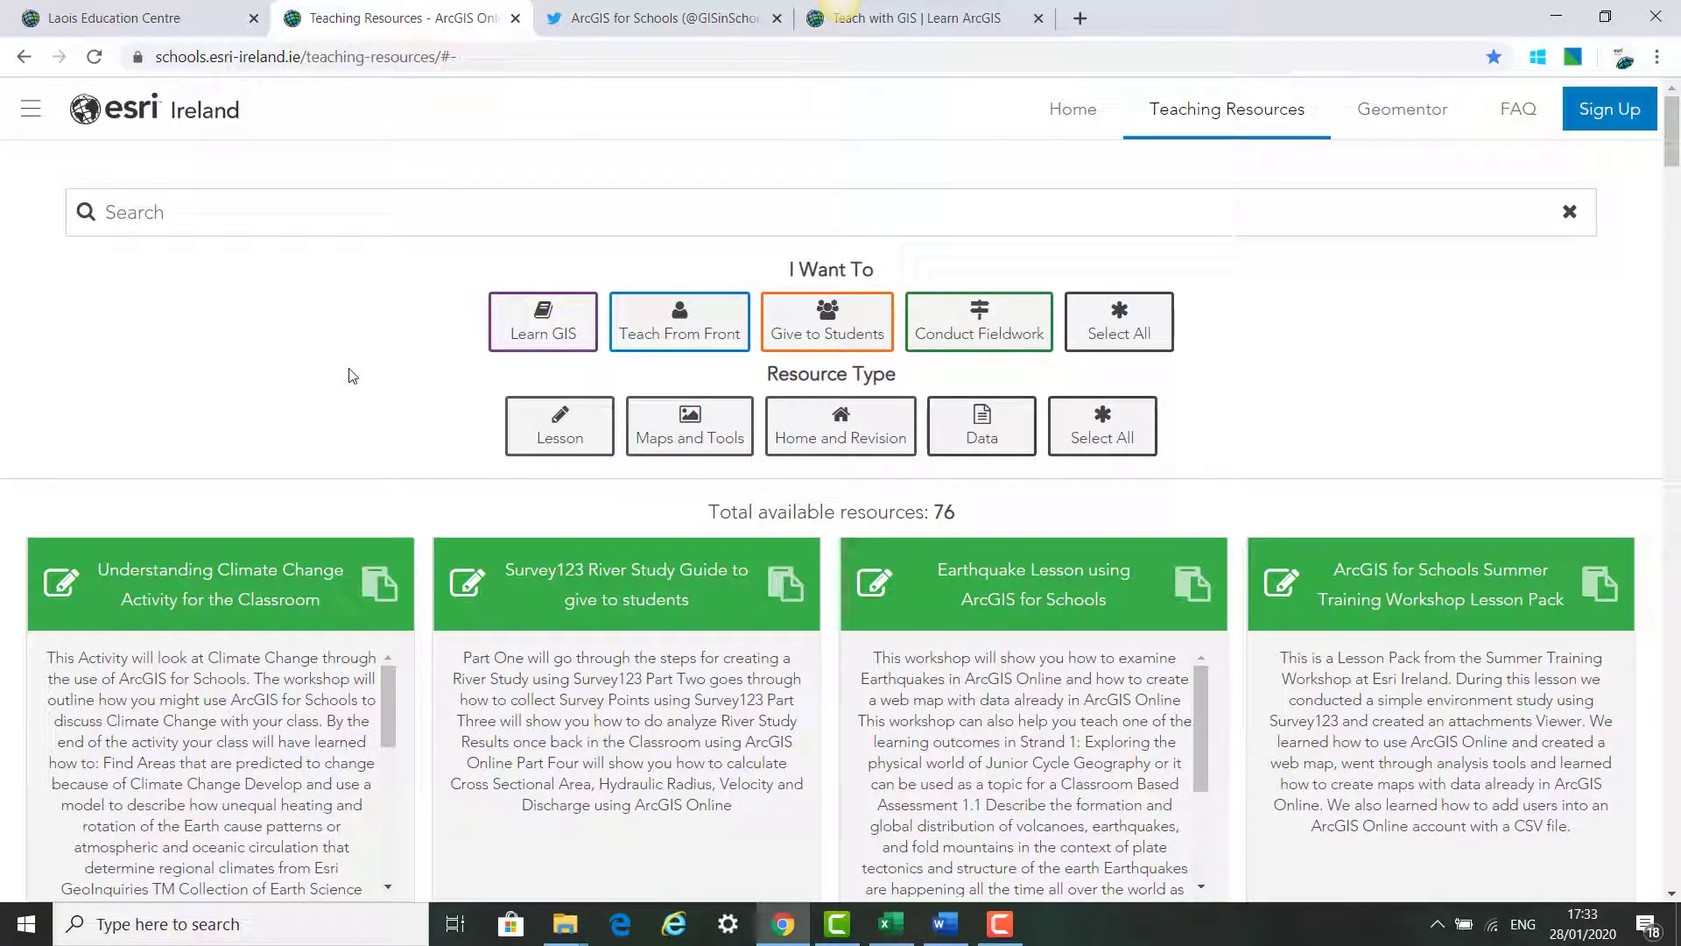
pyautogui.click(662, 18)
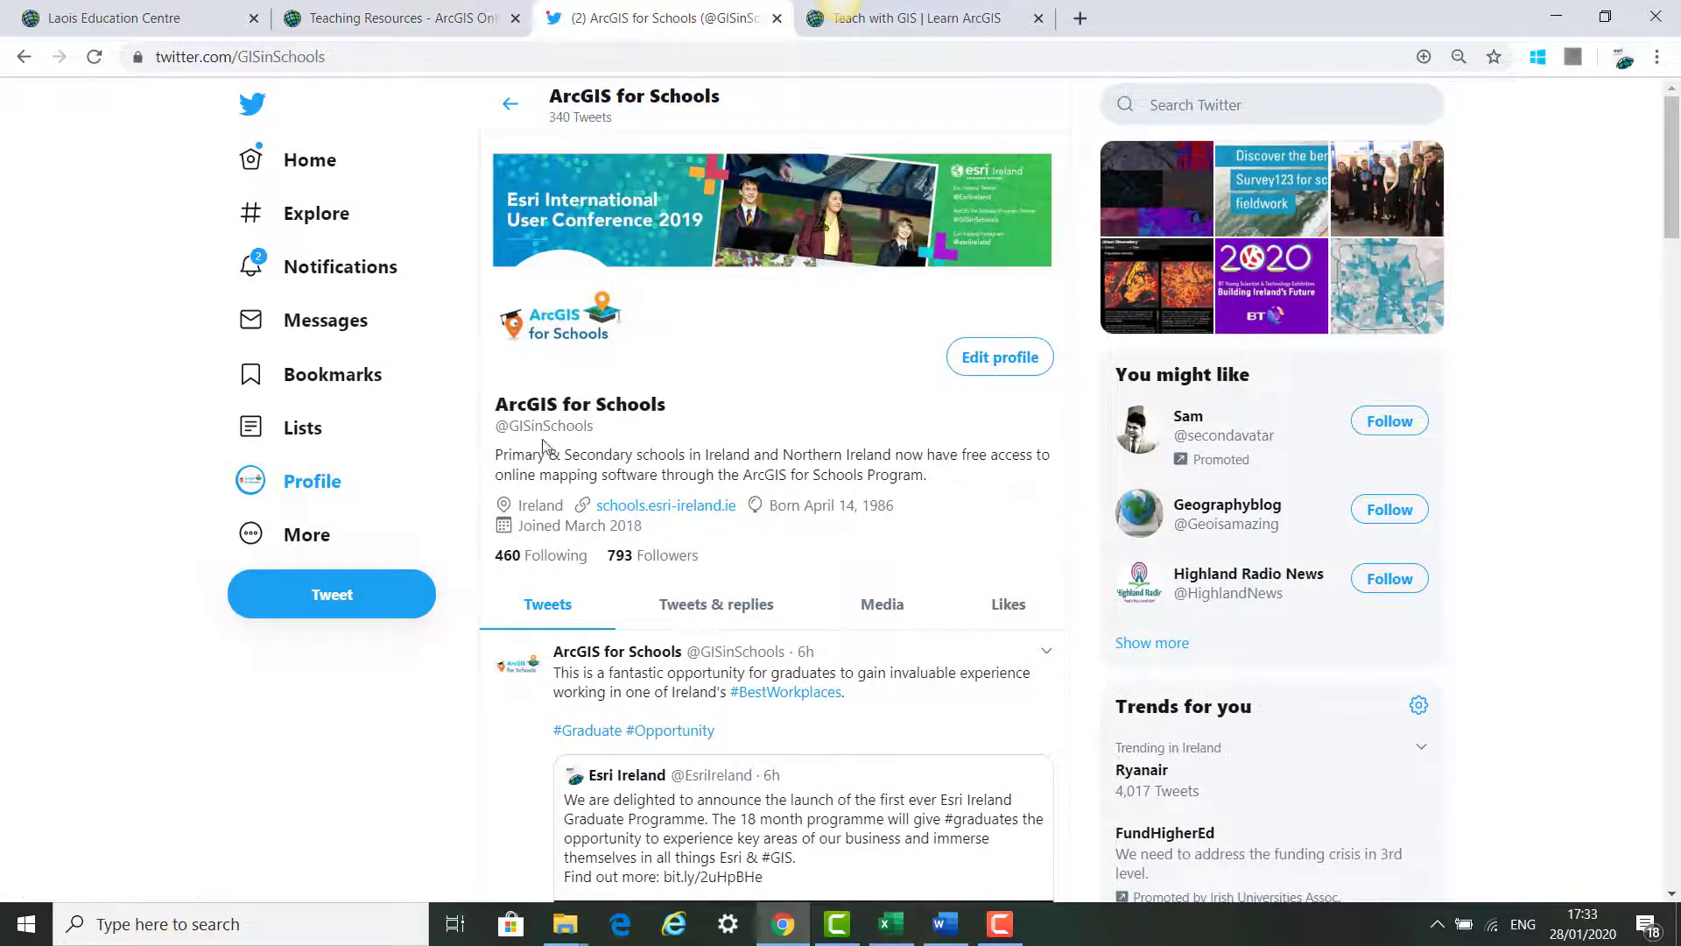
pyautogui.scroll(-3)
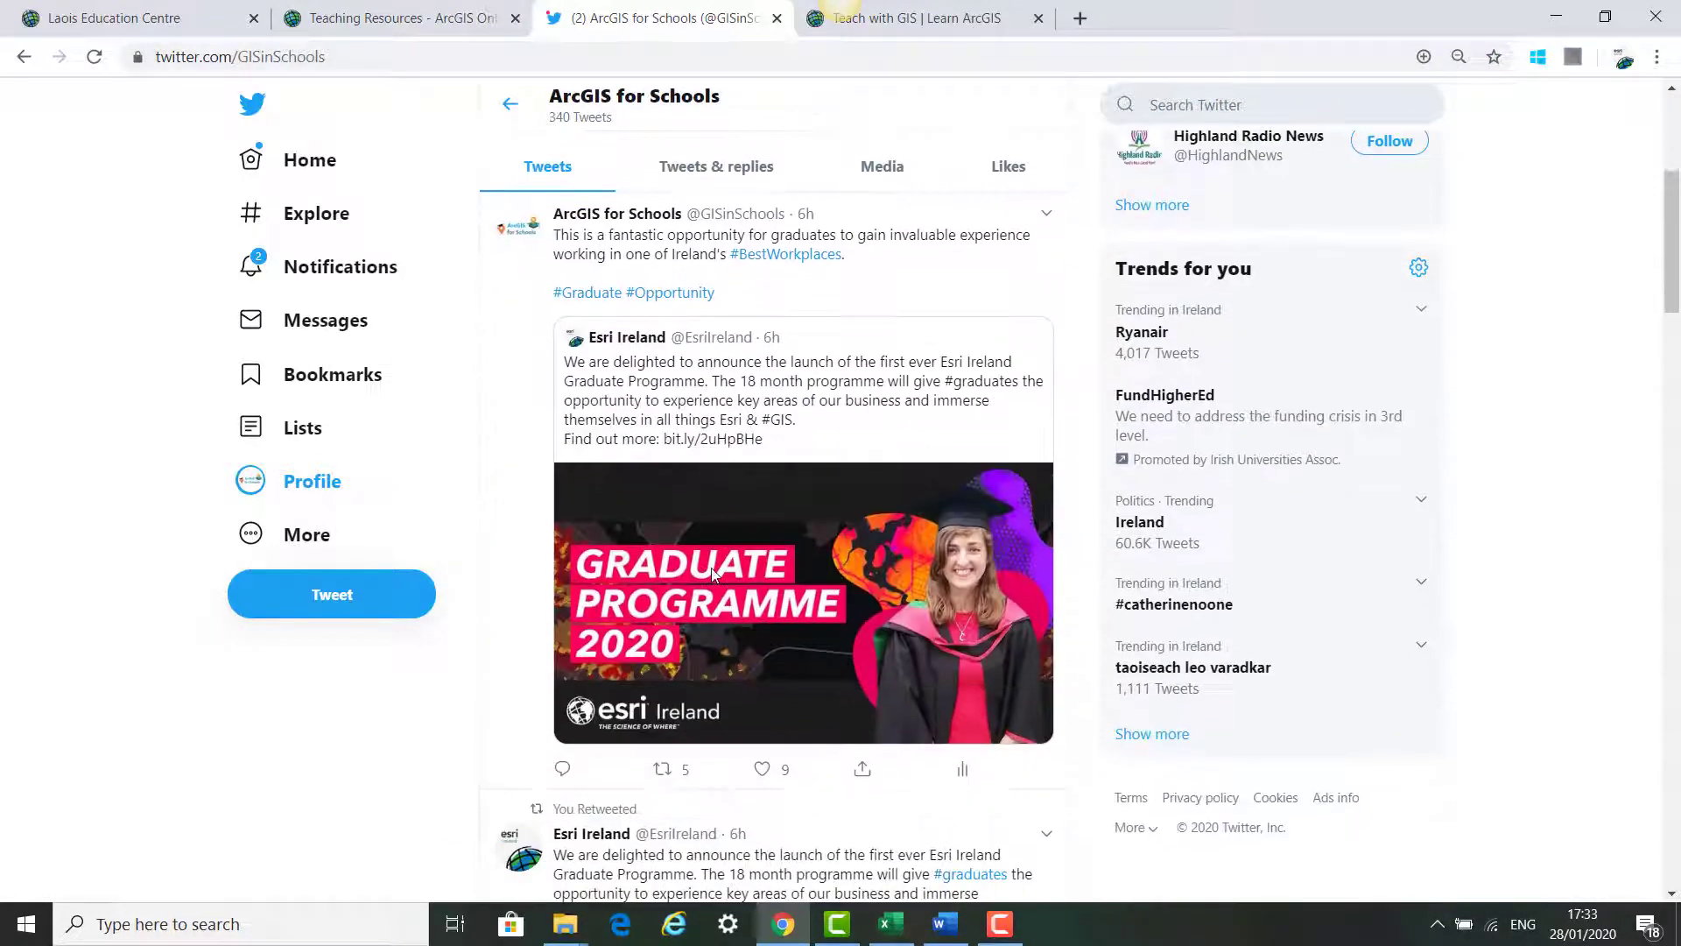
pyautogui.scroll(-3)
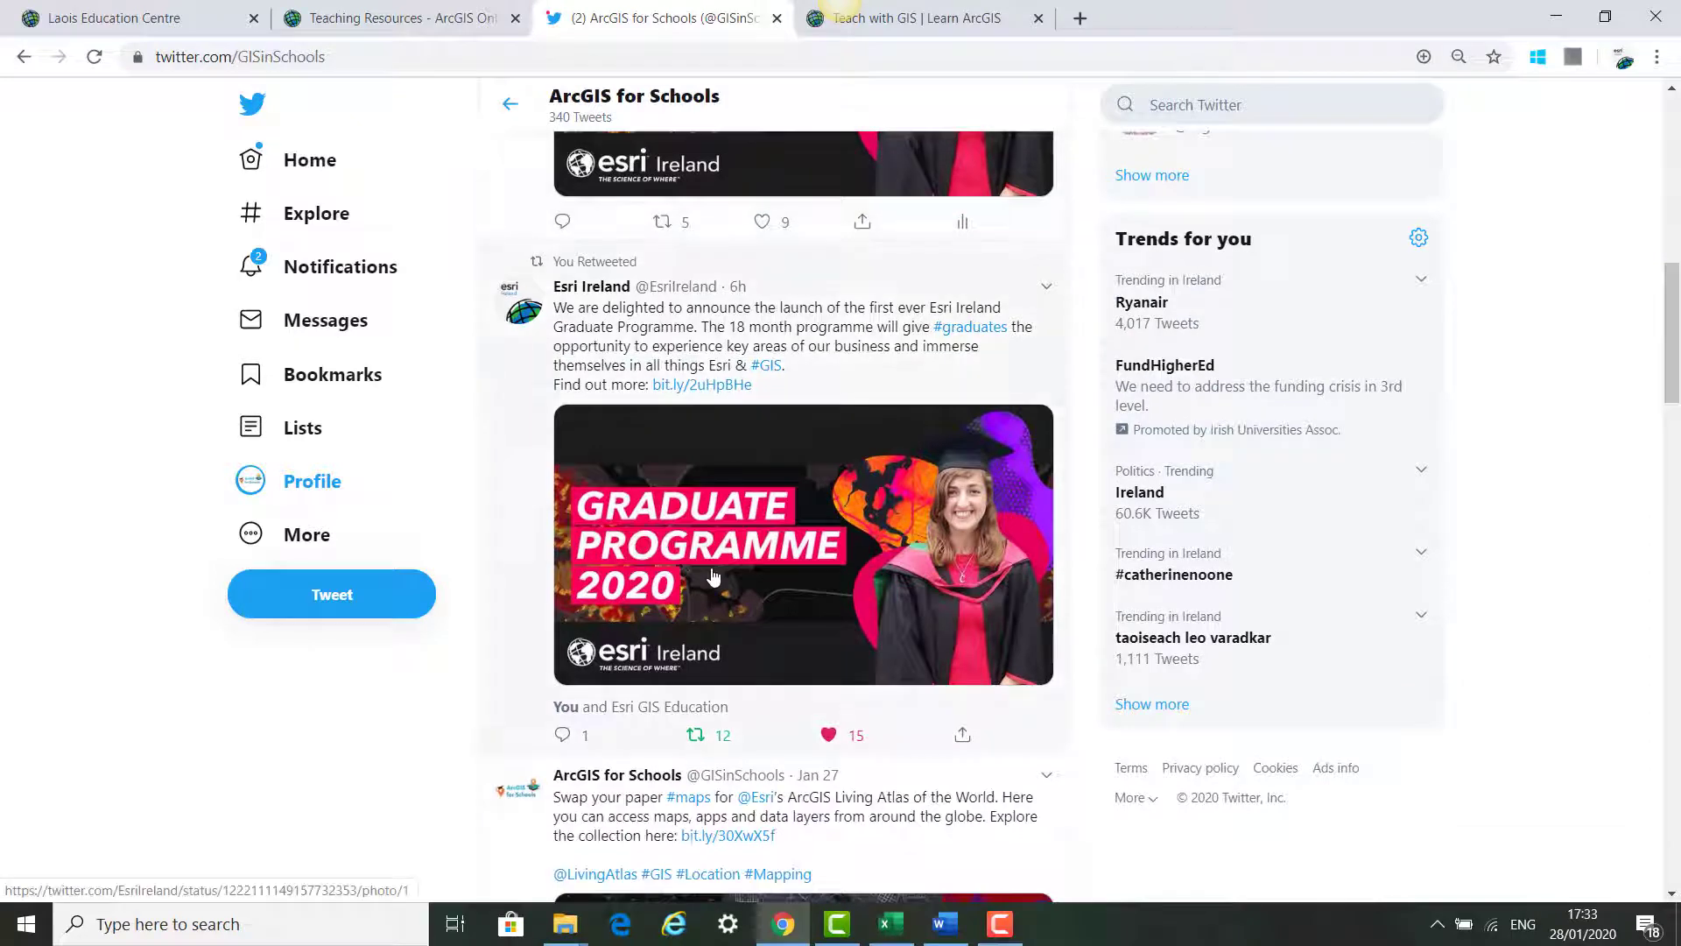
pyautogui.scroll(-3)
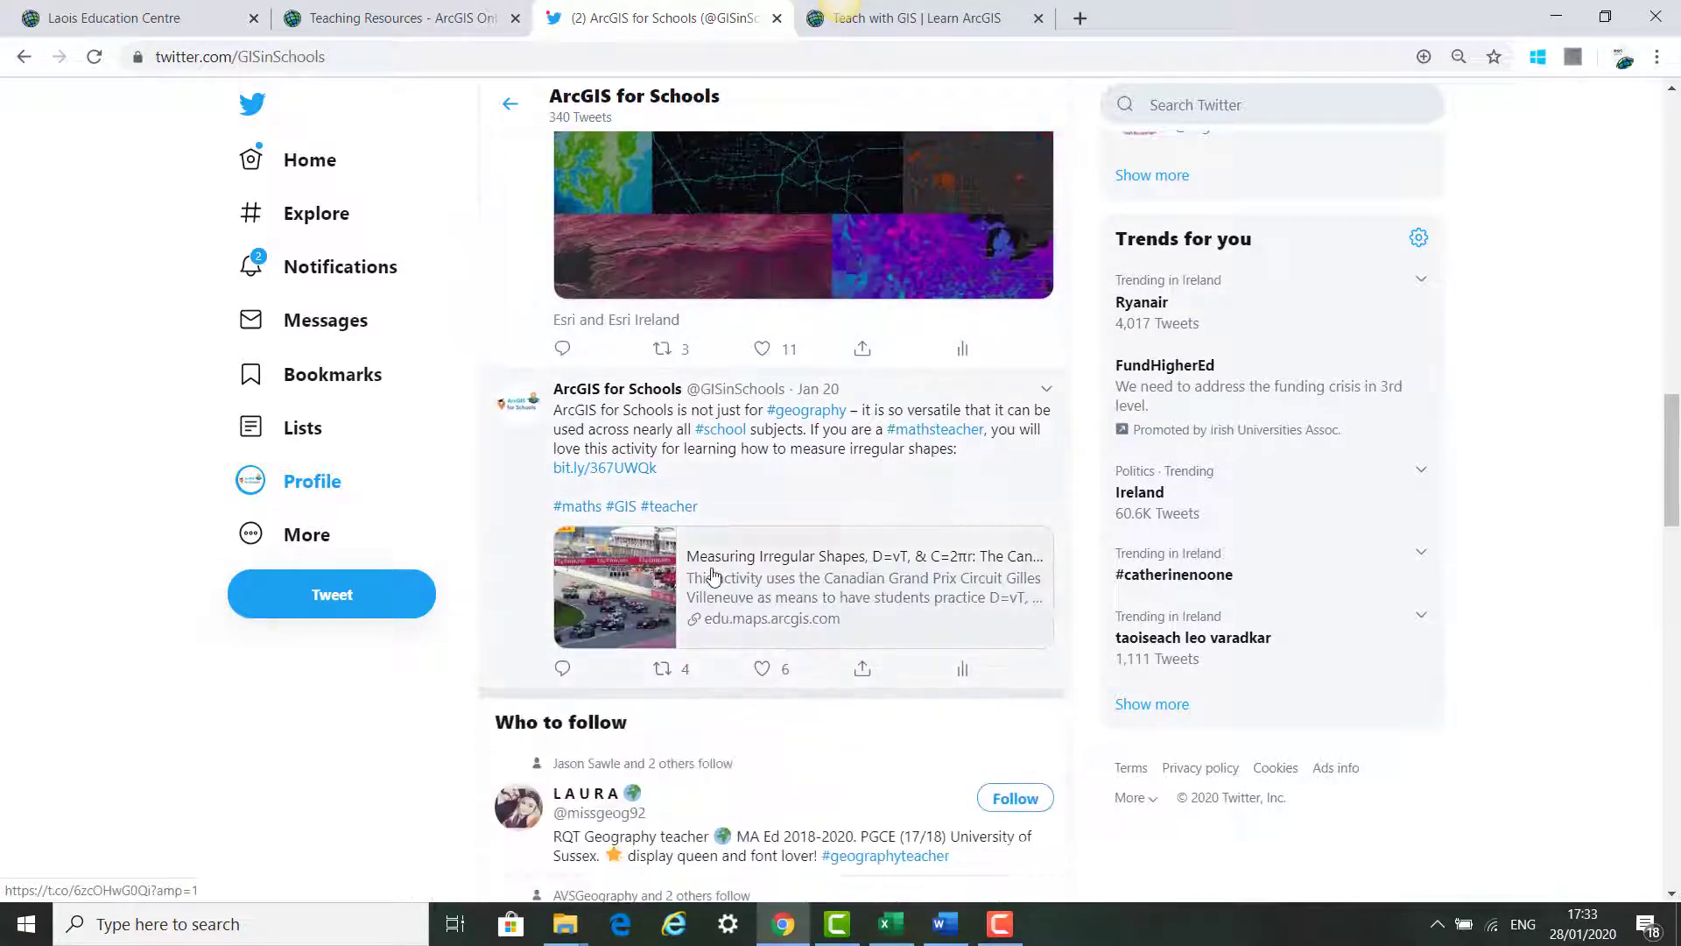
pyautogui.scroll(-3)
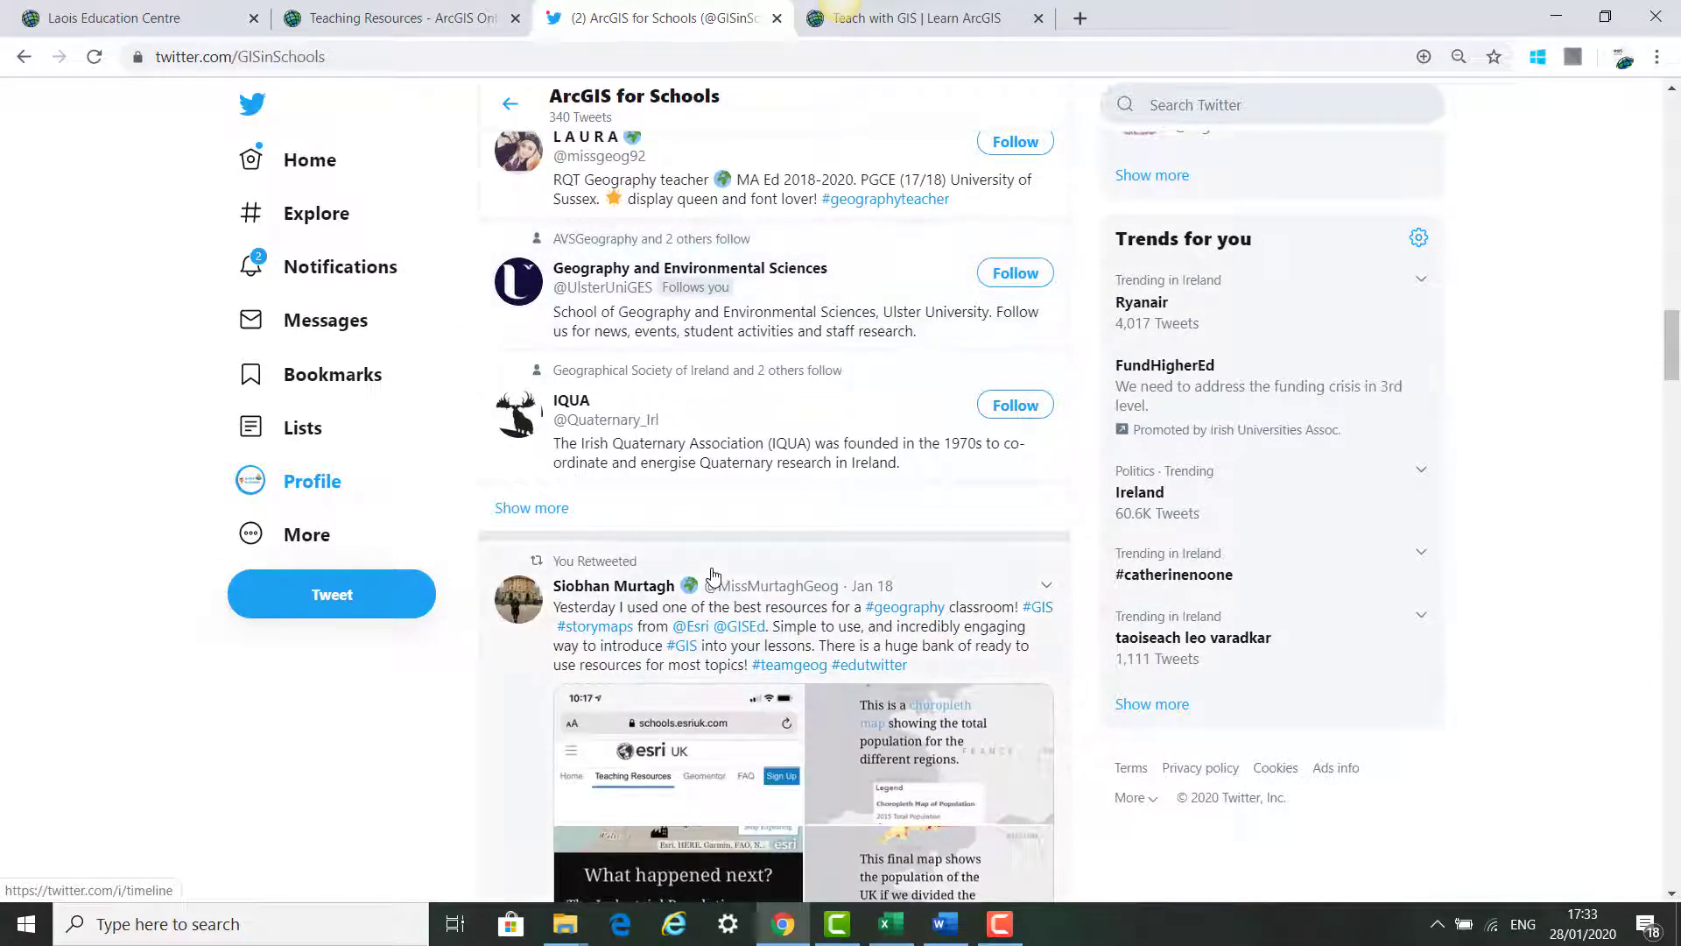
pyautogui.scroll(-3)
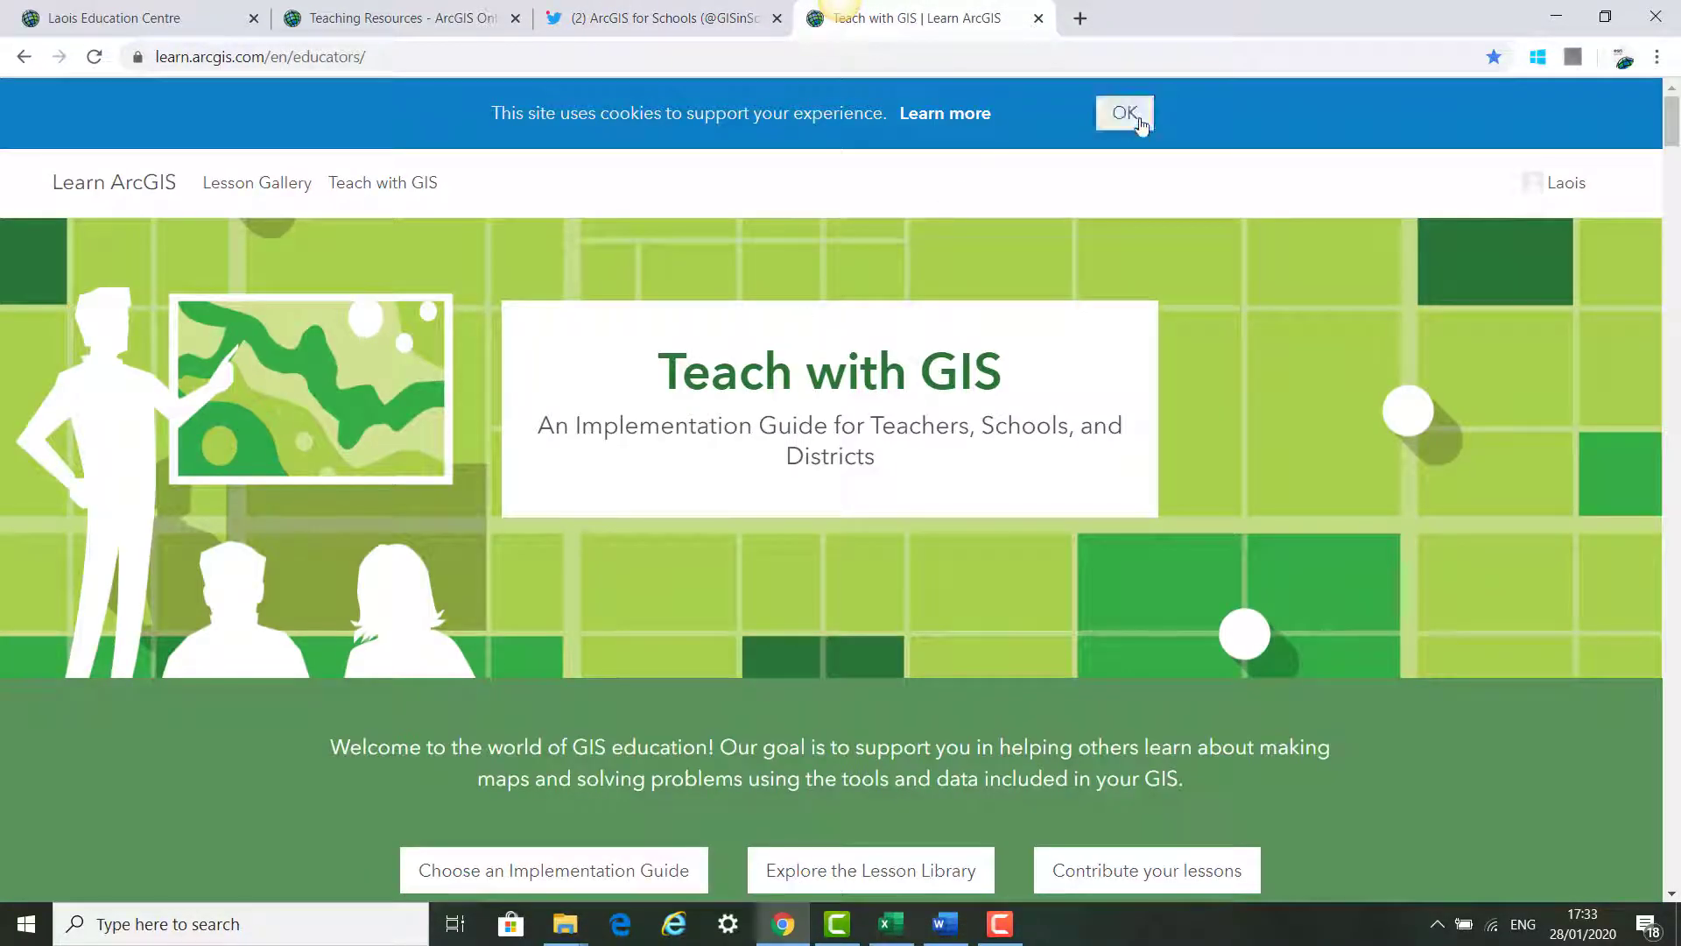
# Dismiss the cookie notice and reveal the Classroom, School and District implementation guides
pyautogui.click(1124, 112)
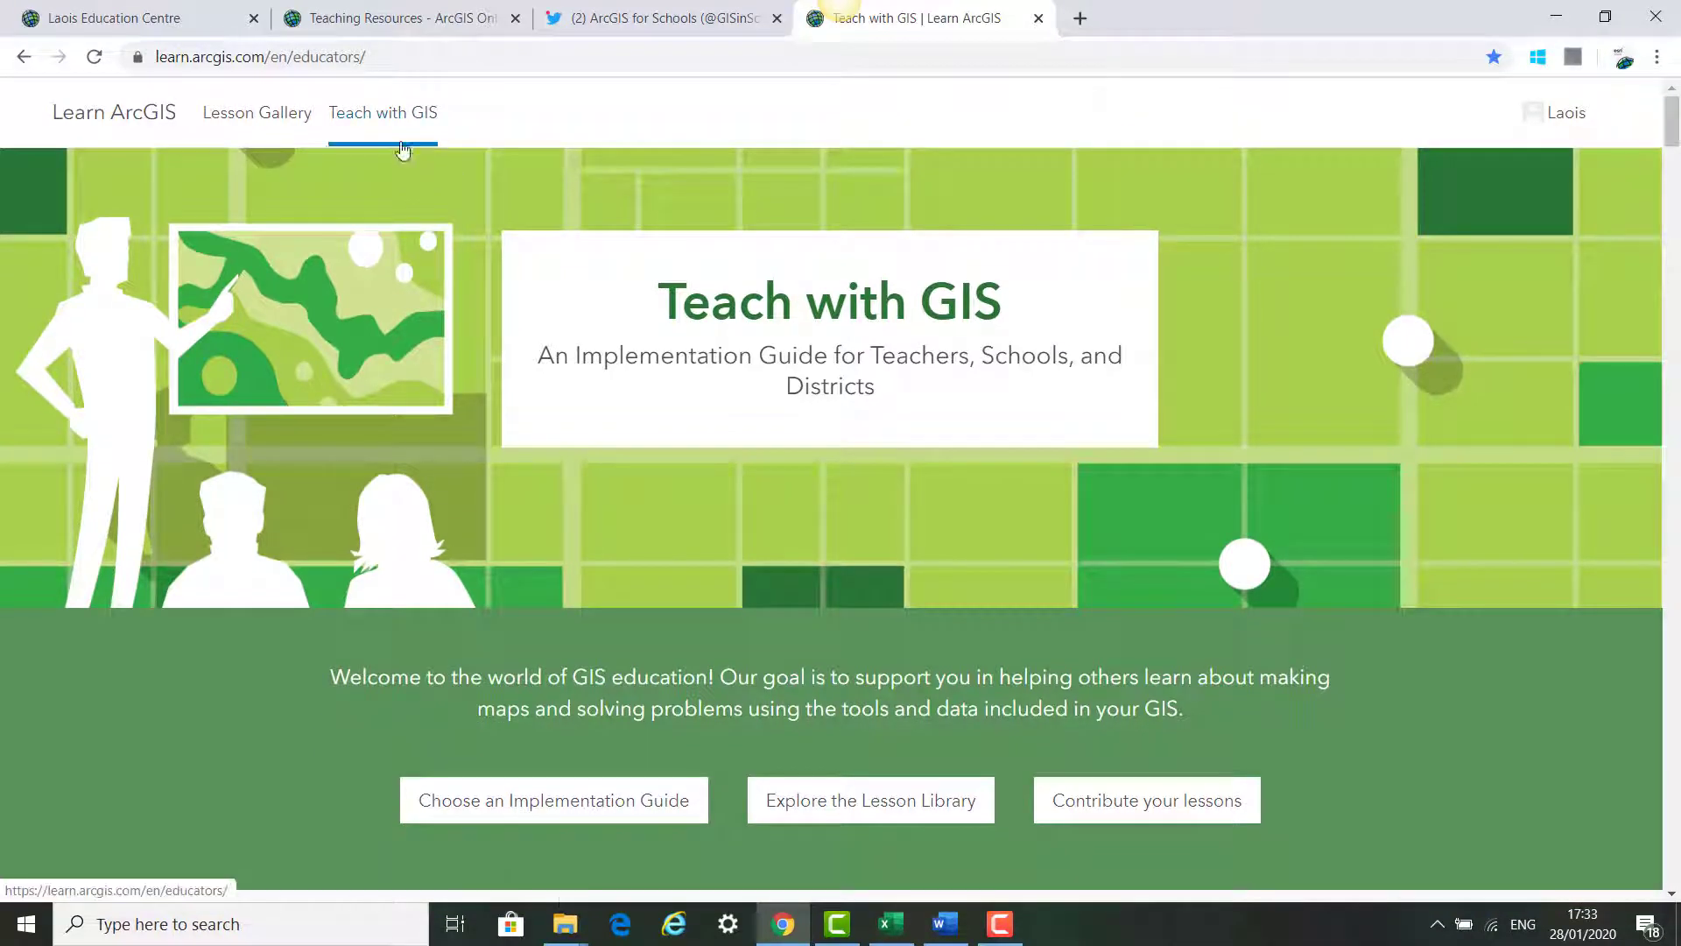
pyautogui.moveTo(254, 66)
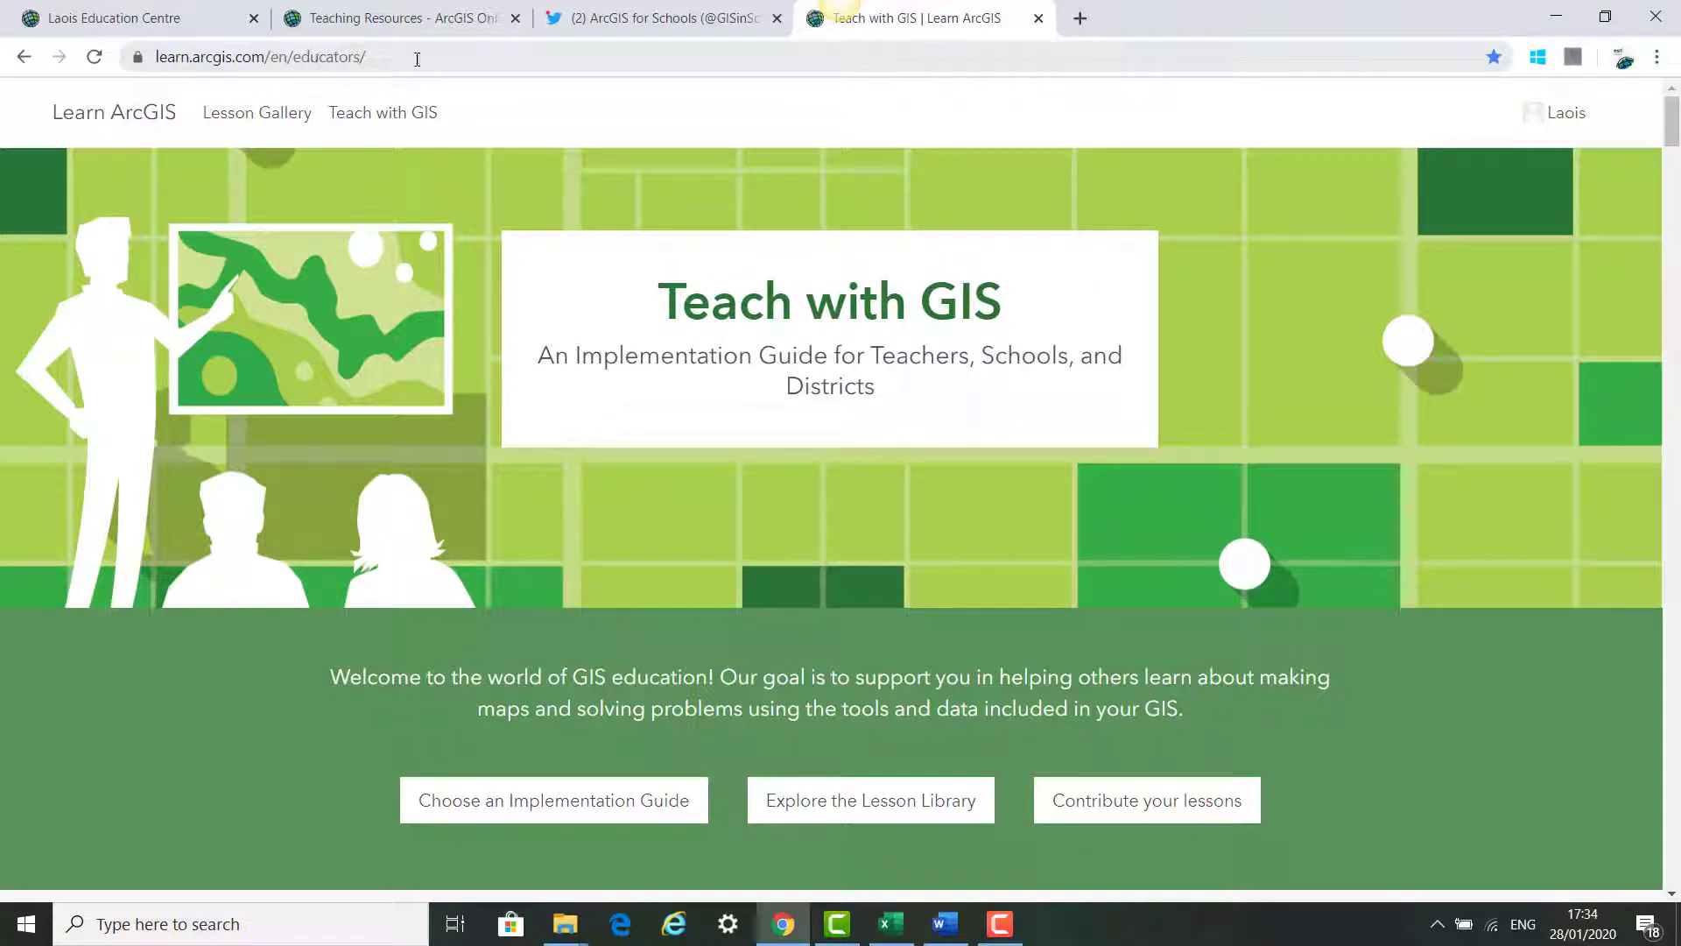
pyautogui.scroll(-3)
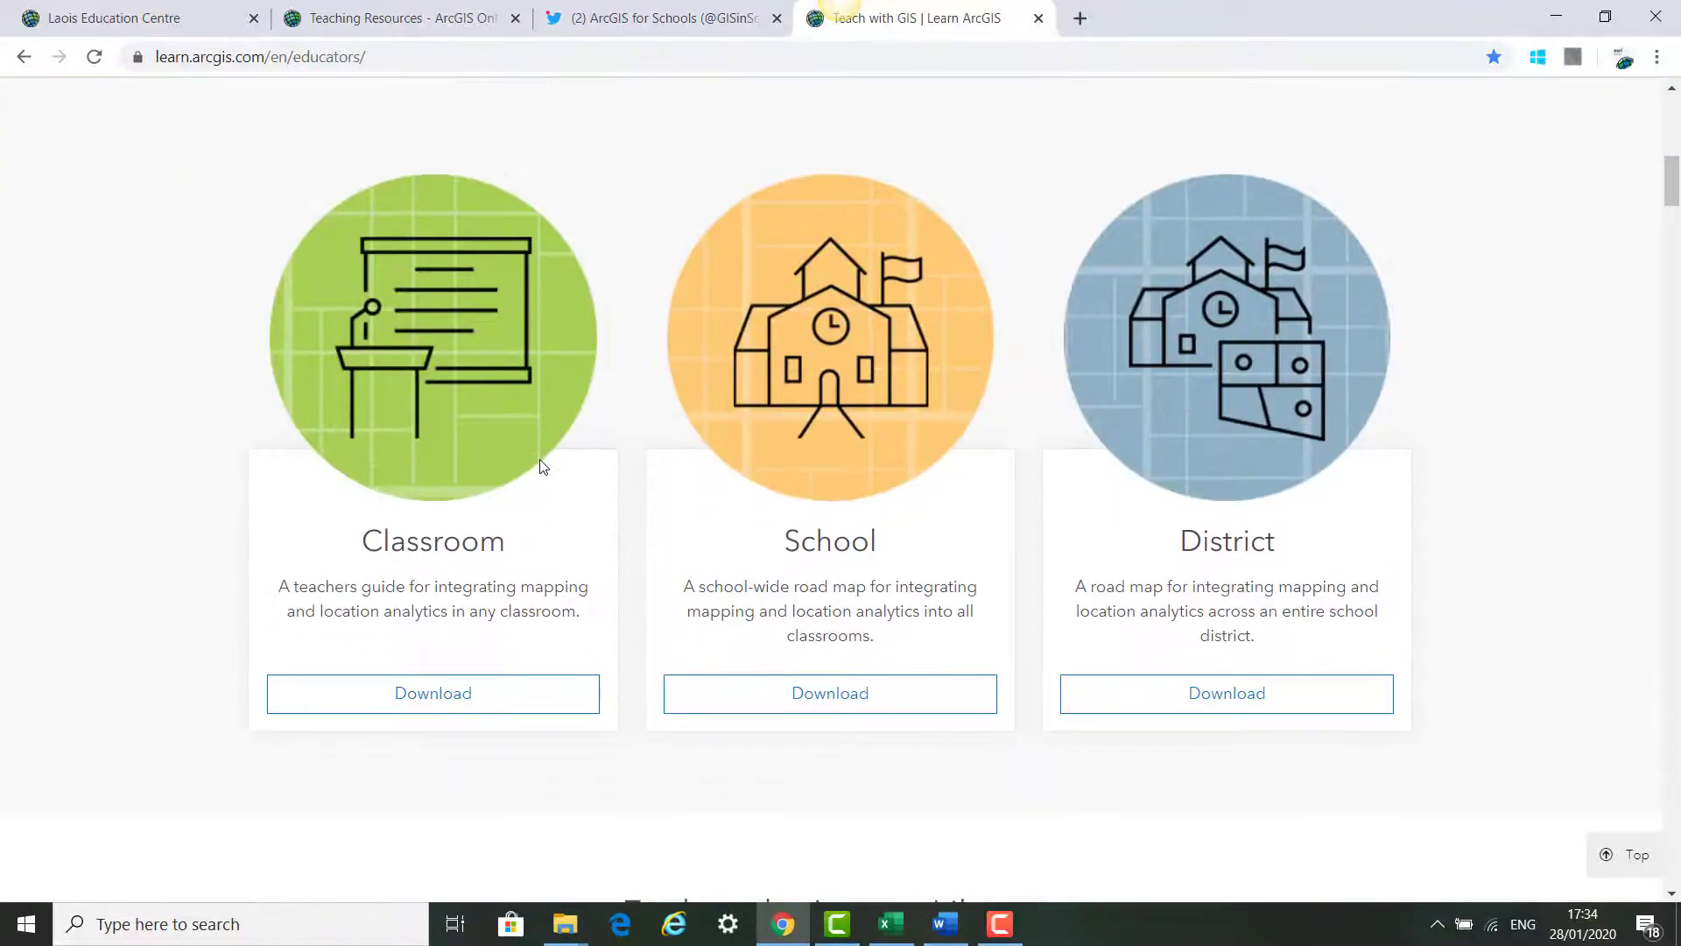
pyautogui.scroll(-3)
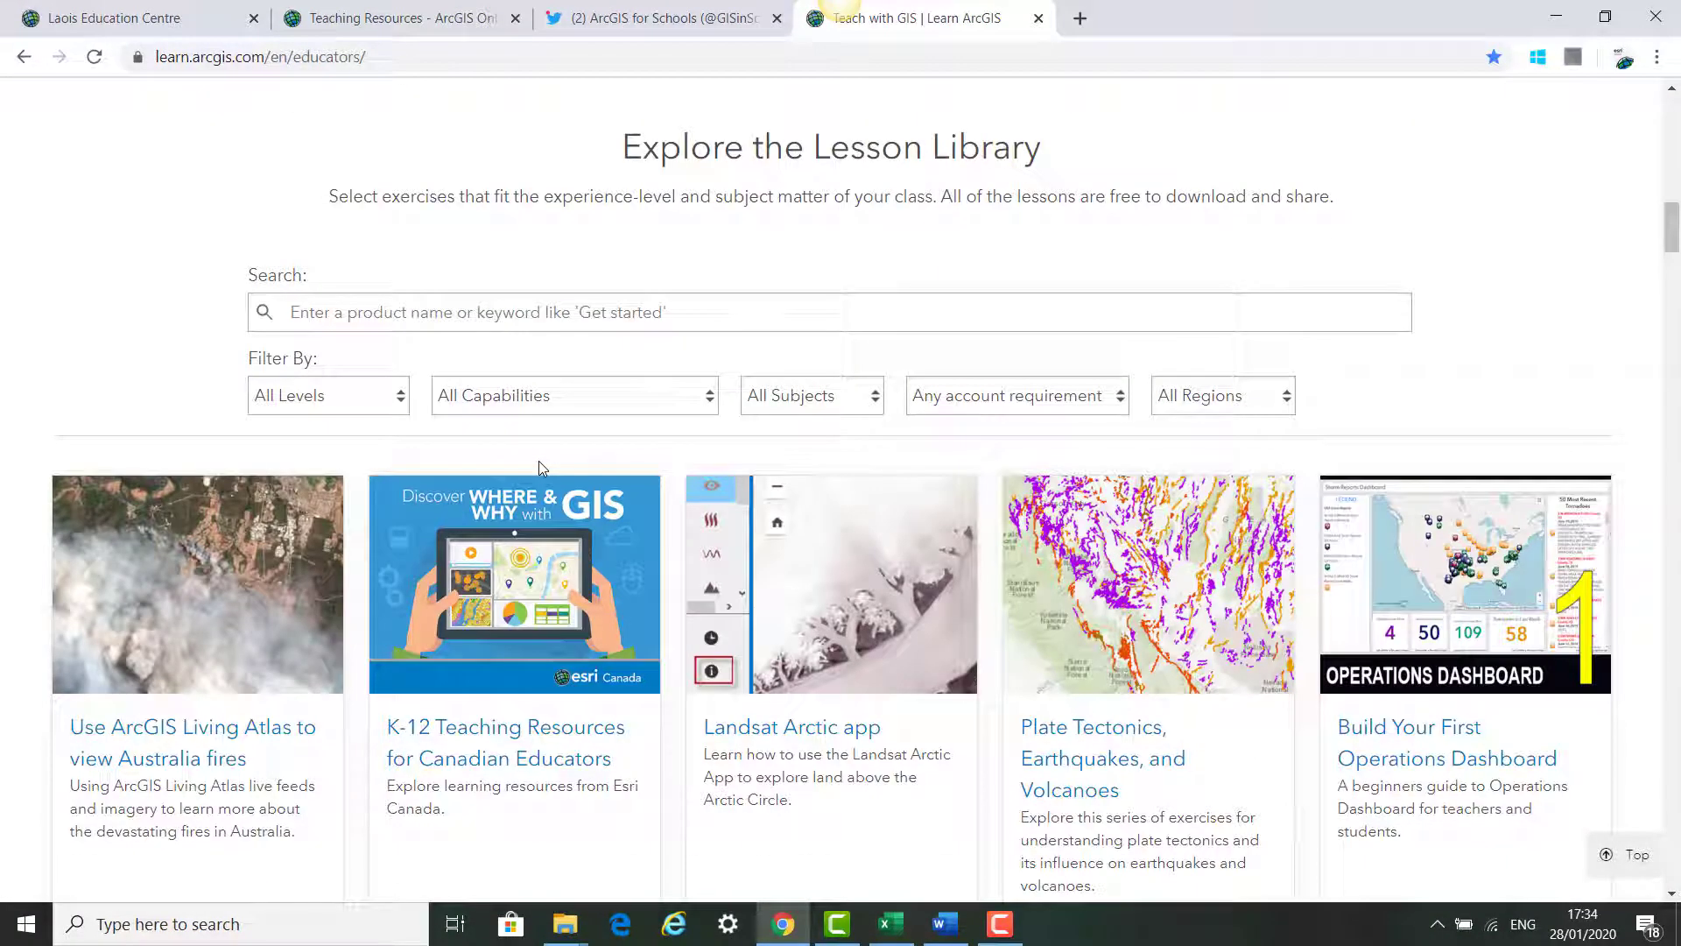
pyautogui.scroll(-3)
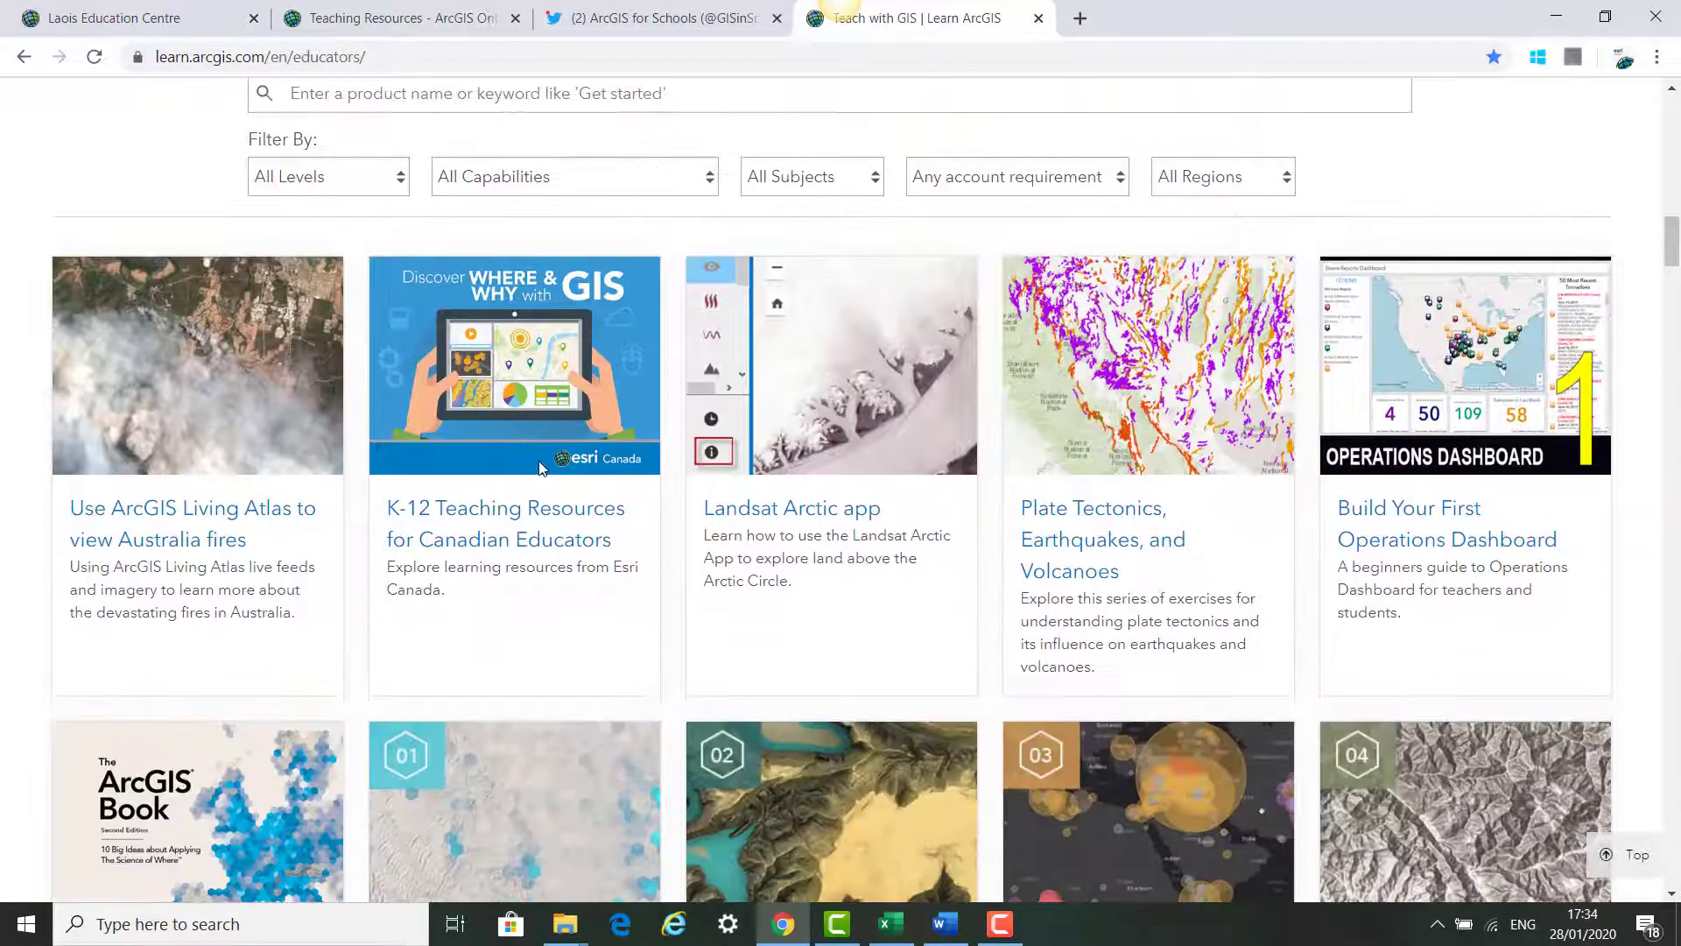
pyautogui.moveTo(312, 421)
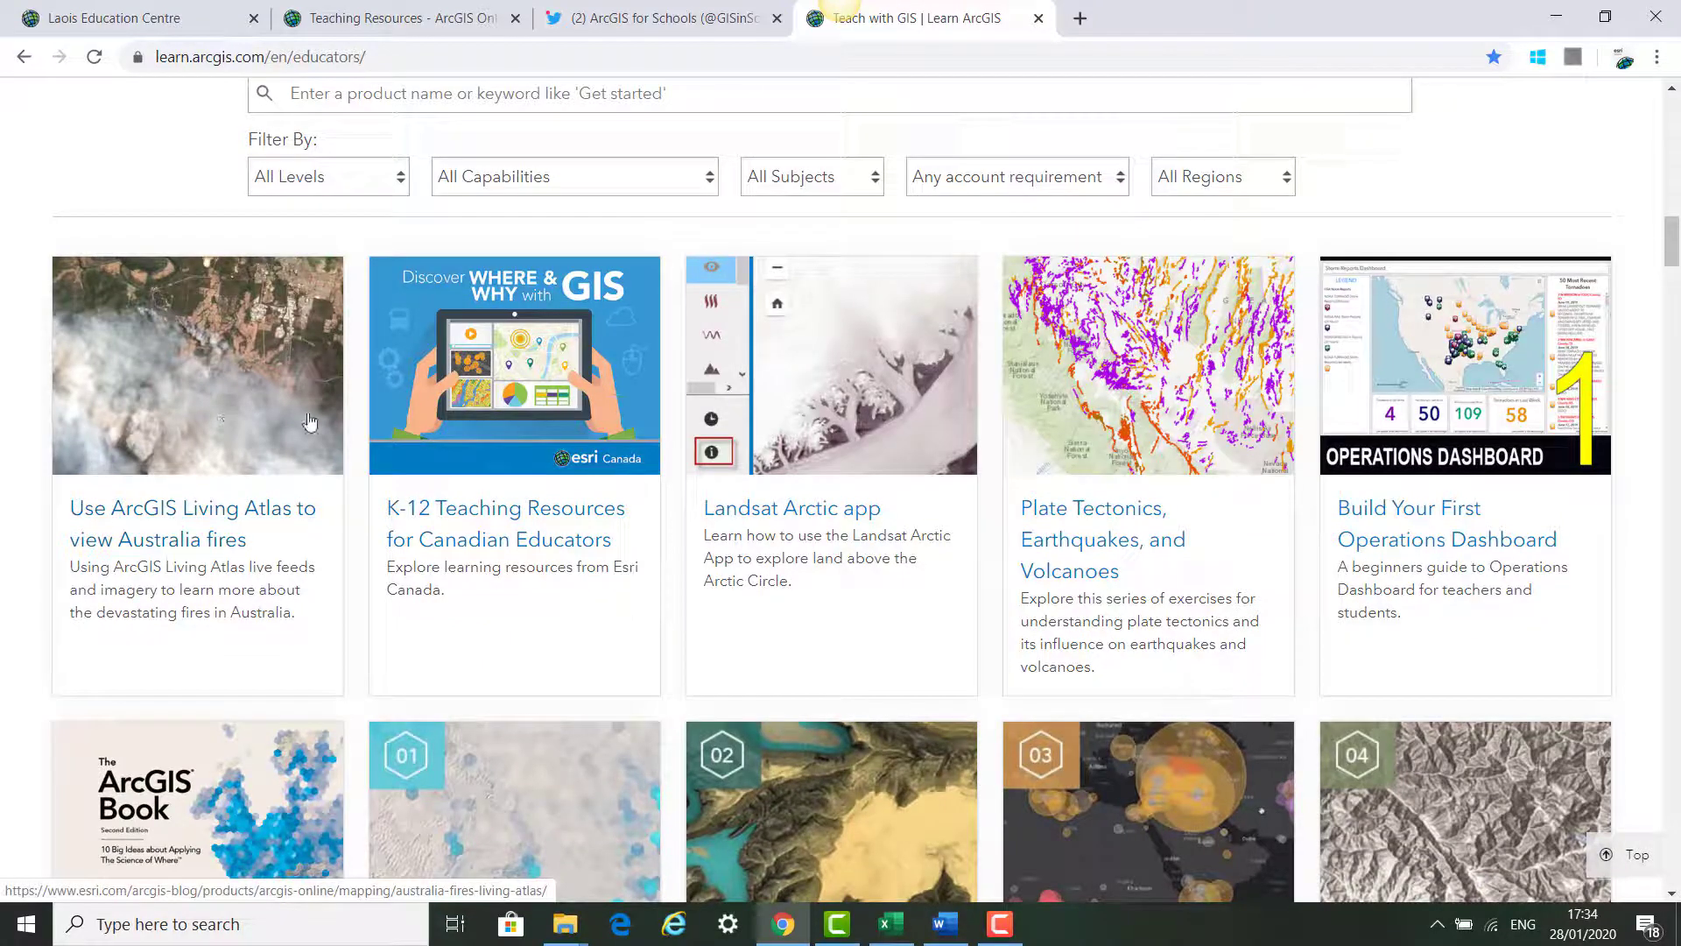
pyautogui.moveTo(429, 418)
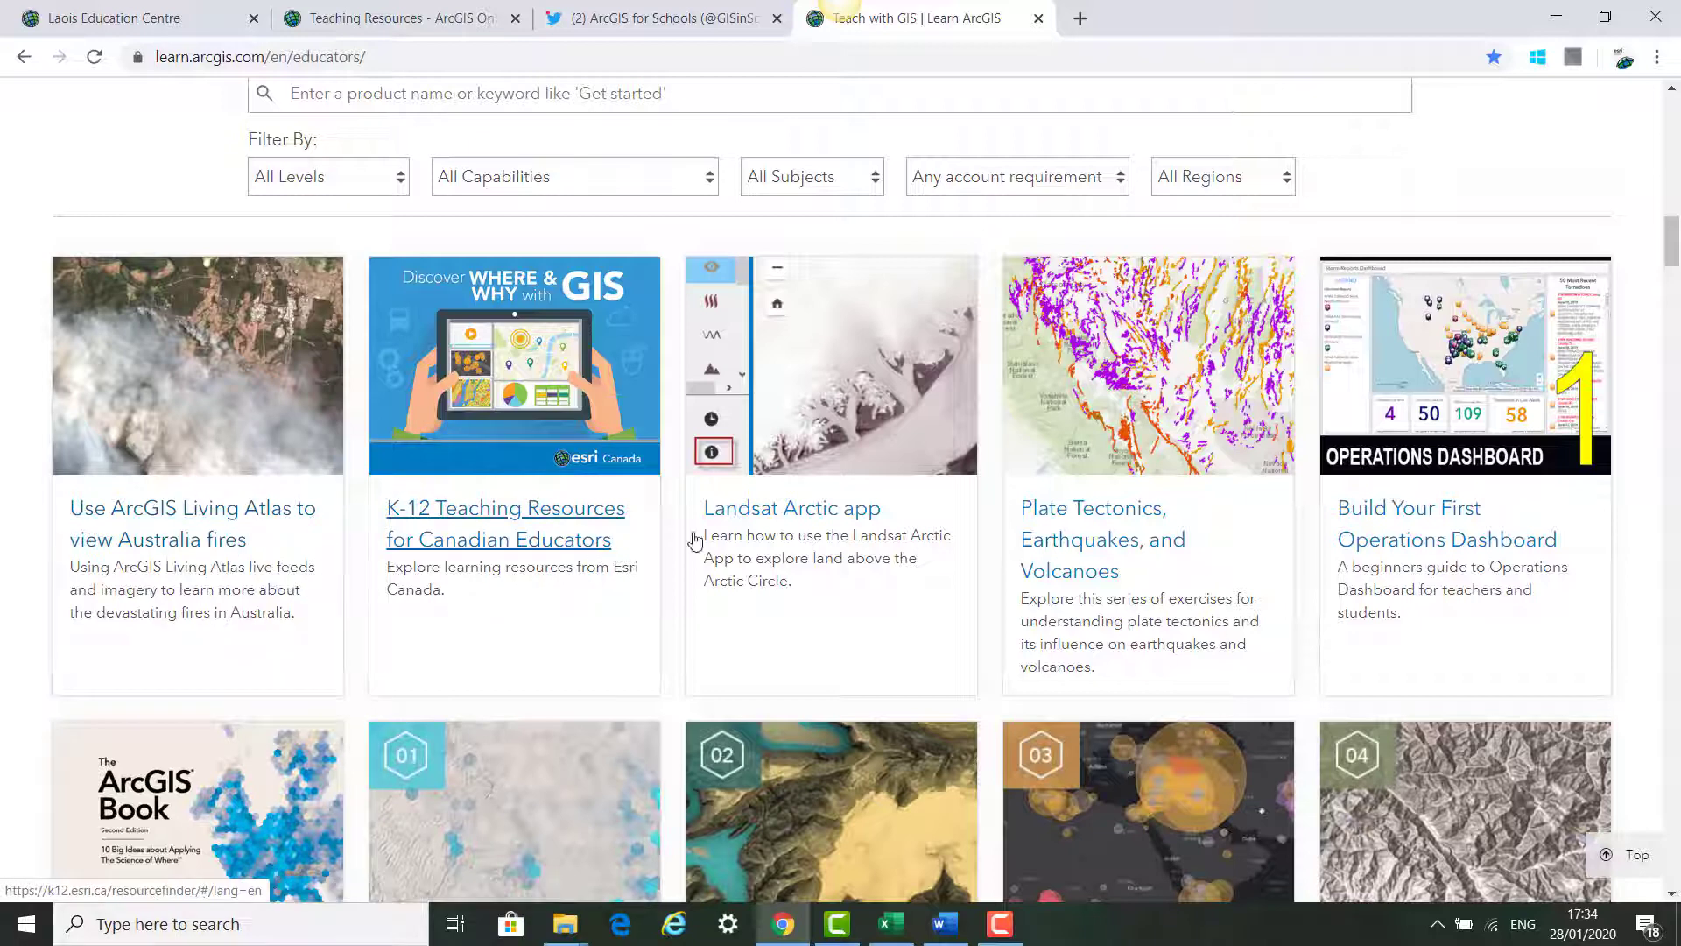
pyautogui.scroll(-3)
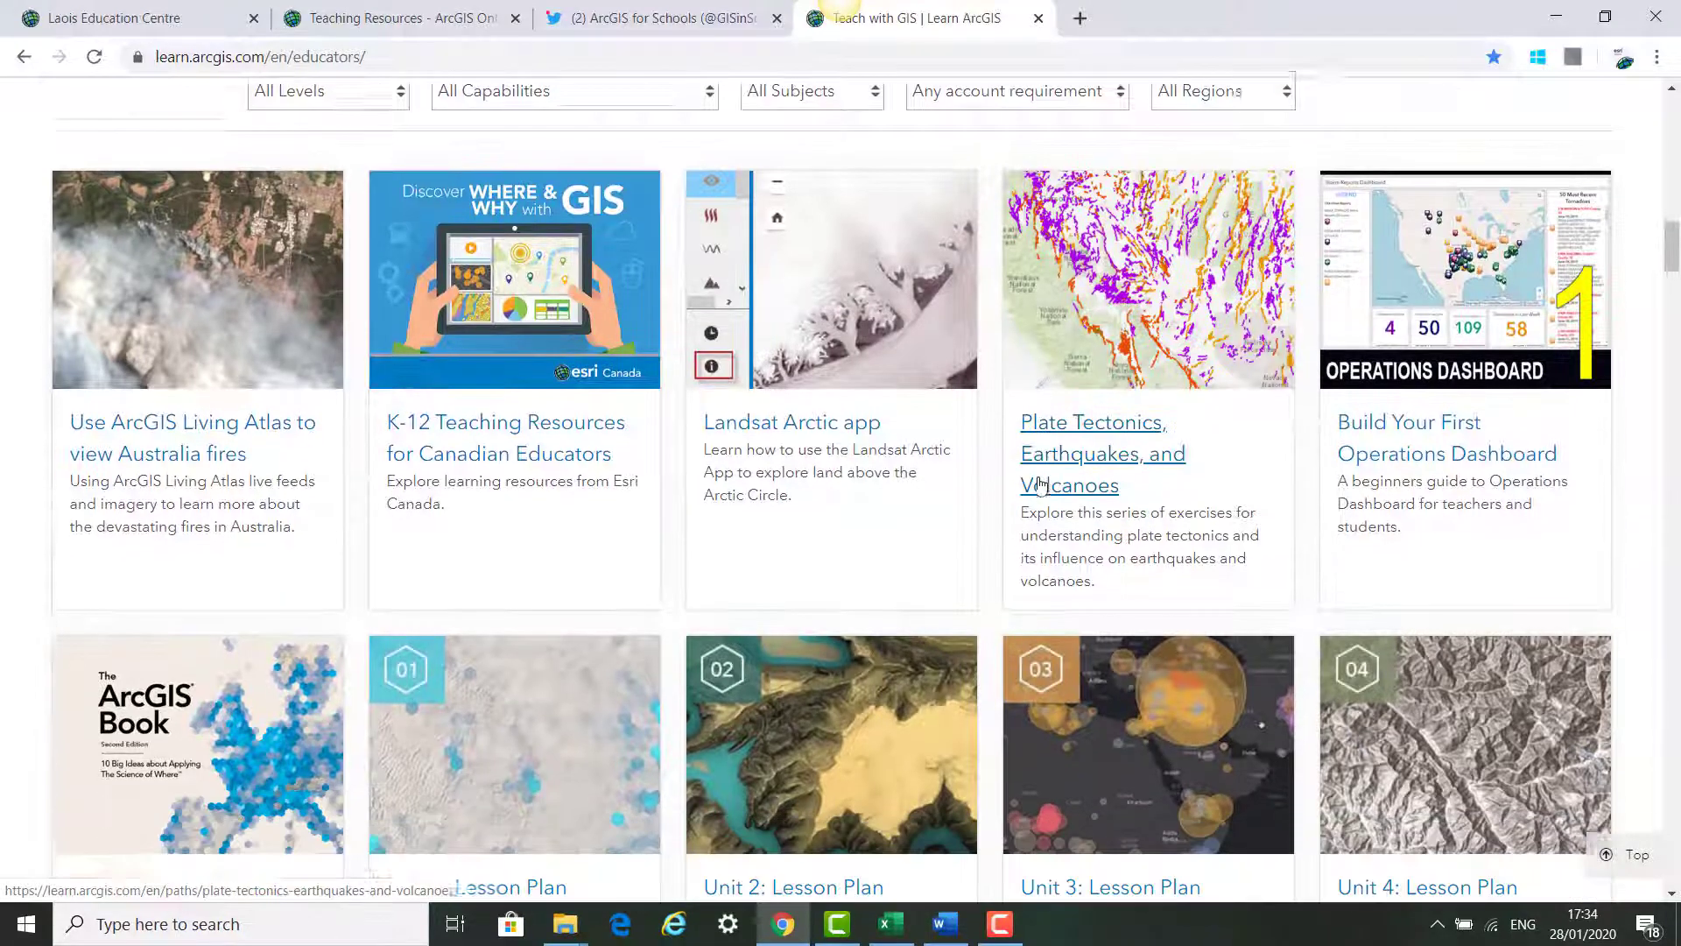
pyautogui.scroll(-3)
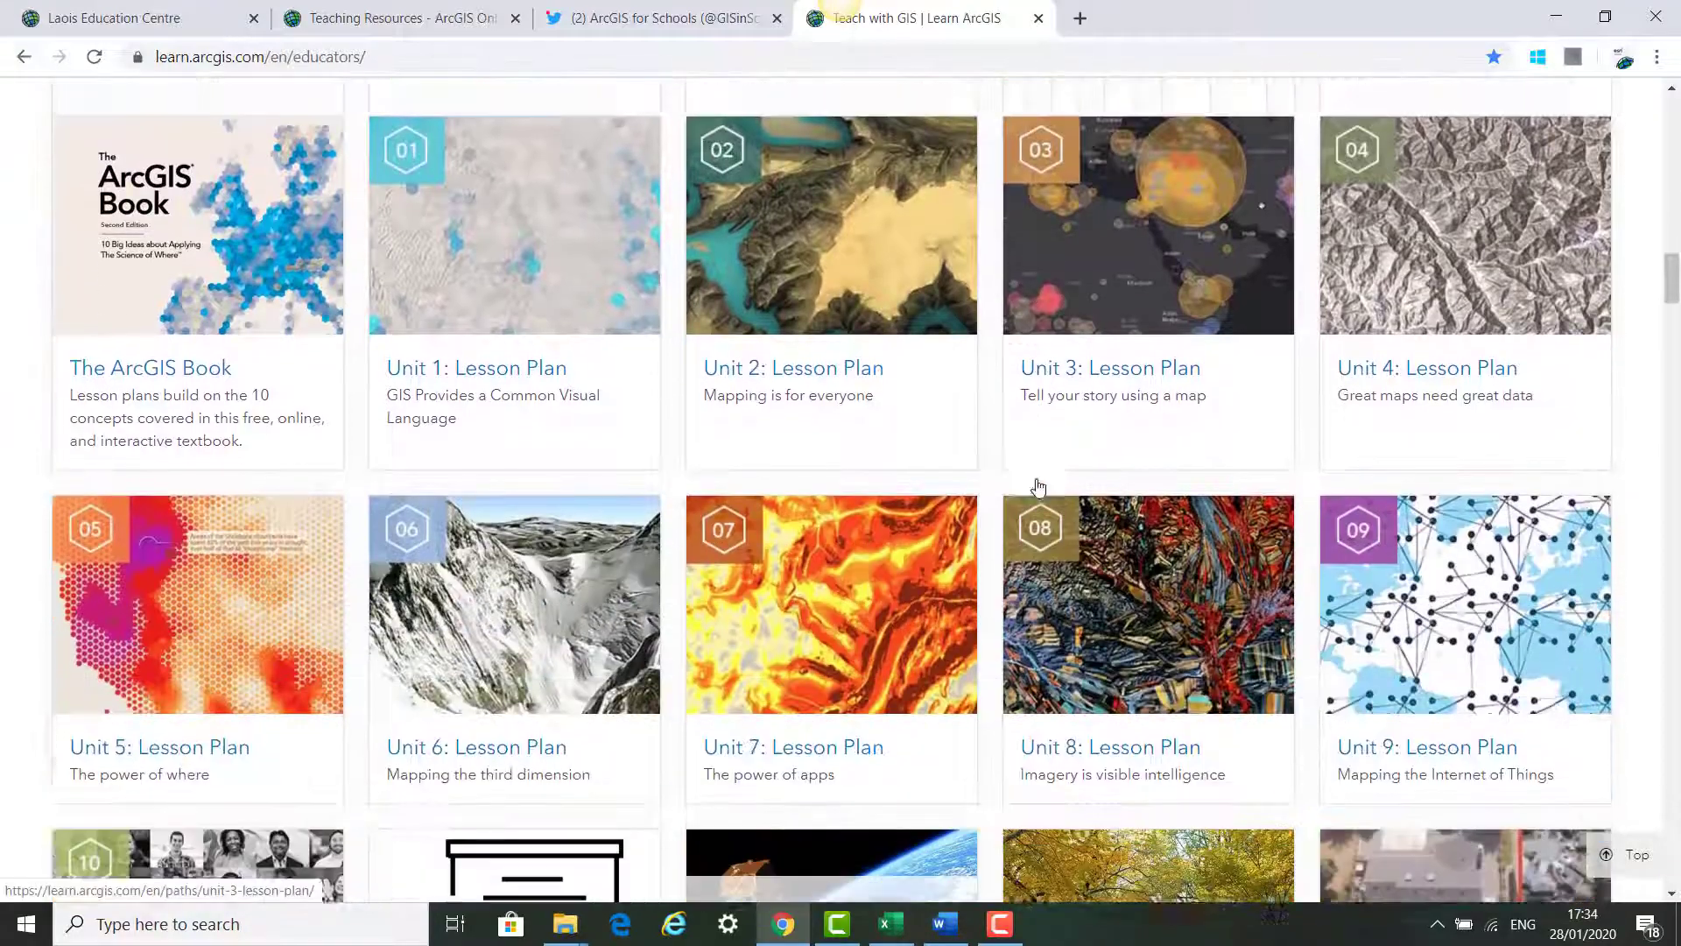
pyautogui.scroll(-3)
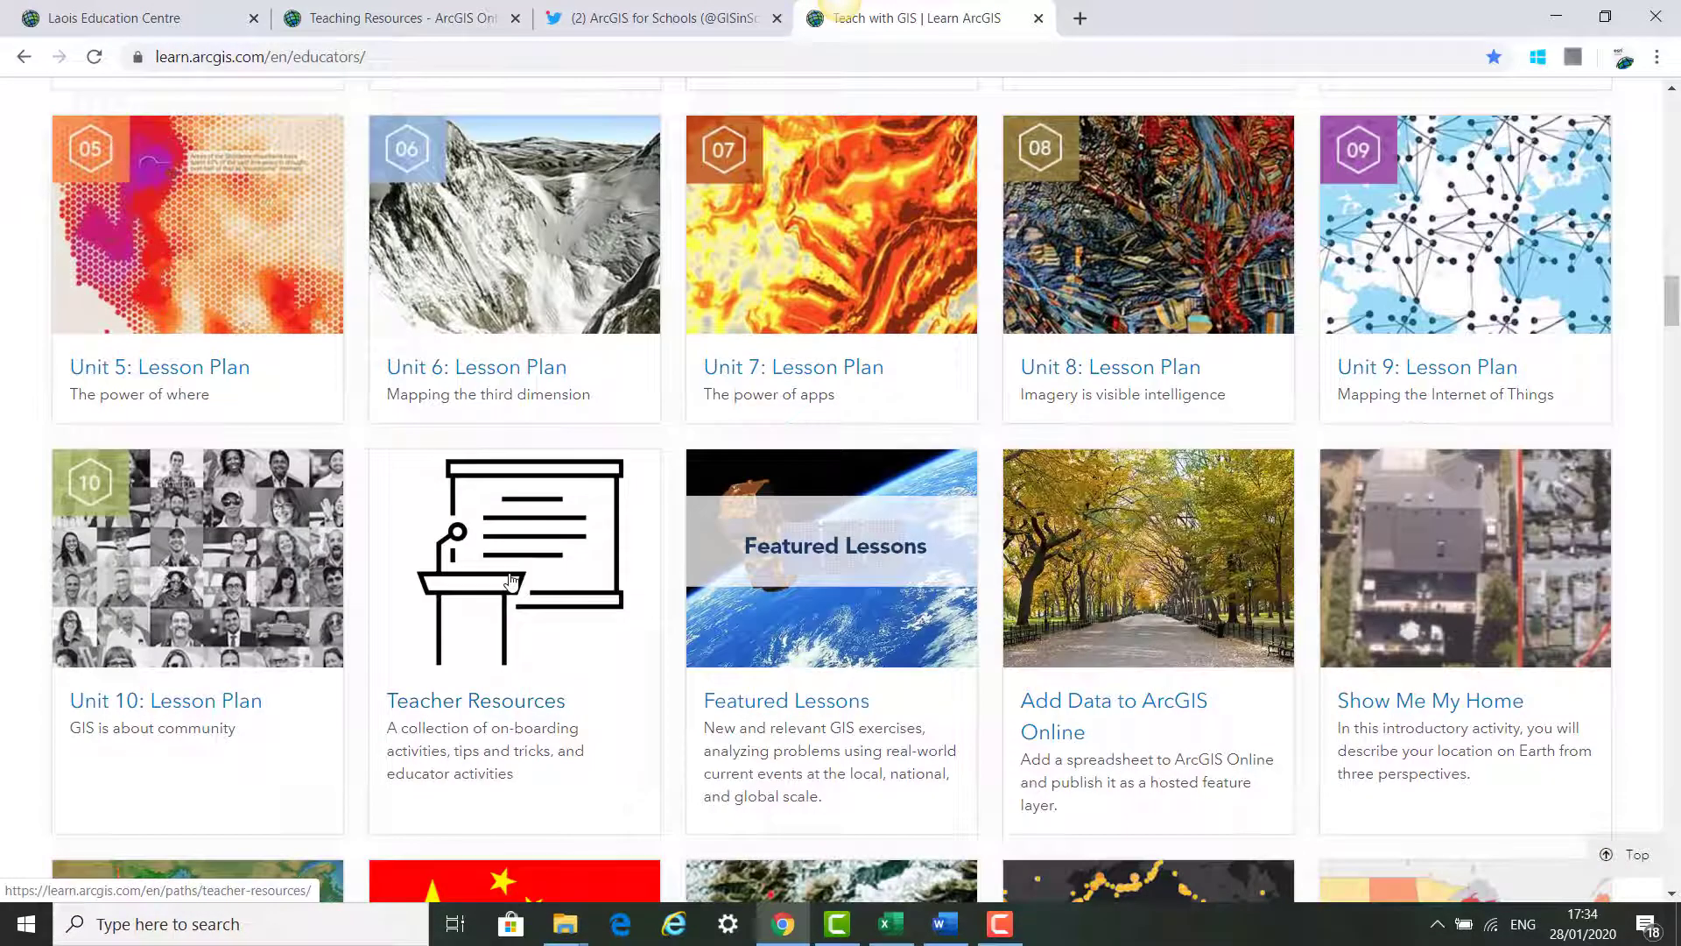
pyautogui.scroll(-3)
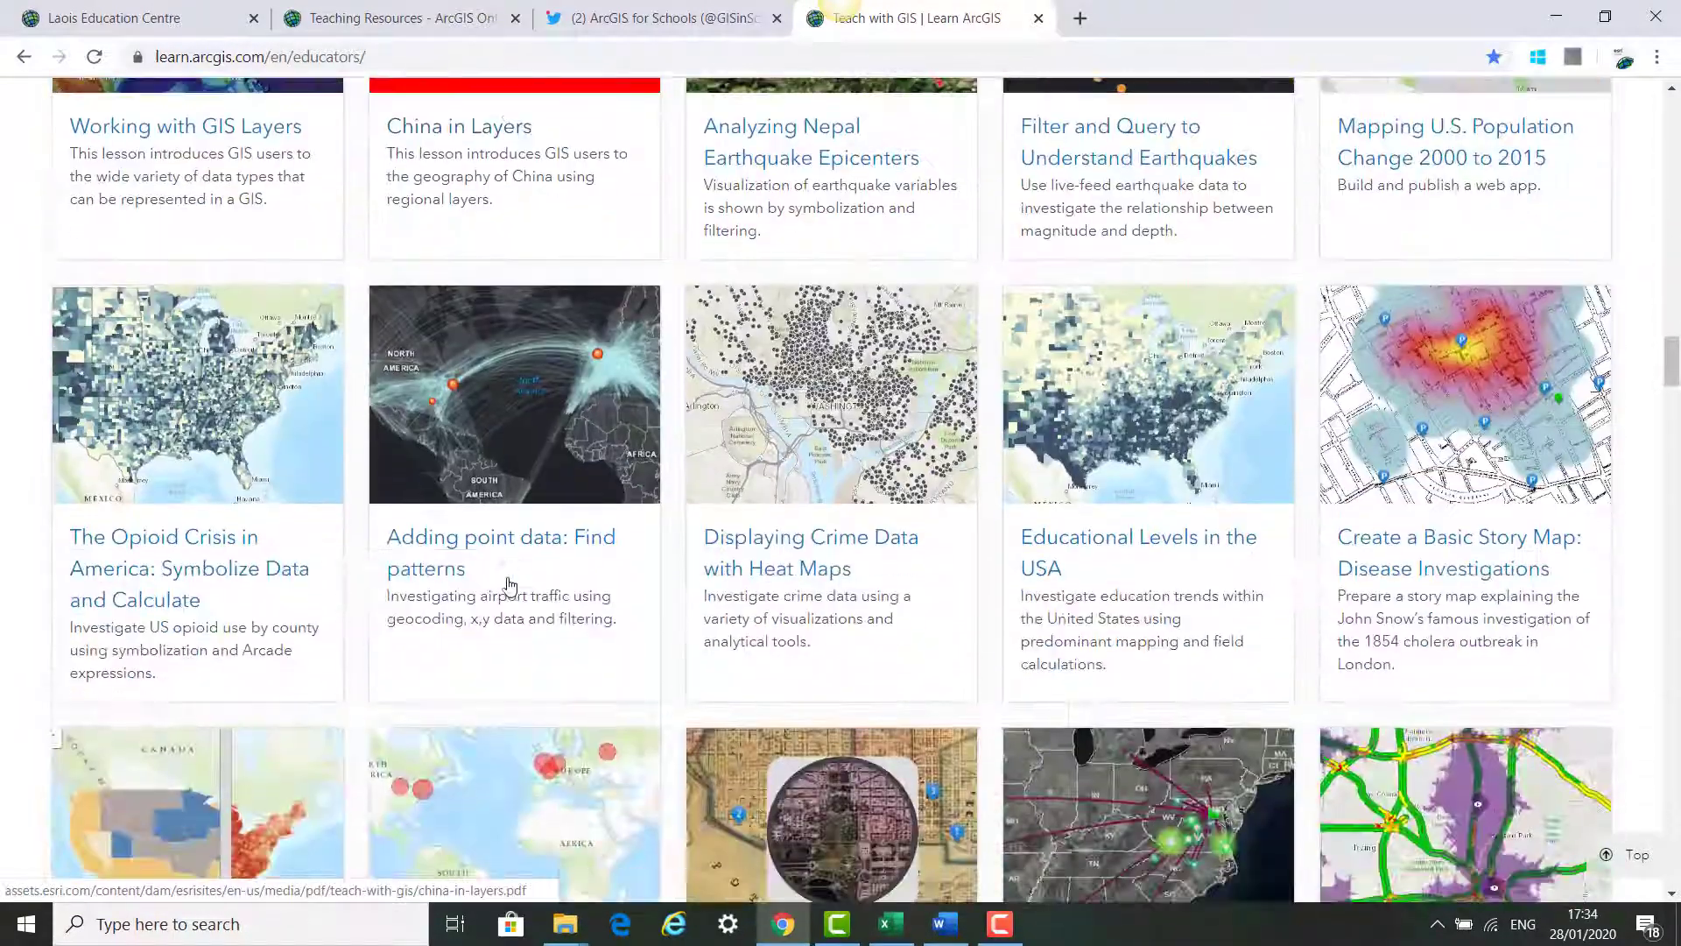